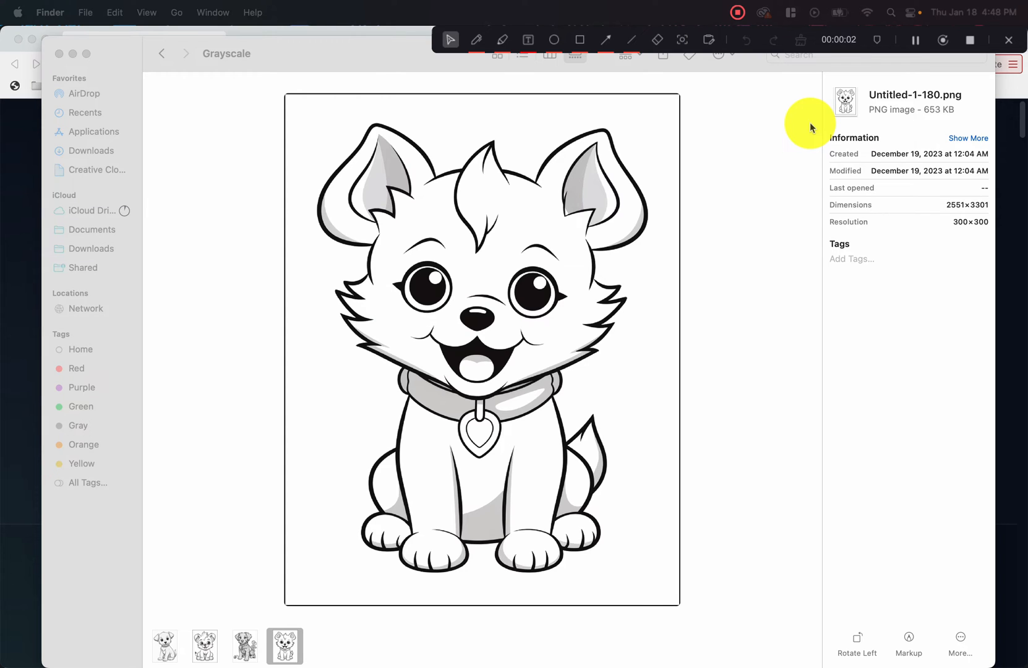
pyautogui.moveTo(807, 150)
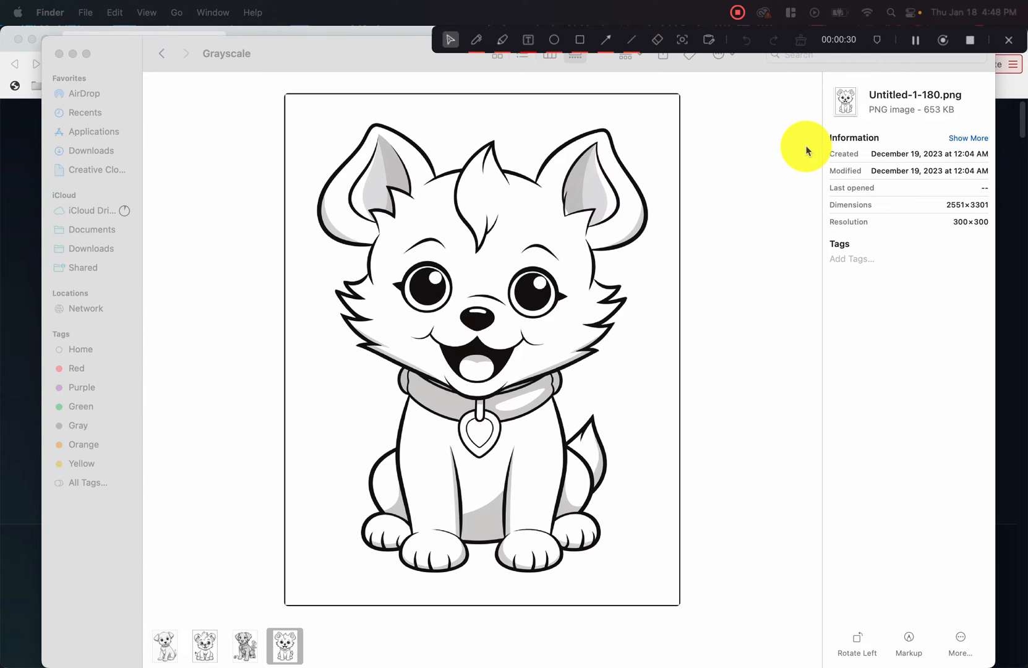
pyautogui.moveTo(684, 255)
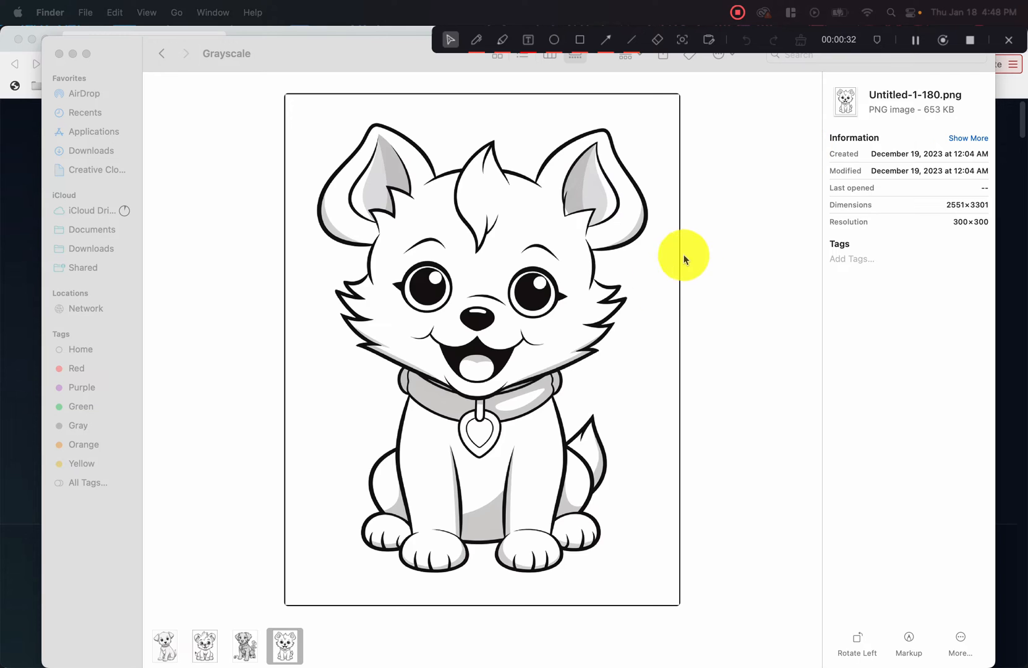
pyautogui.moveTo(570, 399)
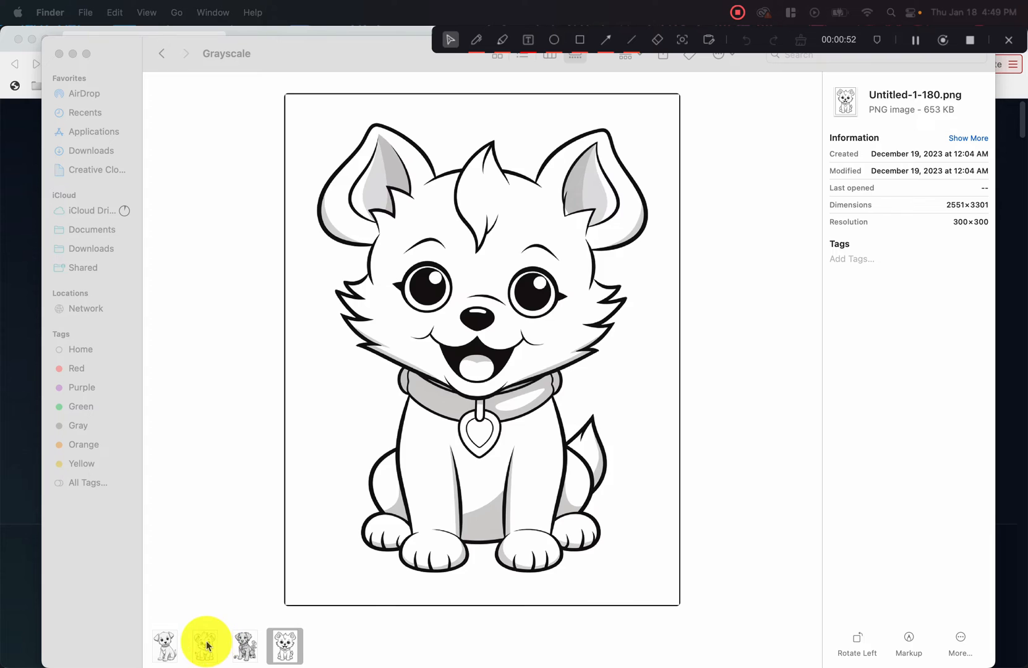
# - Preview the second dog coloring page, then the detailed steampunk dog image Untitled-1-153.jpg
pyautogui.click(204, 646)
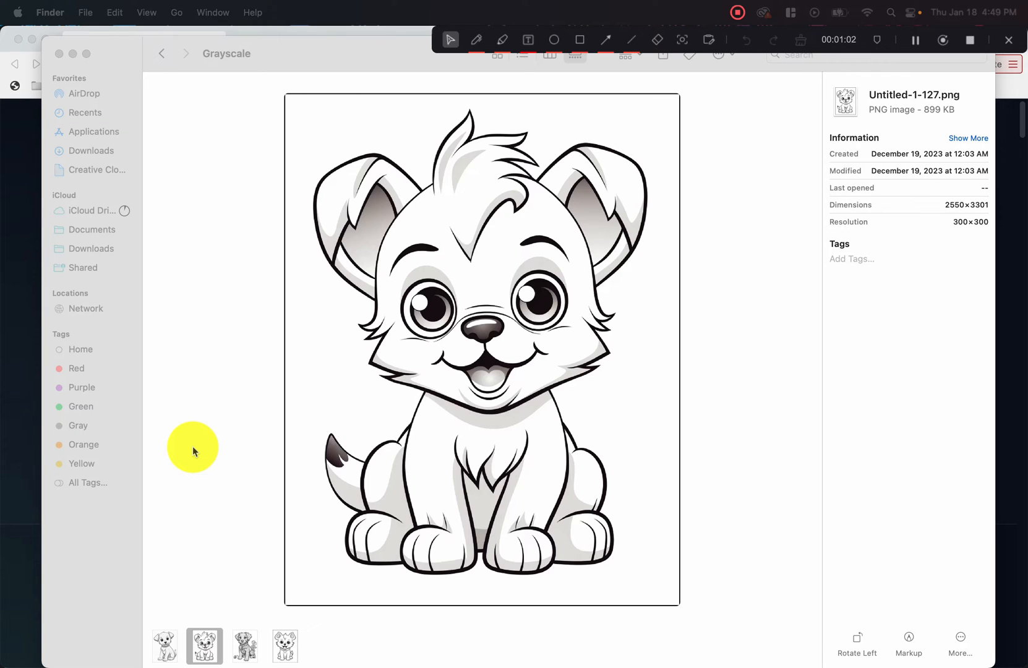
pyautogui.moveTo(170, 631)
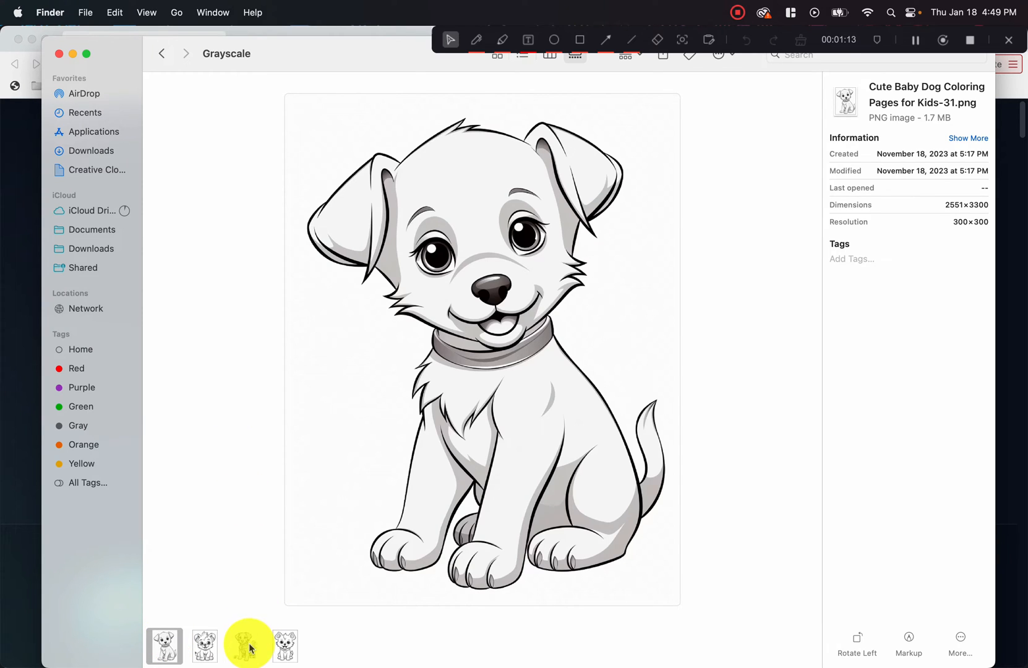
pyautogui.click(244, 646)
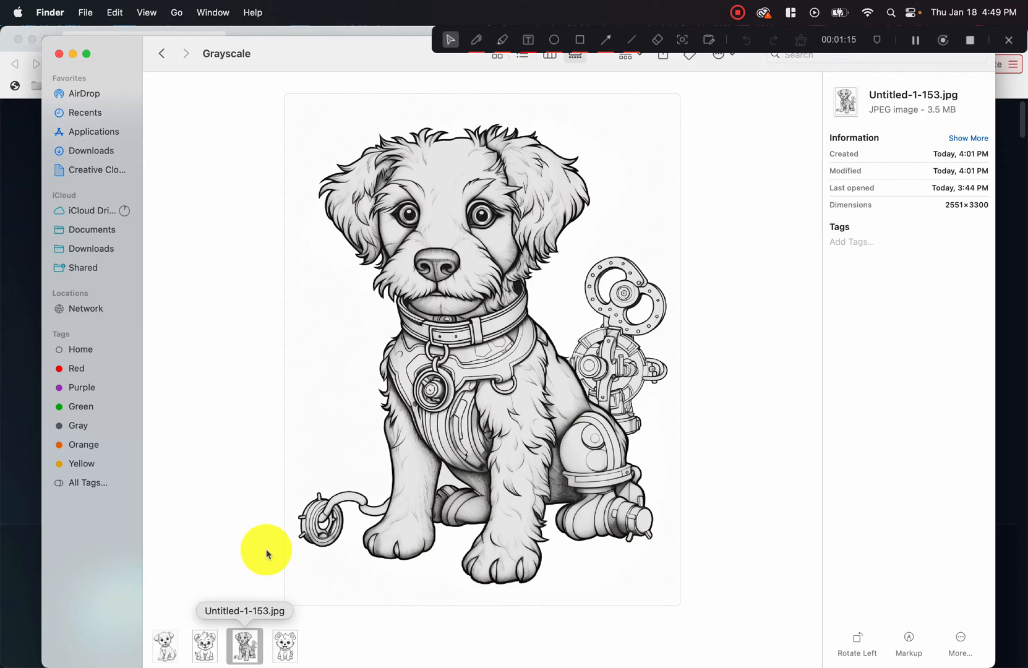
pyautogui.moveTo(281, 470)
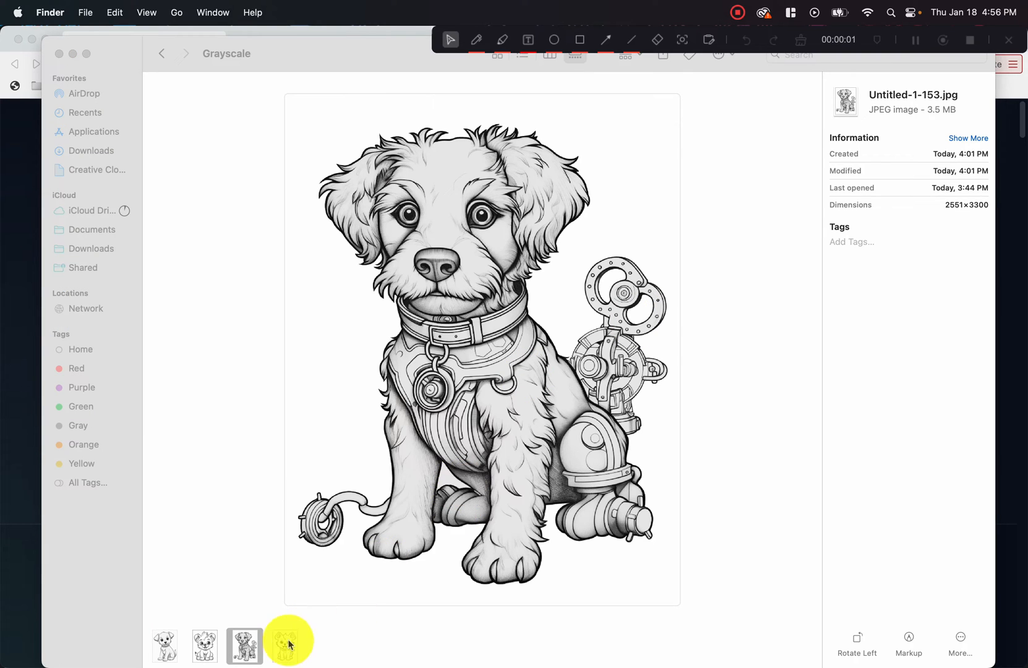
# - Preview the cute puppy coloring page again and browse down to the Pixlr E start screen
pyautogui.click(283, 645)
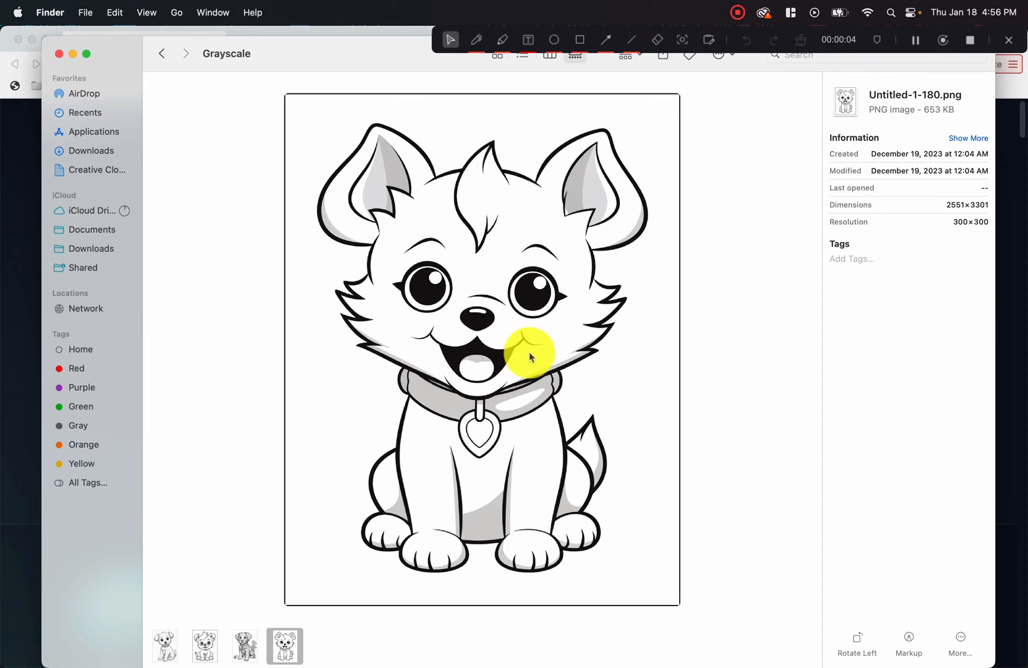
pyautogui.moveTo(278, 309)
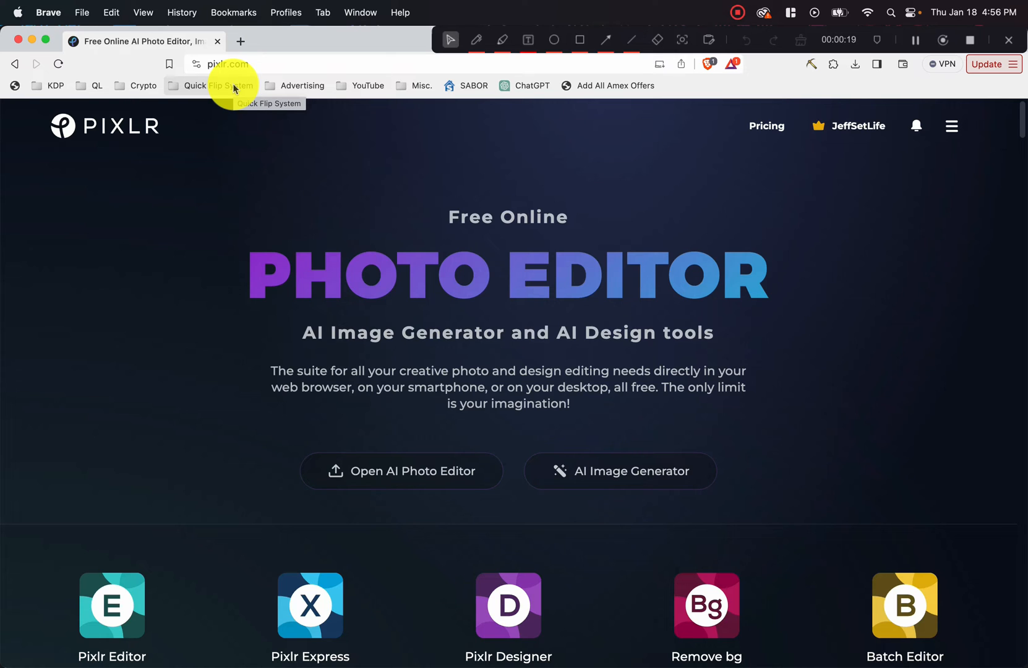
pyautogui.moveTo(184, 360)
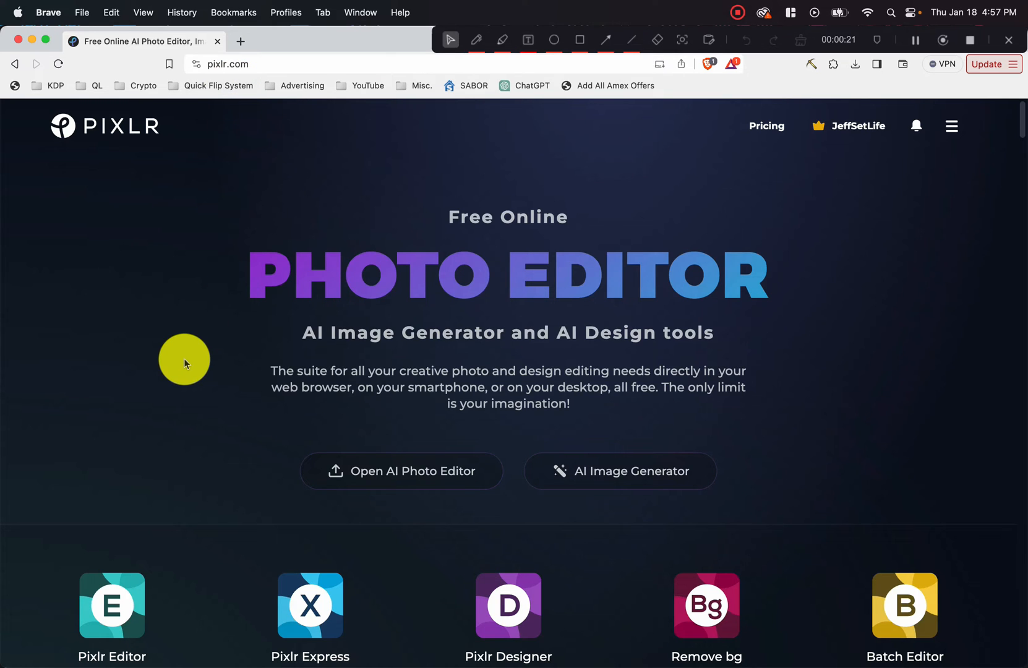
pyautogui.scroll(-3)
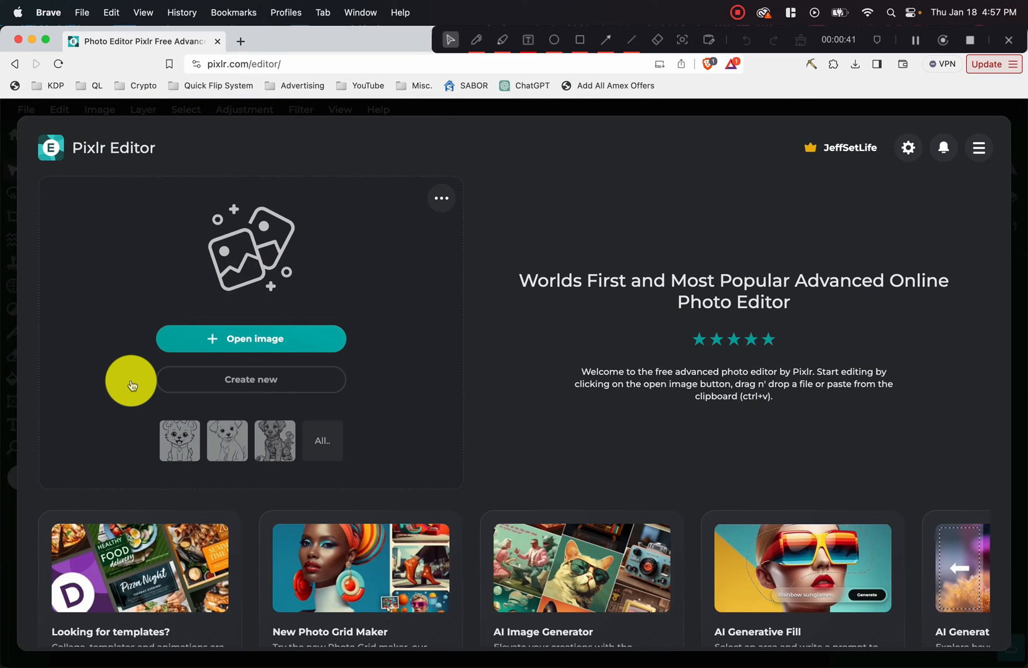
pyautogui.moveTo(201, 296)
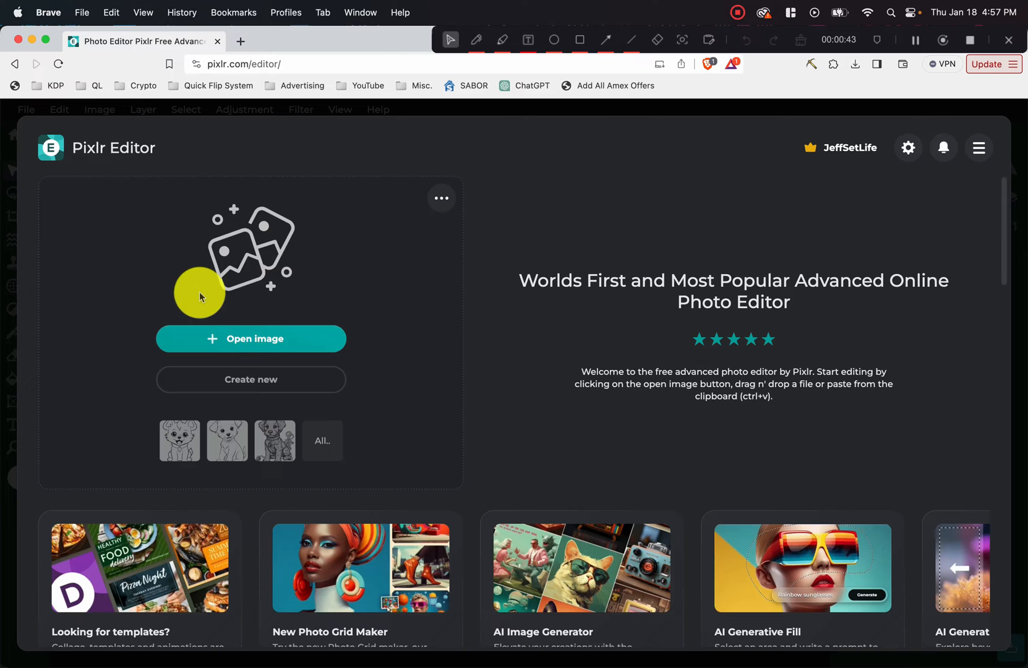
pyautogui.moveTo(301, 262)
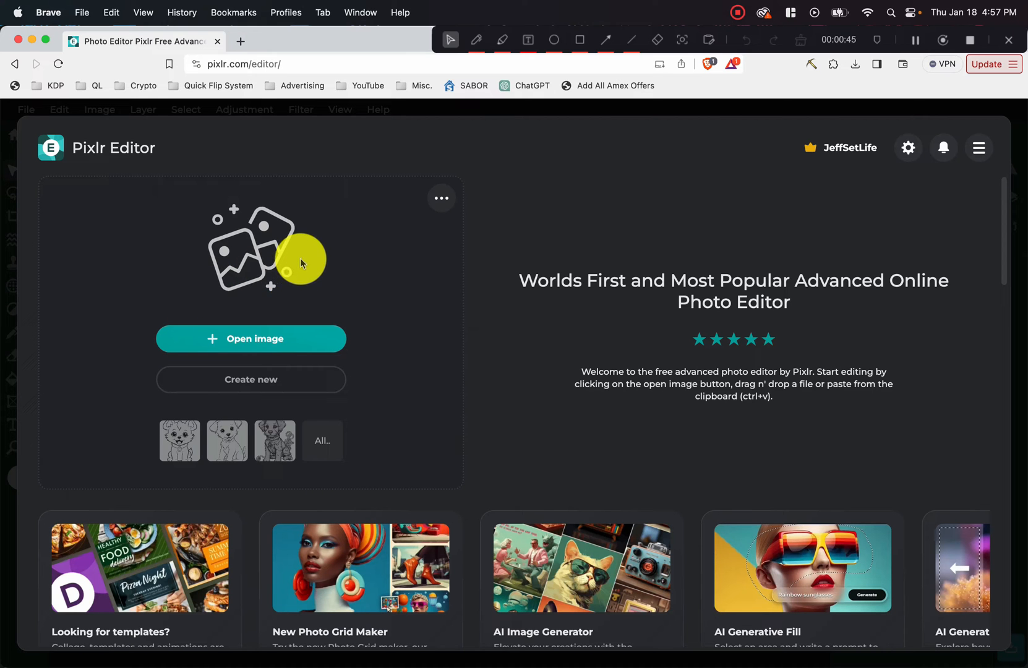
pyautogui.moveTo(314, 339)
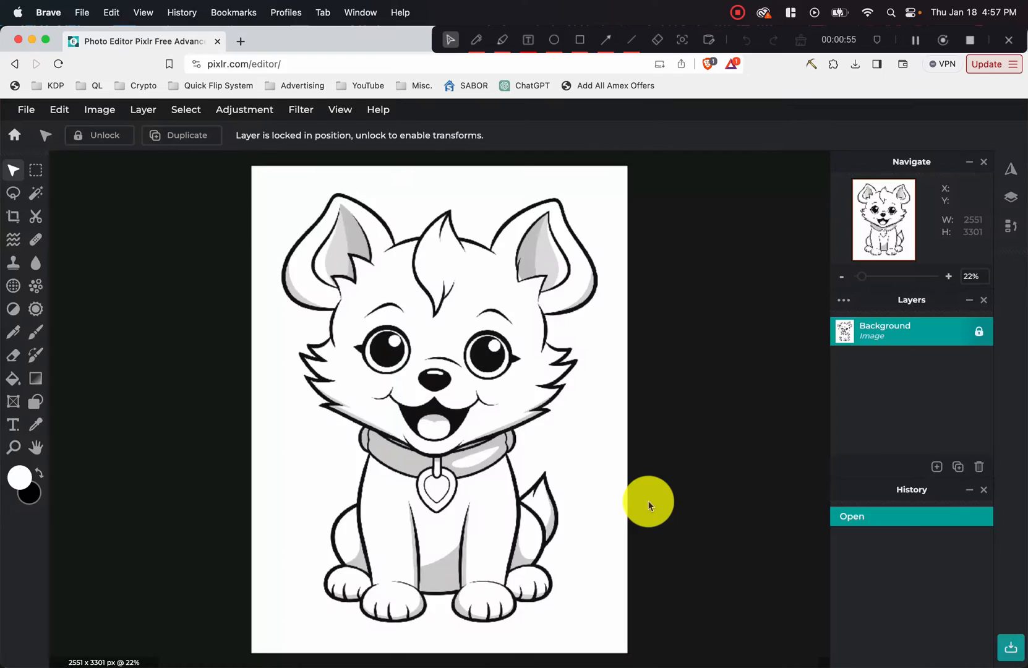
pyautogui.moveTo(625, 444)
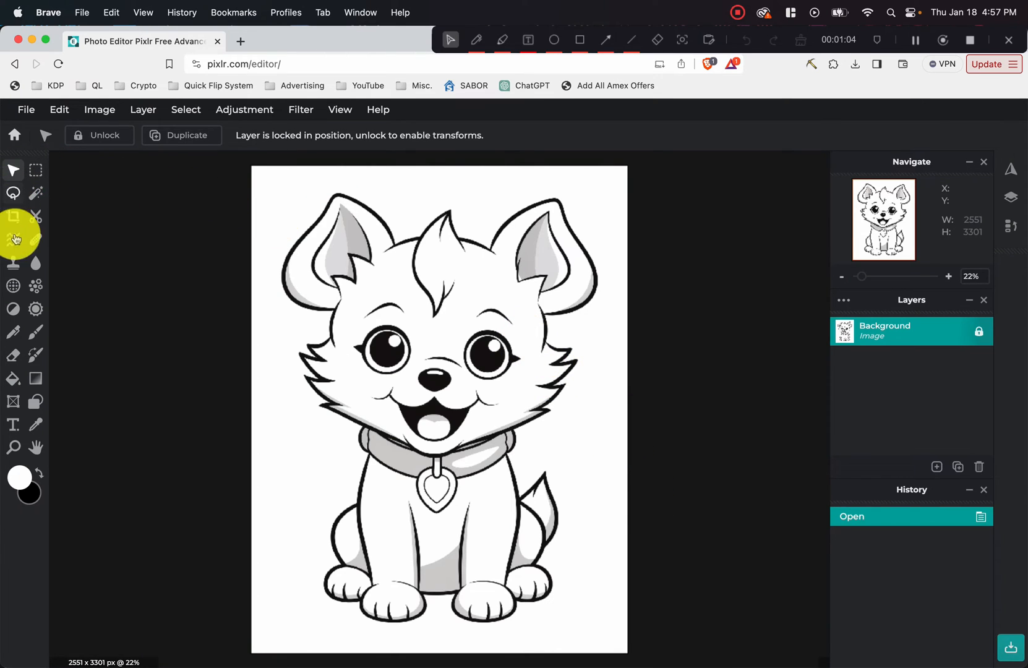
pyautogui.moveTo(13, 379)
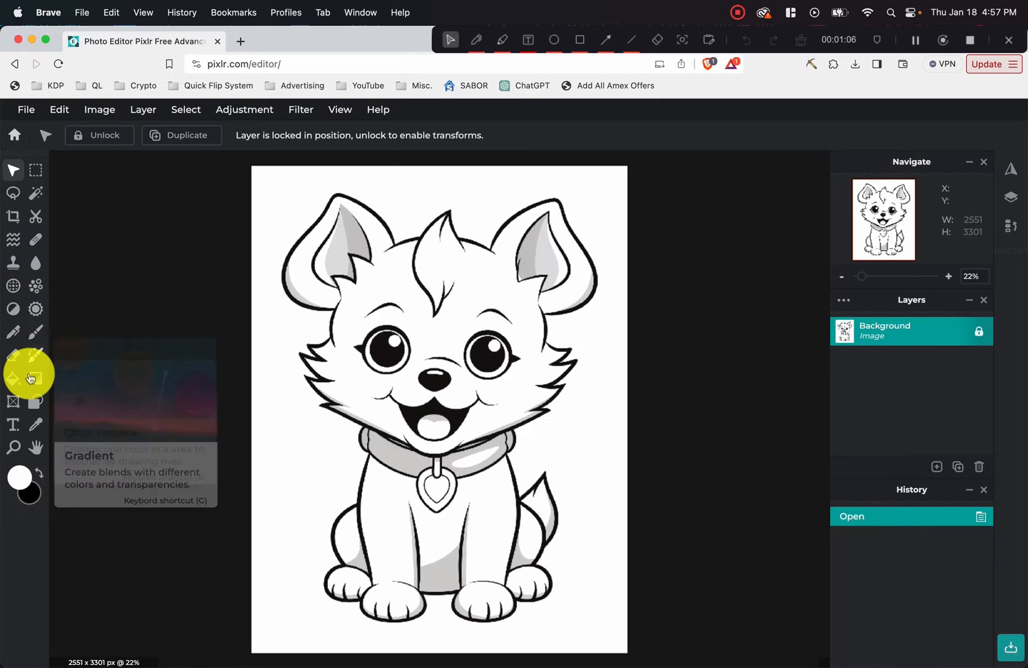
pyautogui.moveTo(12, 378)
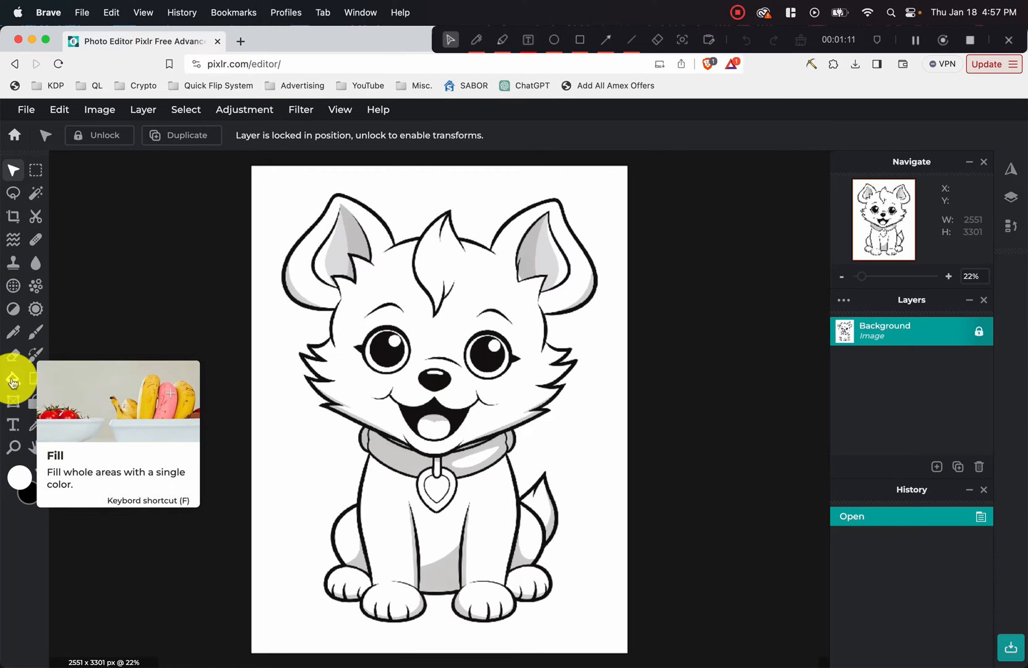
# - Select the Fill tool and set its colour to pure white #FFFFFF
pyautogui.click(12, 378)
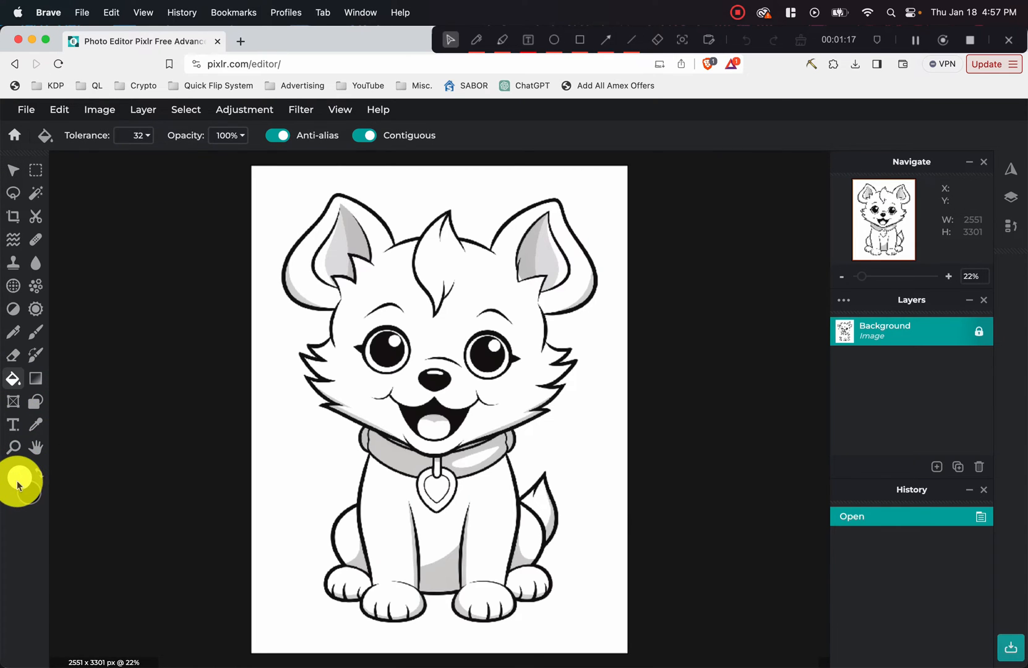
pyautogui.click(20, 476)
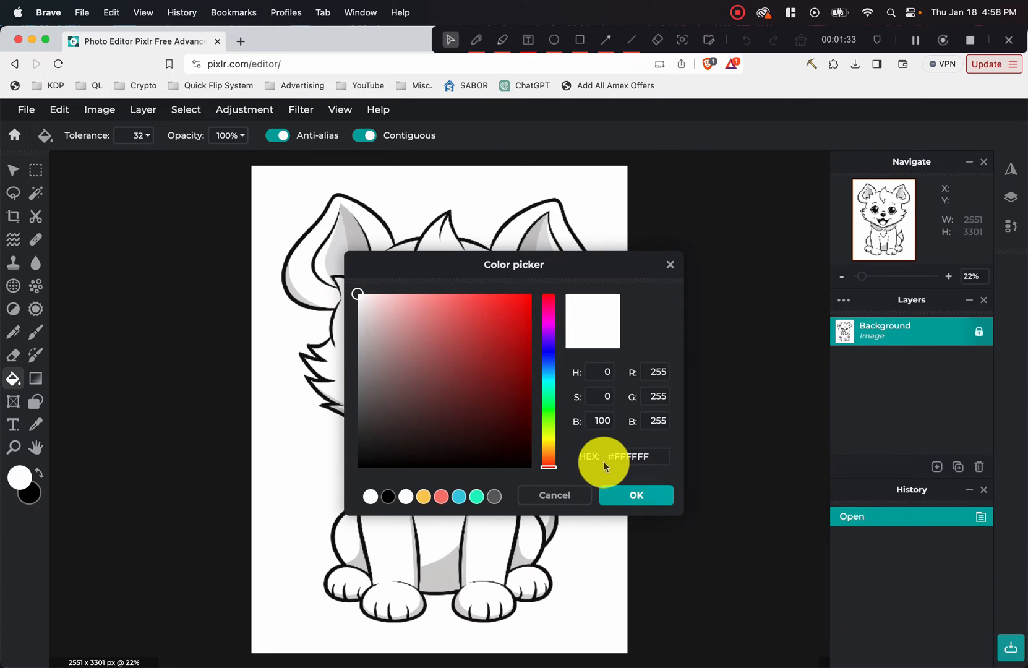
pyautogui.click(635, 456)
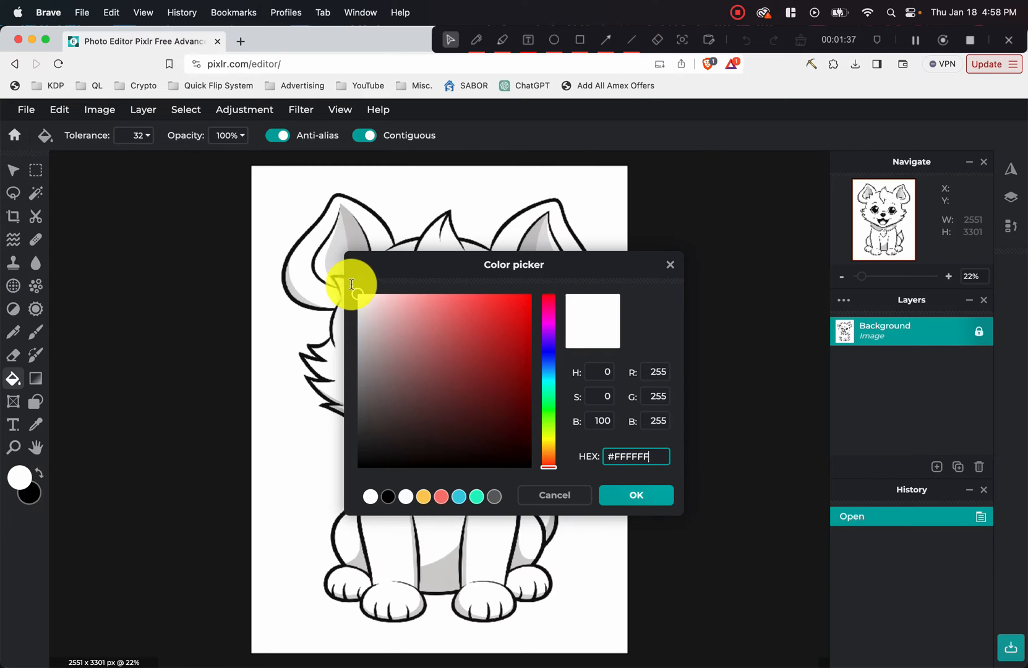
pyautogui.click(636, 495)
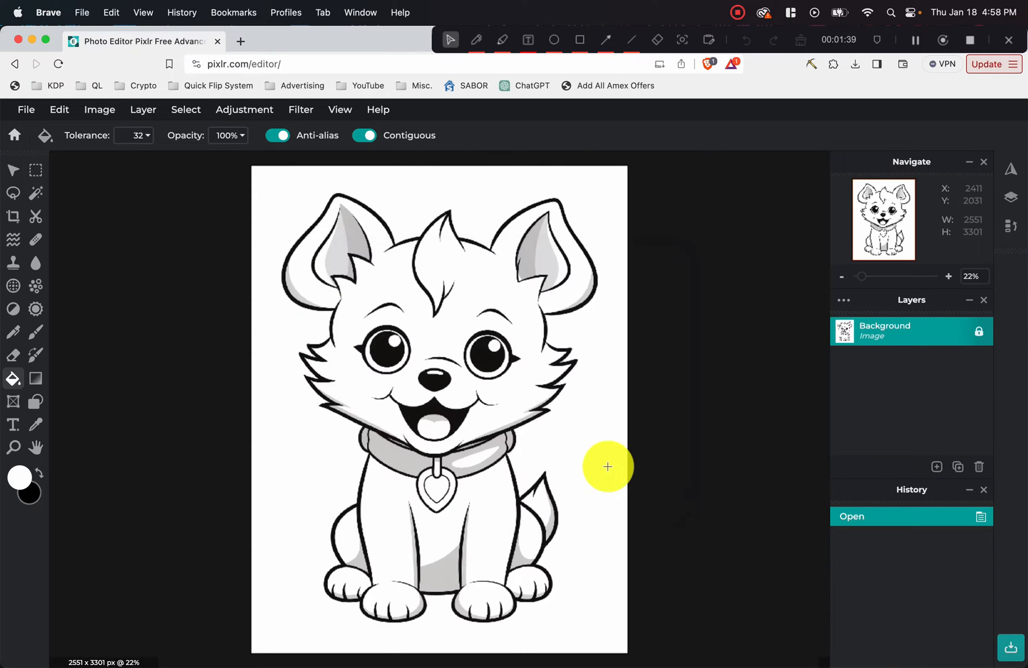
pyautogui.moveTo(478, 298)
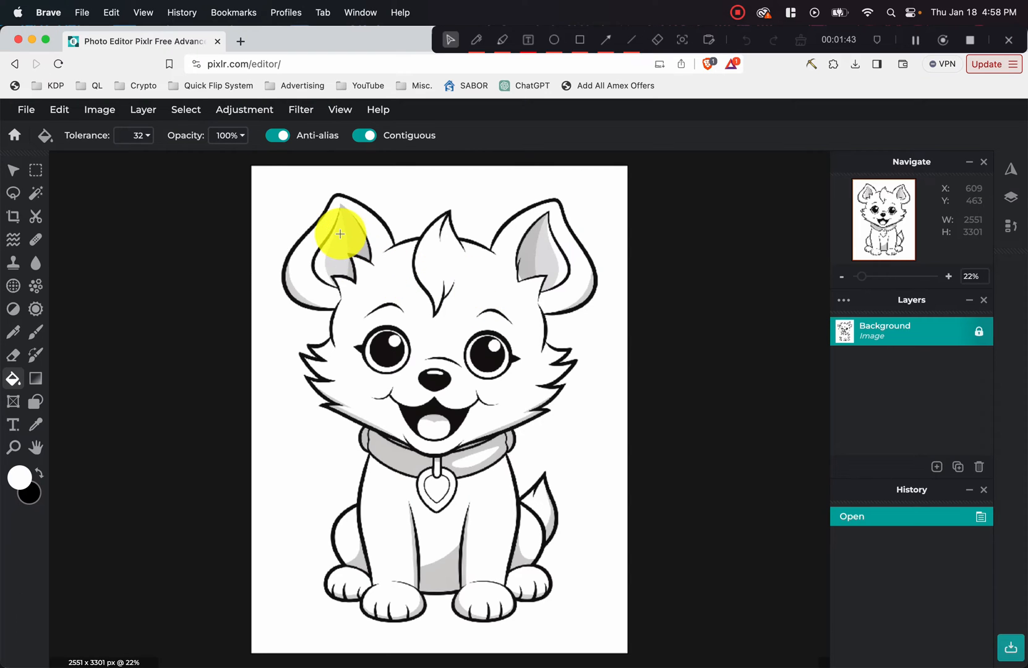
pyautogui.moveTo(337, 247)
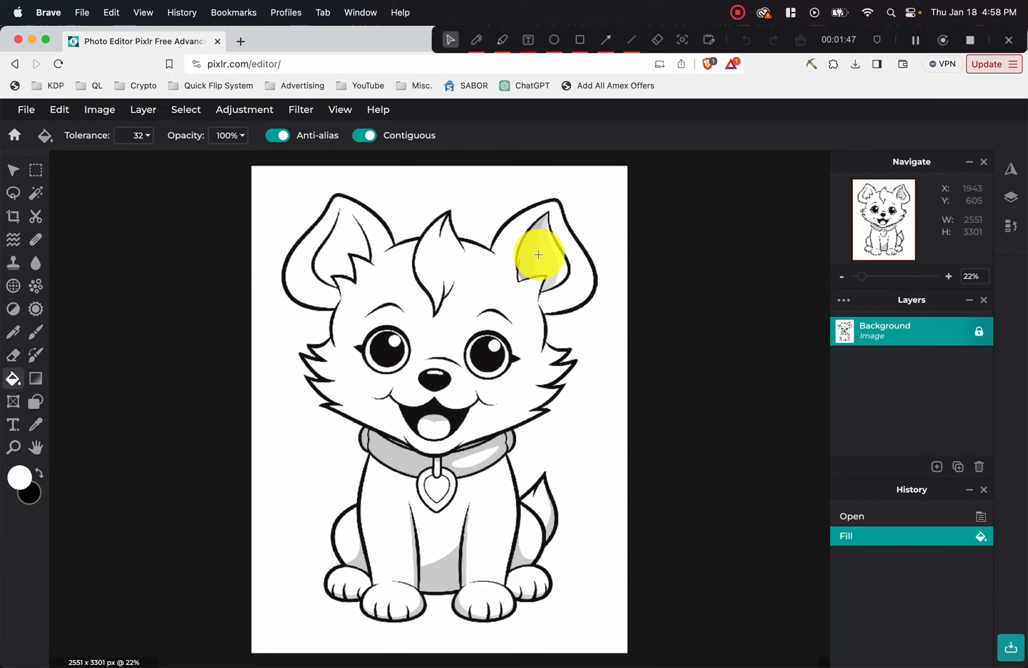
# - Fill the grey shading on the right ear, collar sides, tail tip and front paw with white
pyautogui.click(438, 412)
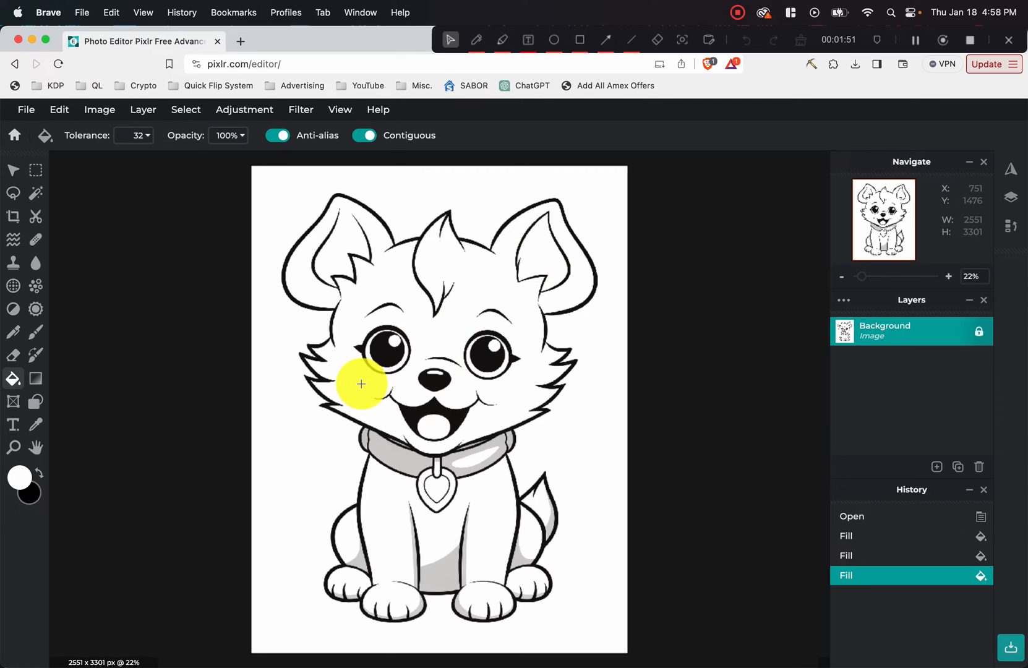
pyautogui.moveTo(456, 402)
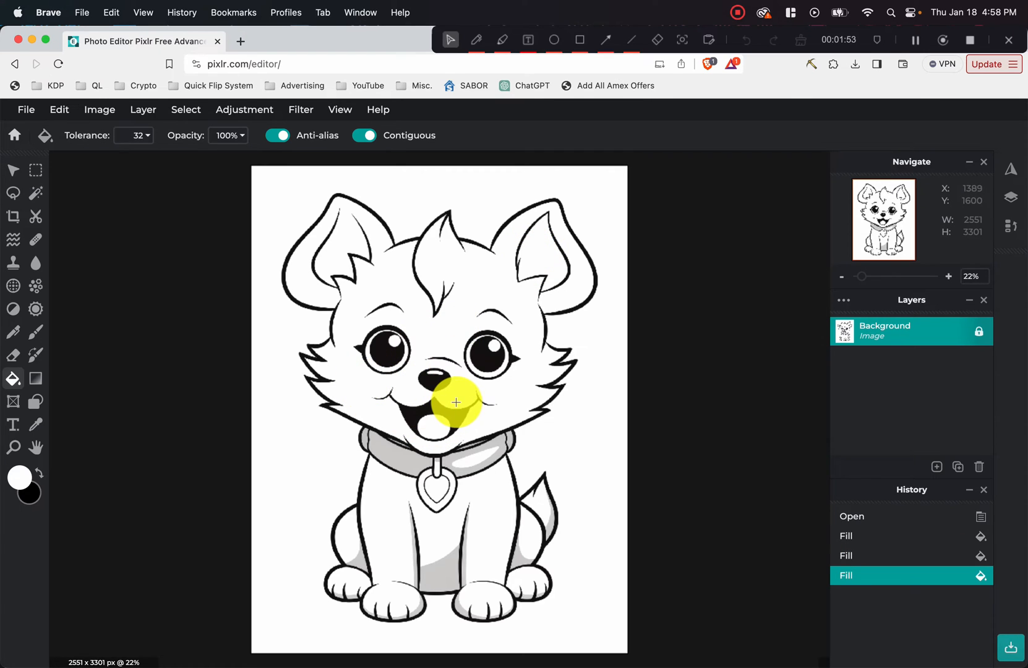
pyautogui.click(381, 459)
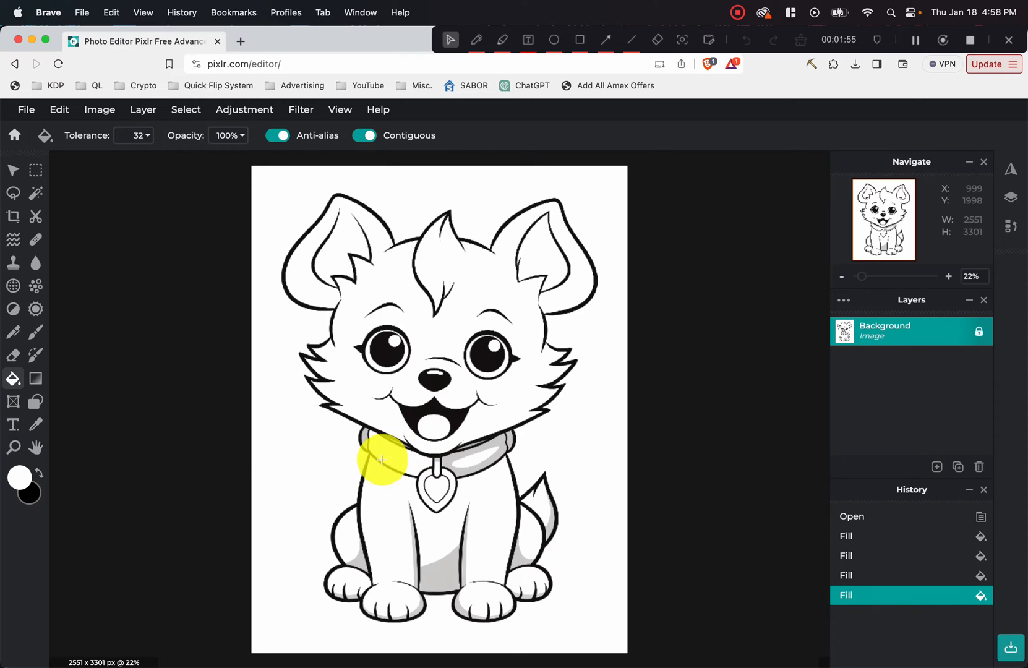
pyautogui.click(470, 467)
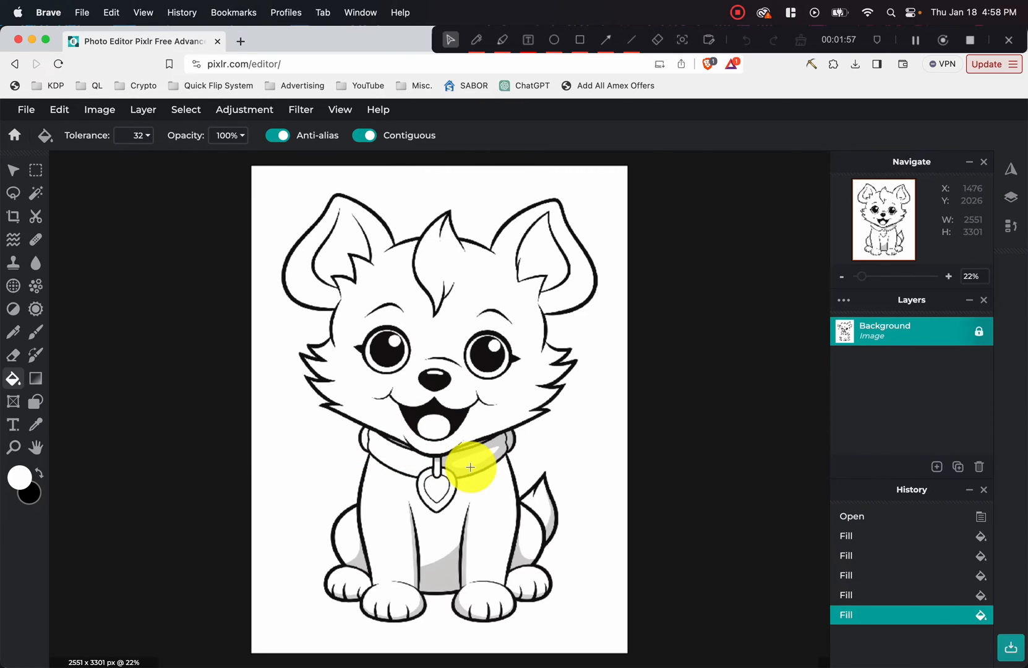
pyautogui.click(531, 519)
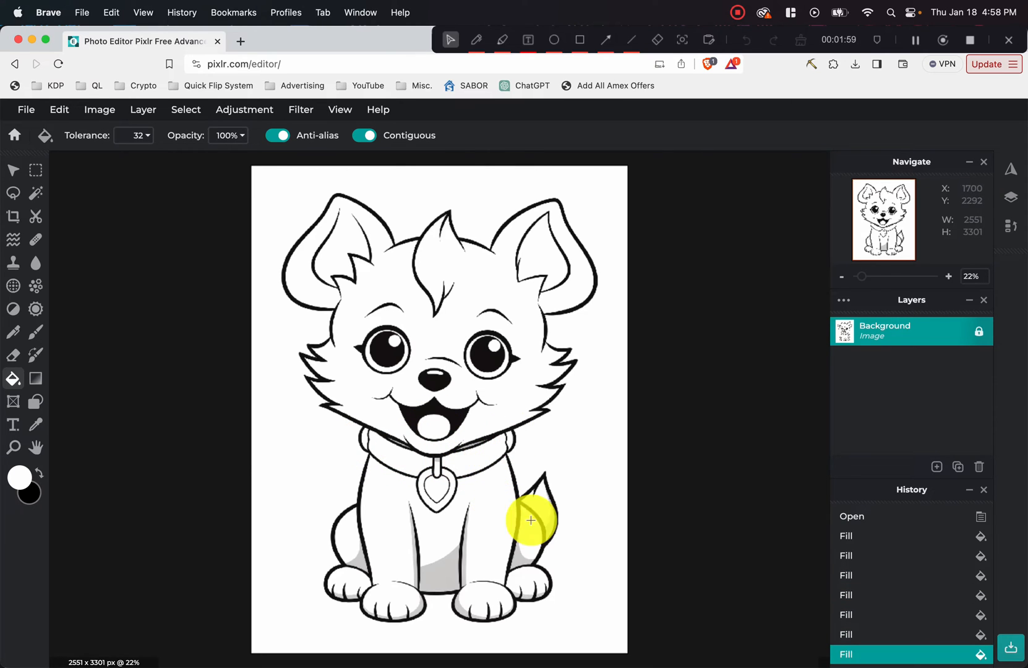
pyautogui.click(358, 562)
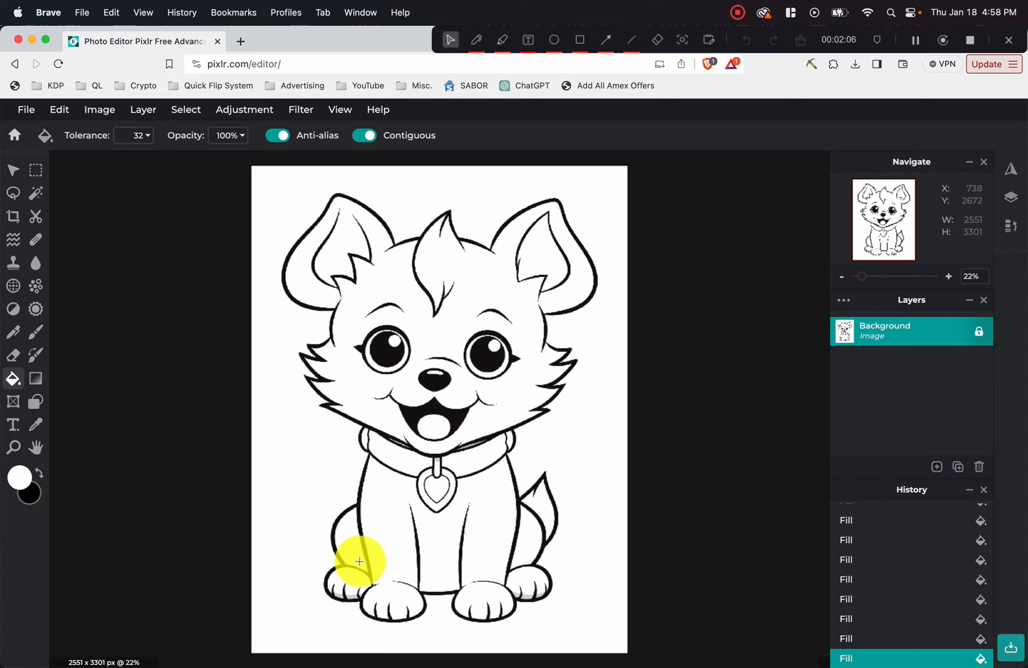
pyautogui.moveTo(344, 595)
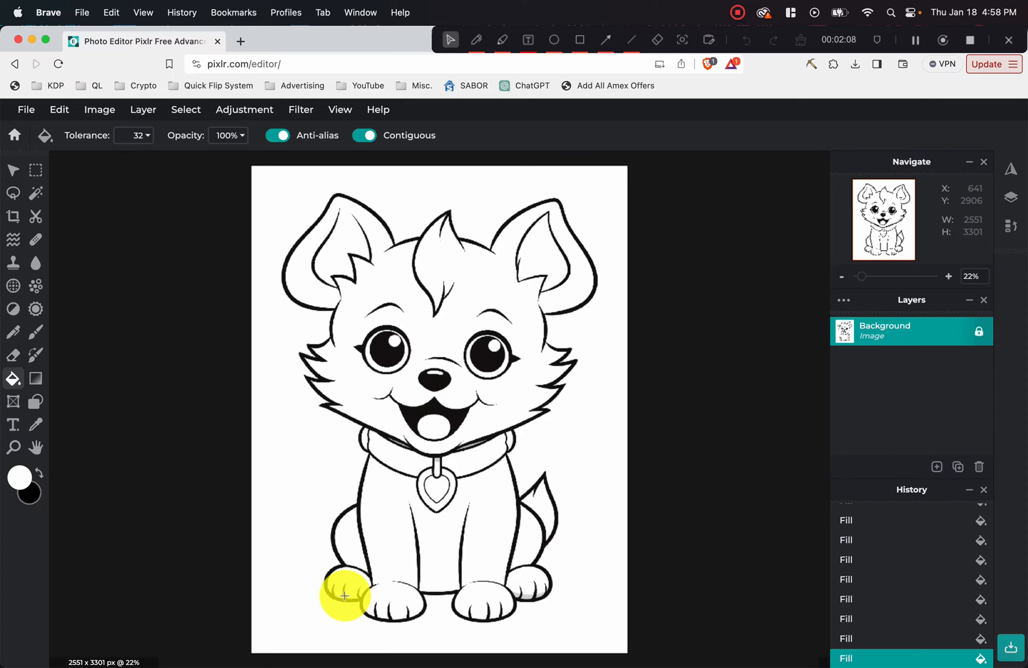
pyautogui.moveTo(527, 595)
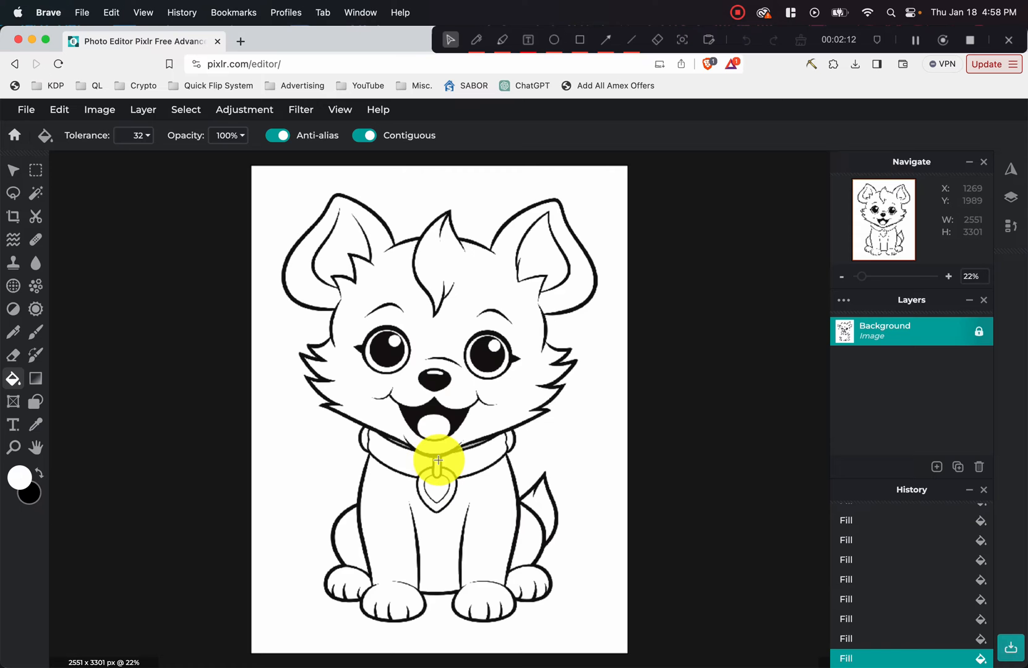
pyautogui.scroll(3)
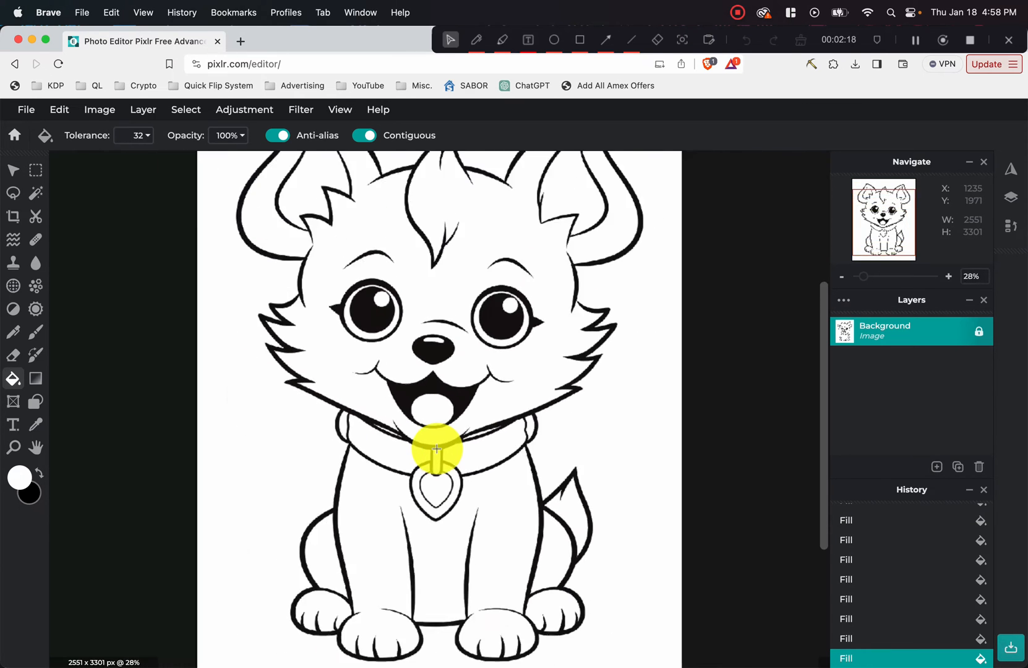
# - Save the cleaned puppy page as a PNG into the grayscale project folder
pyautogui.click(26, 109)
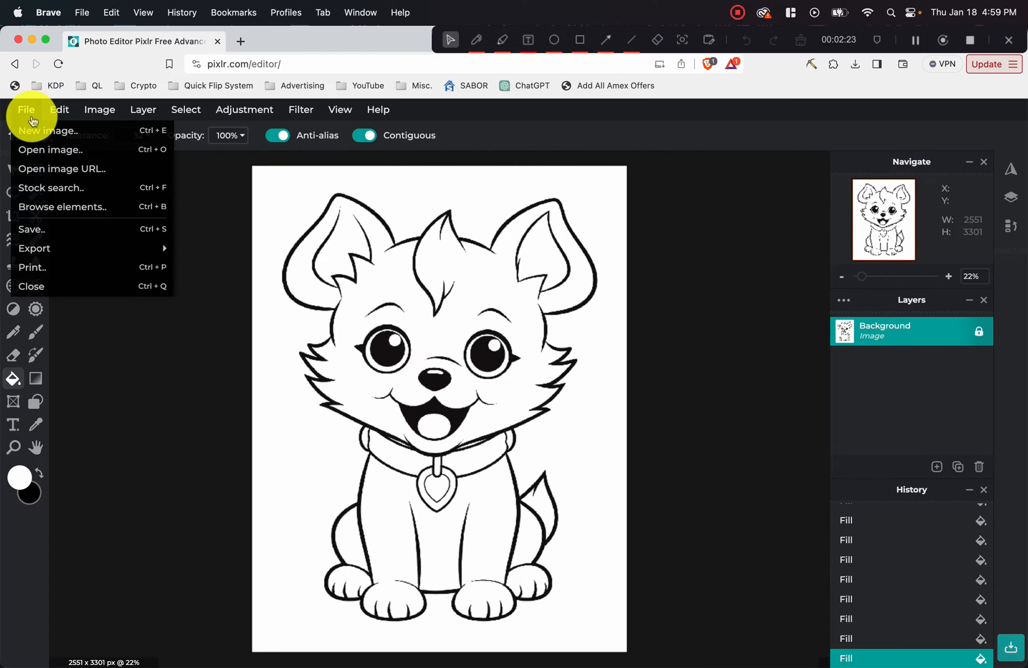
pyautogui.click(31, 229)
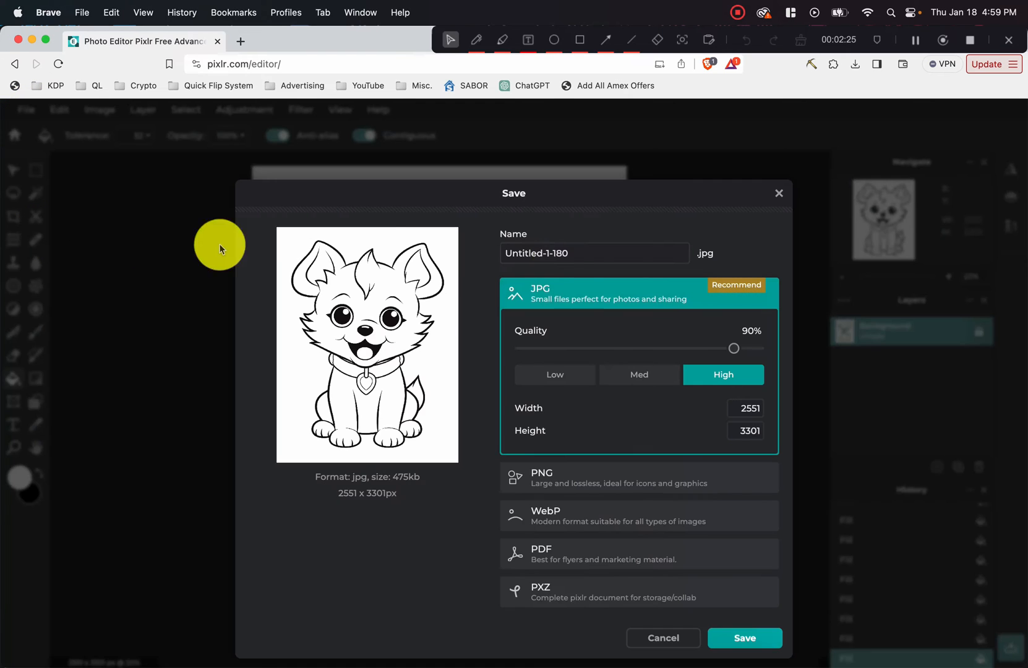
pyautogui.click(638, 478)
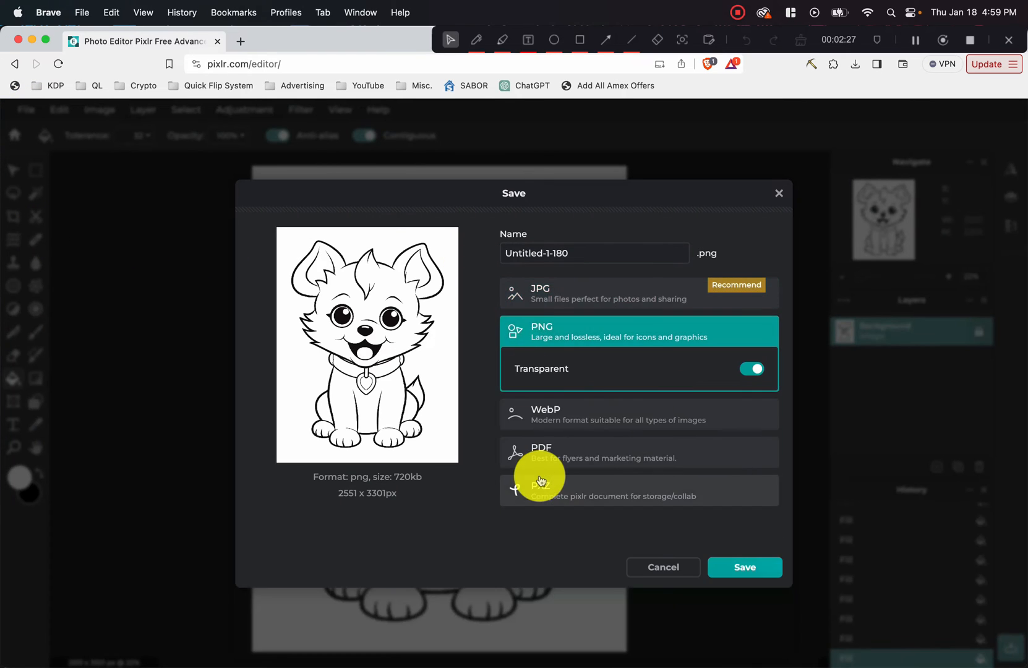
pyautogui.click(743, 566)
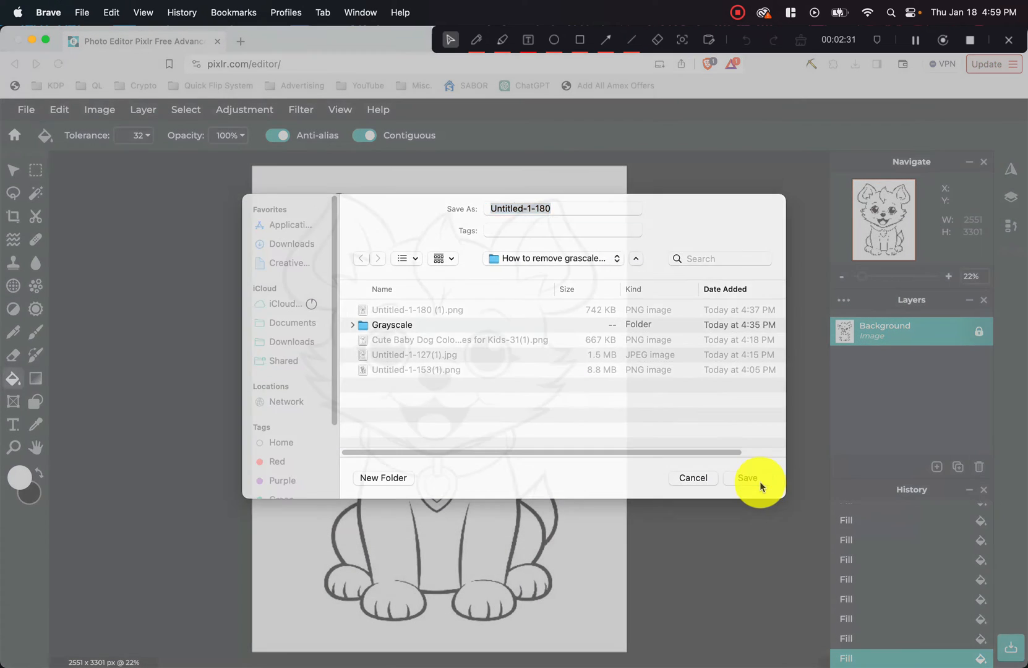
pyautogui.click(747, 477)
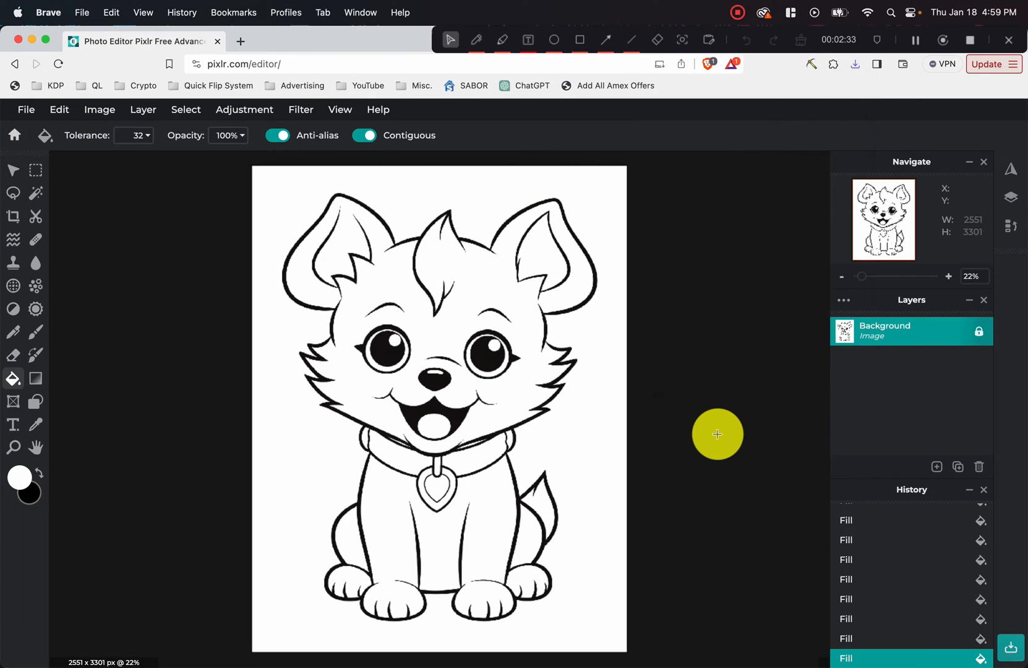
pyautogui.moveTo(674, 453)
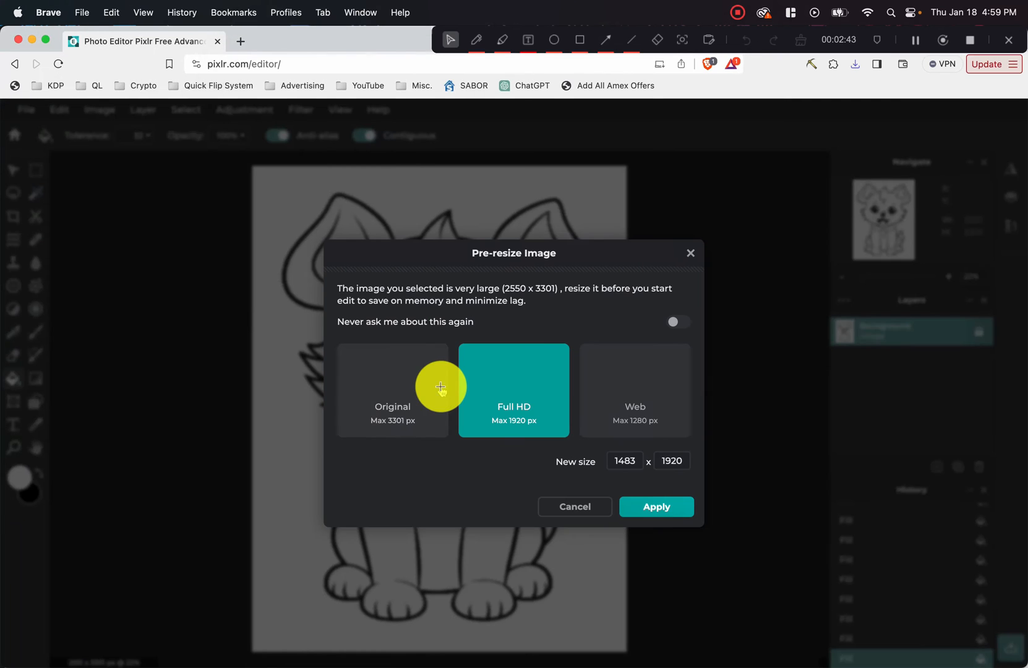
# - Open Untitled-1-127.png at its original size in a new tab
pyautogui.click(393, 390)
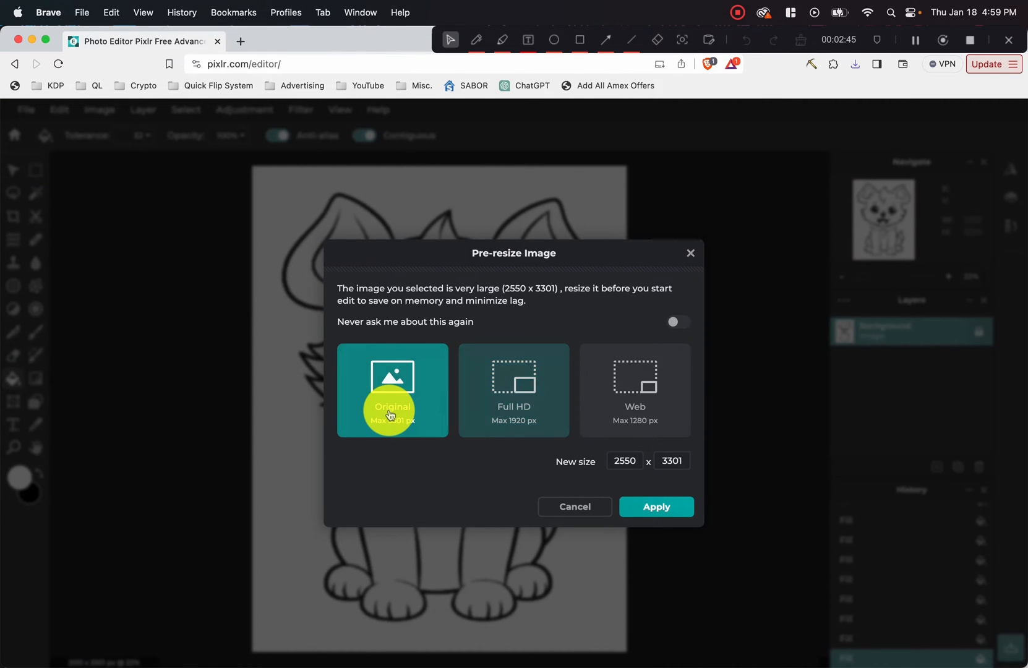
pyautogui.click(656, 505)
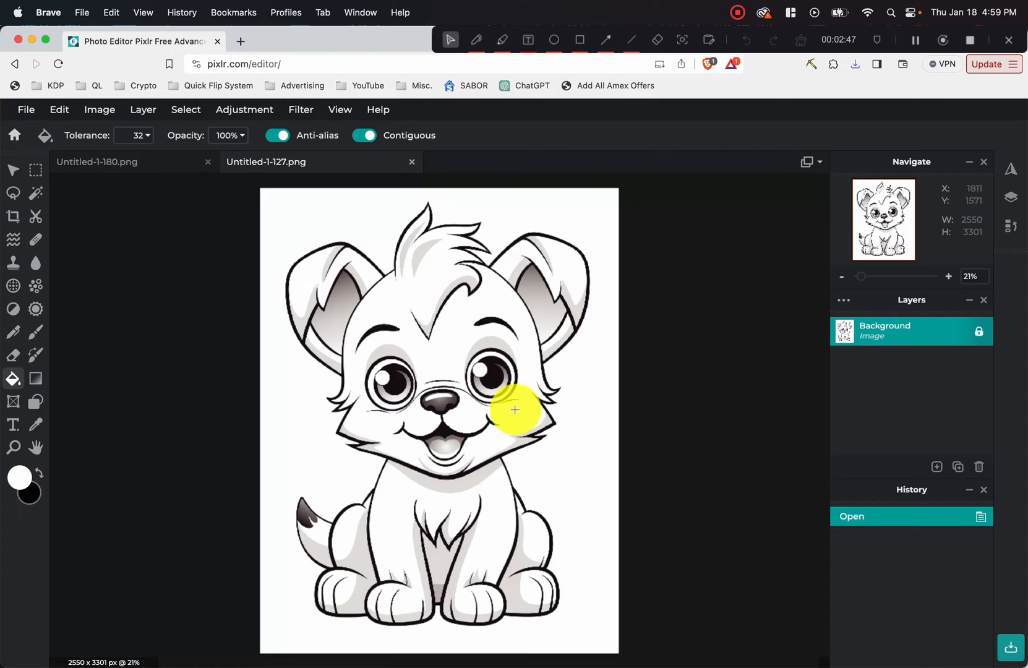
pyautogui.moveTo(187, 323)
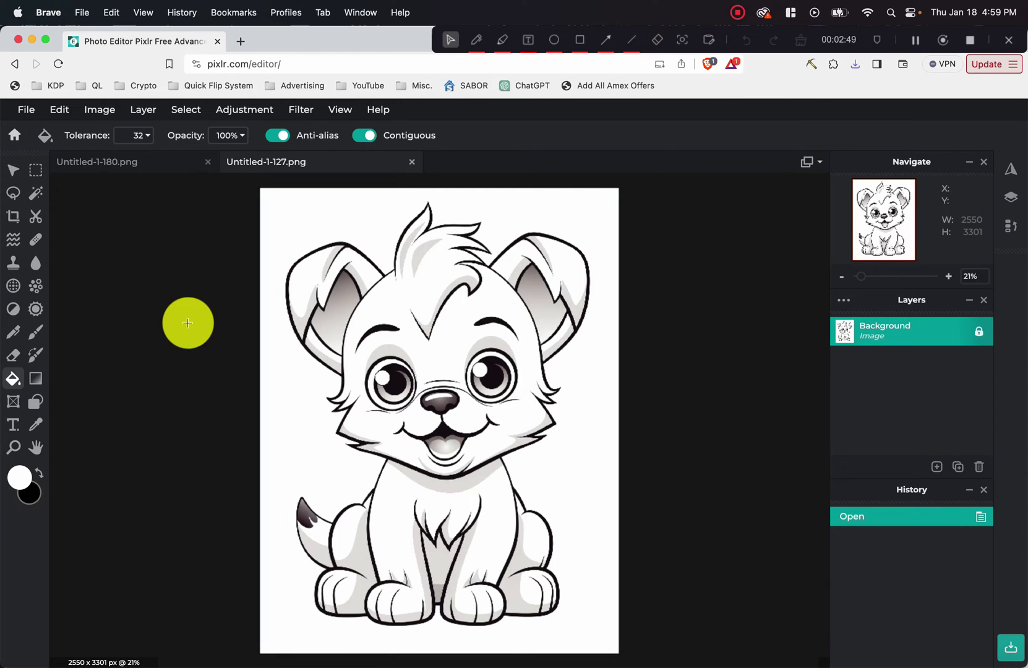
pyautogui.moveTo(14, 379)
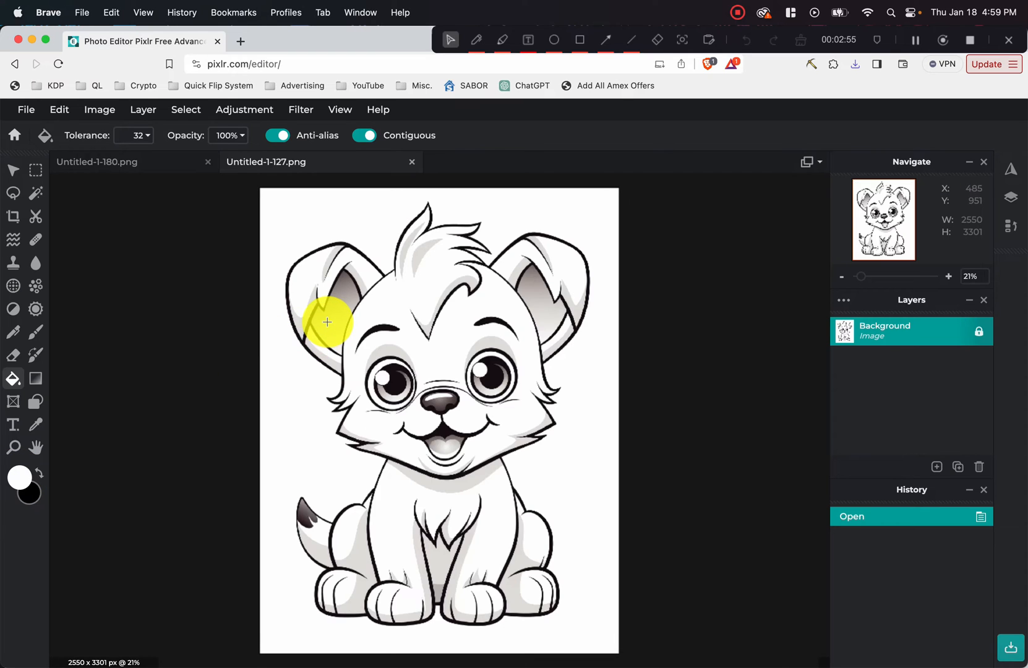
# - Fill white over the grey in both ears, the top of the head, lower body and between the front paws
pyautogui.click(347, 297)
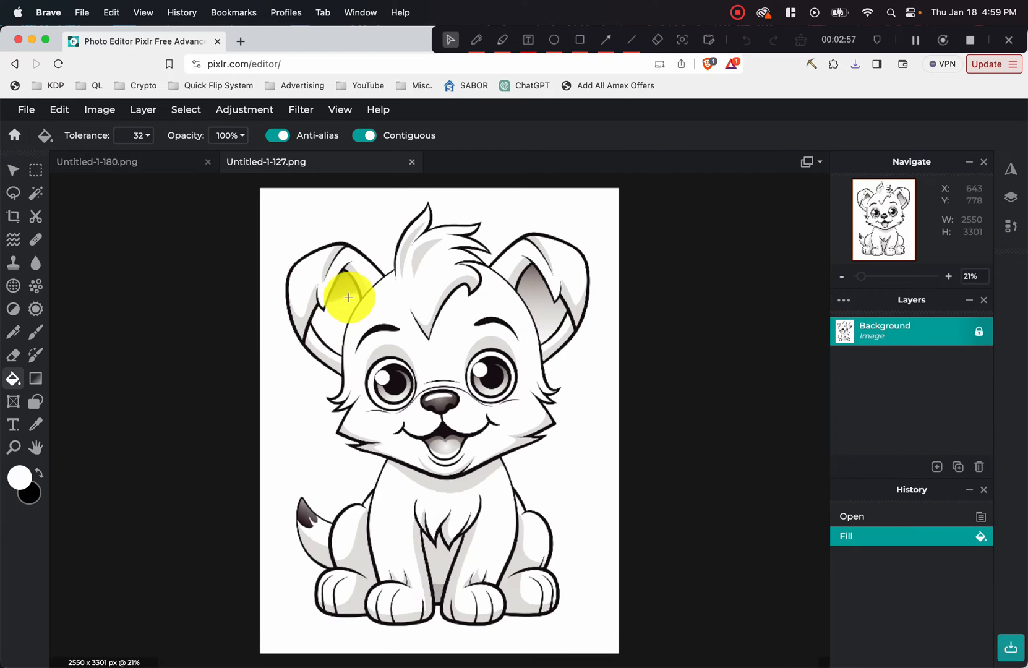
pyautogui.click(339, 302)
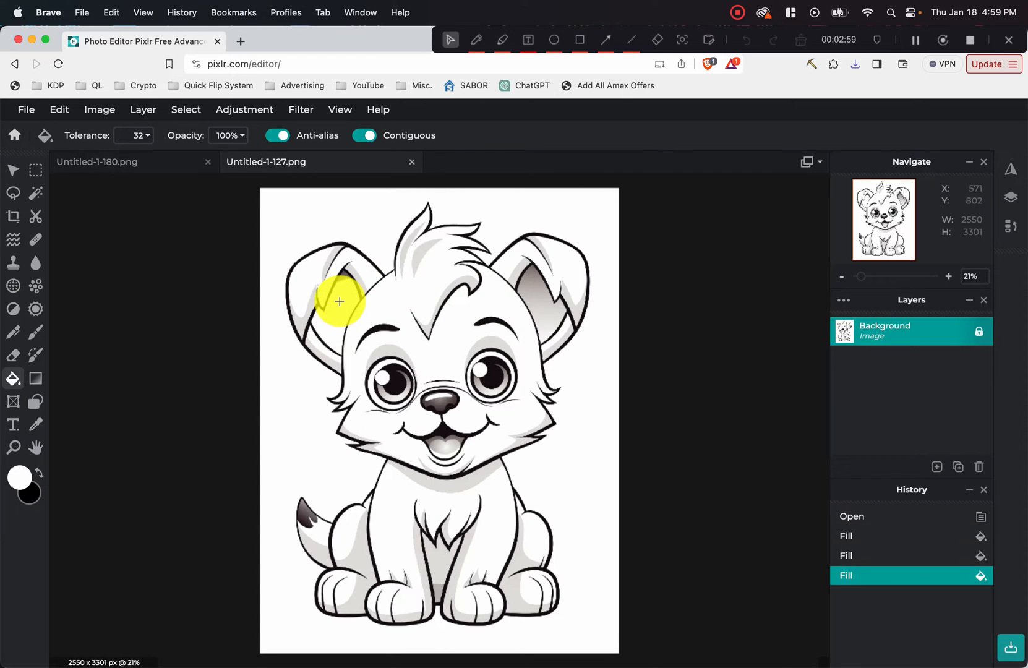
pyautogui.click(342, 280)
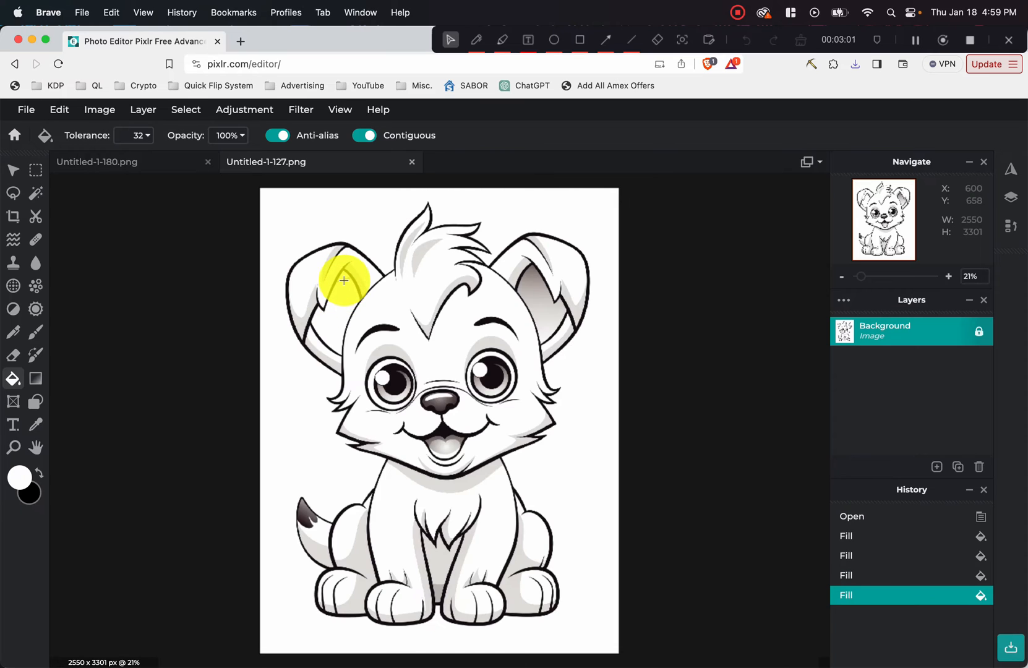
pyautogui.click(338, 320)
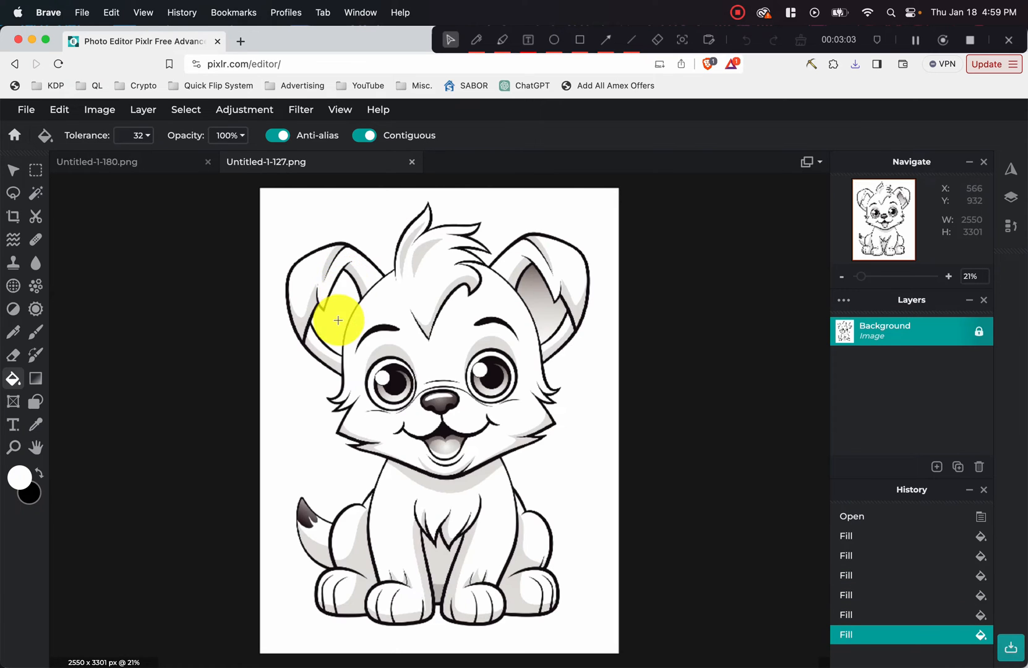
pyautogui.click(402, 263)
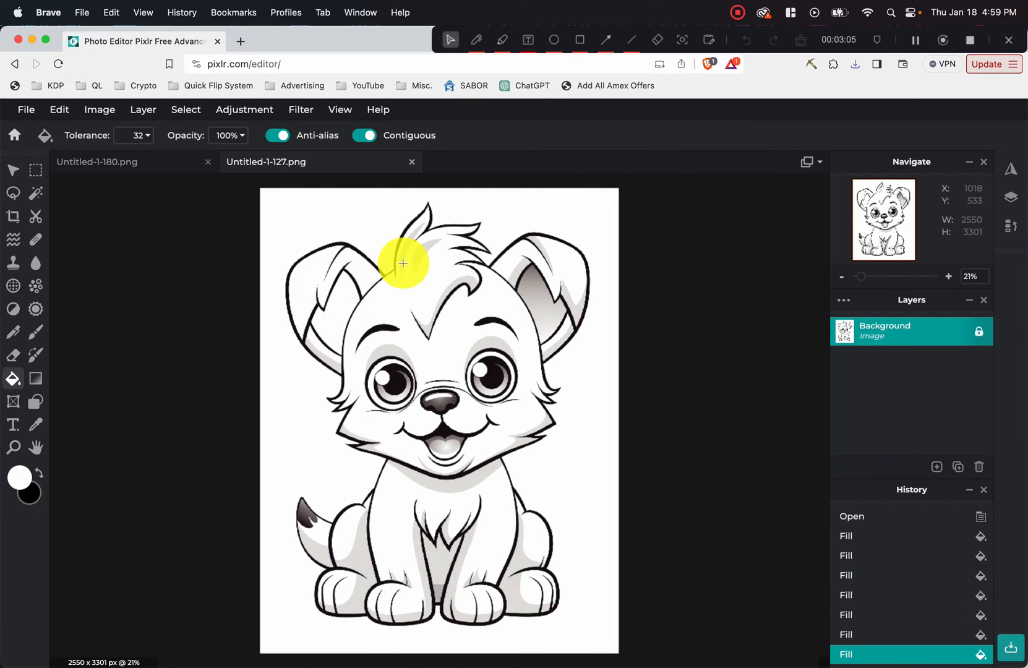
pyautogui.click(517, 268)
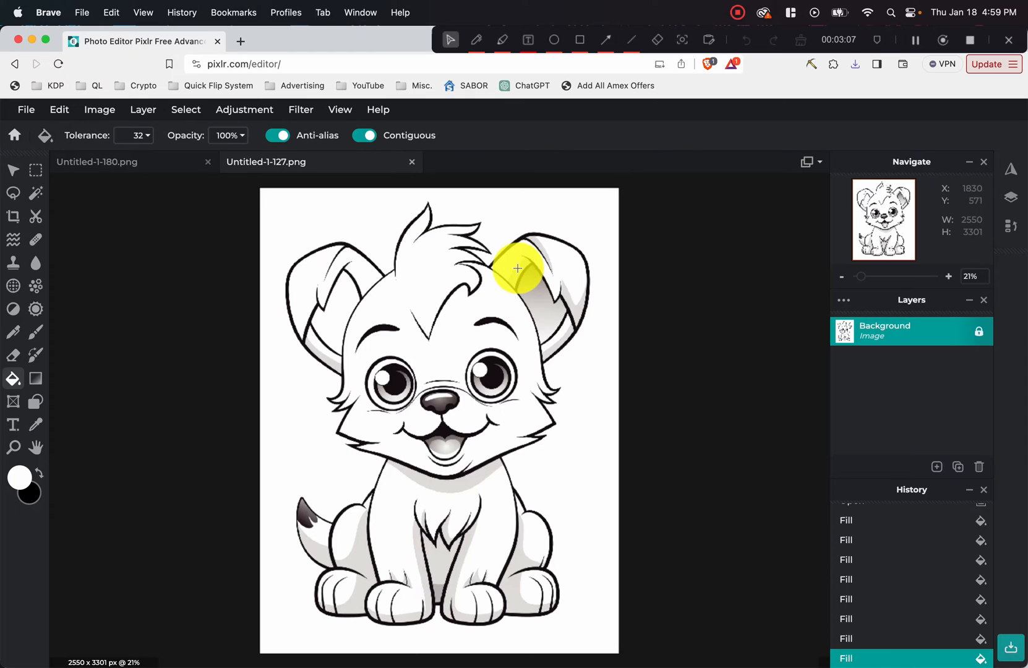
pyautogui.moveTo(531, 290)
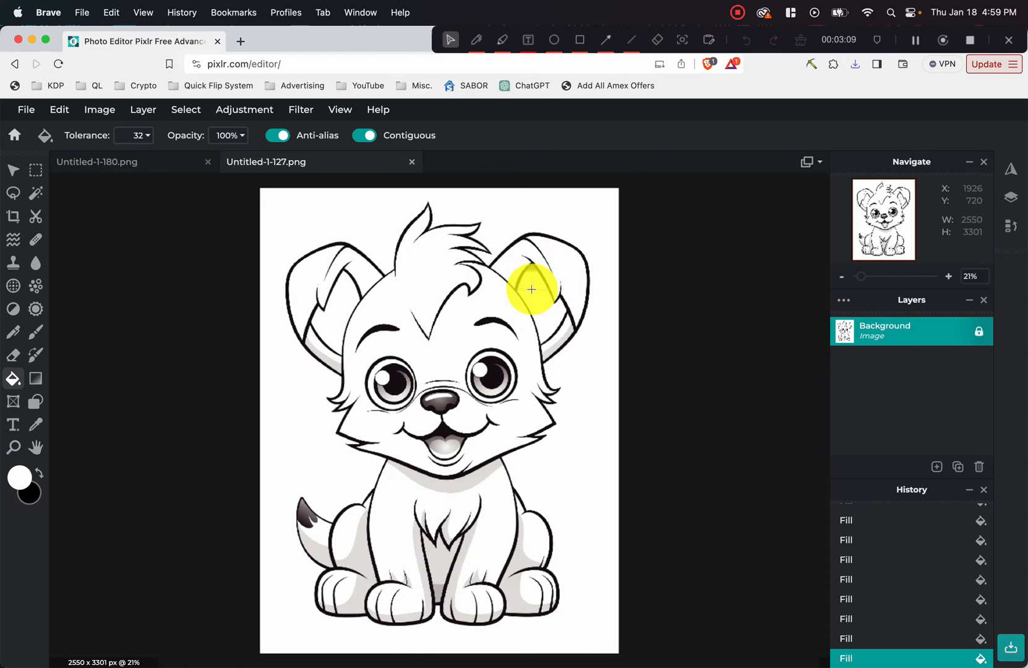
pyautogui.moveTo(526, 321)
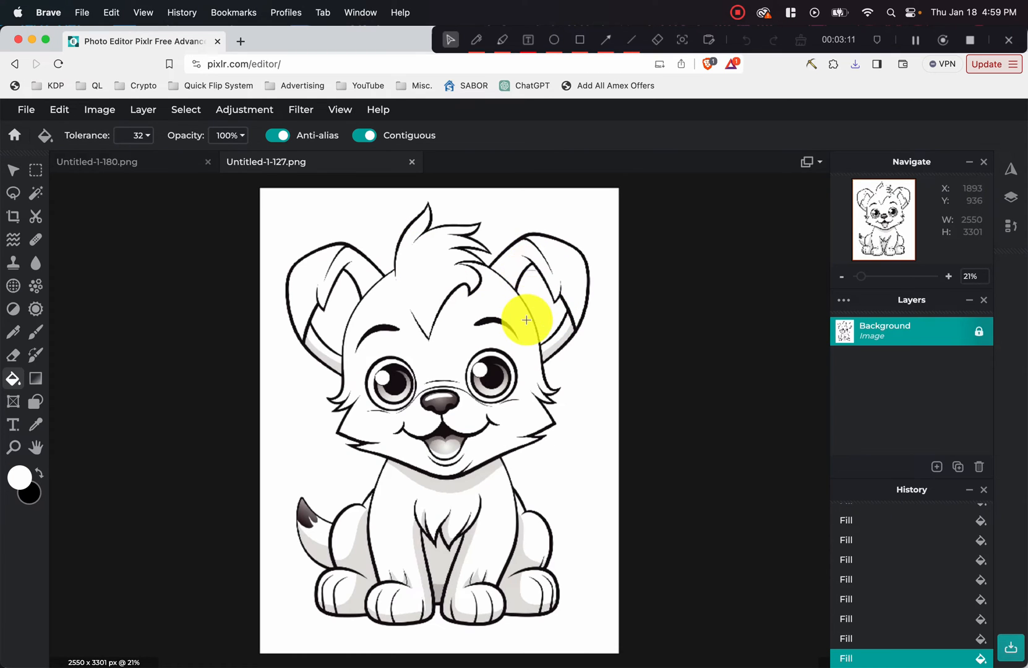
pyautogui.moveTo(565, 336)
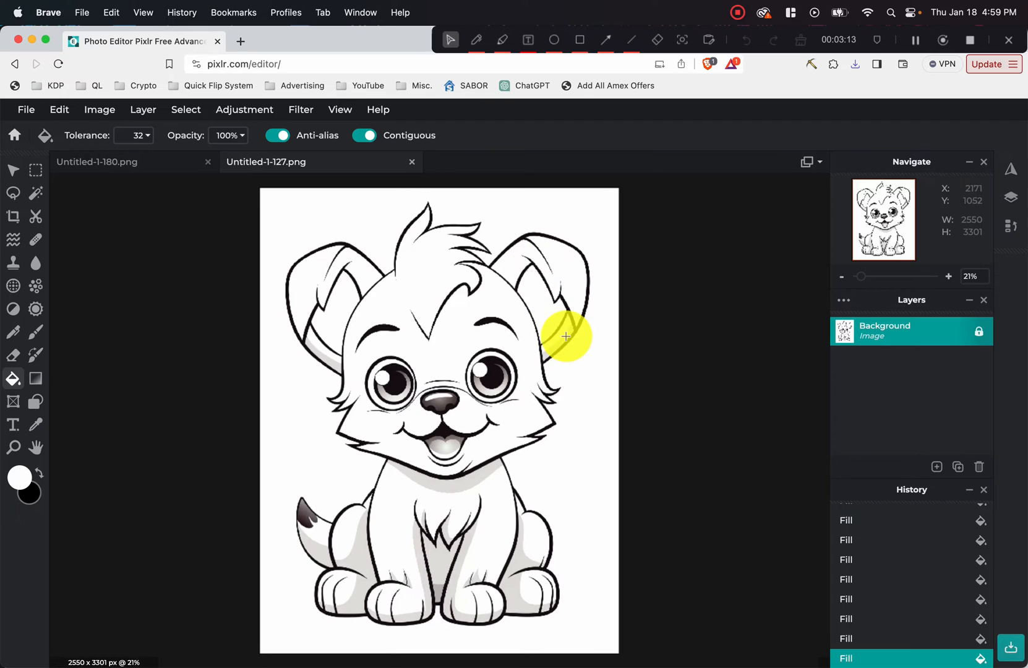
pyautogui.moveTo(377, 447)
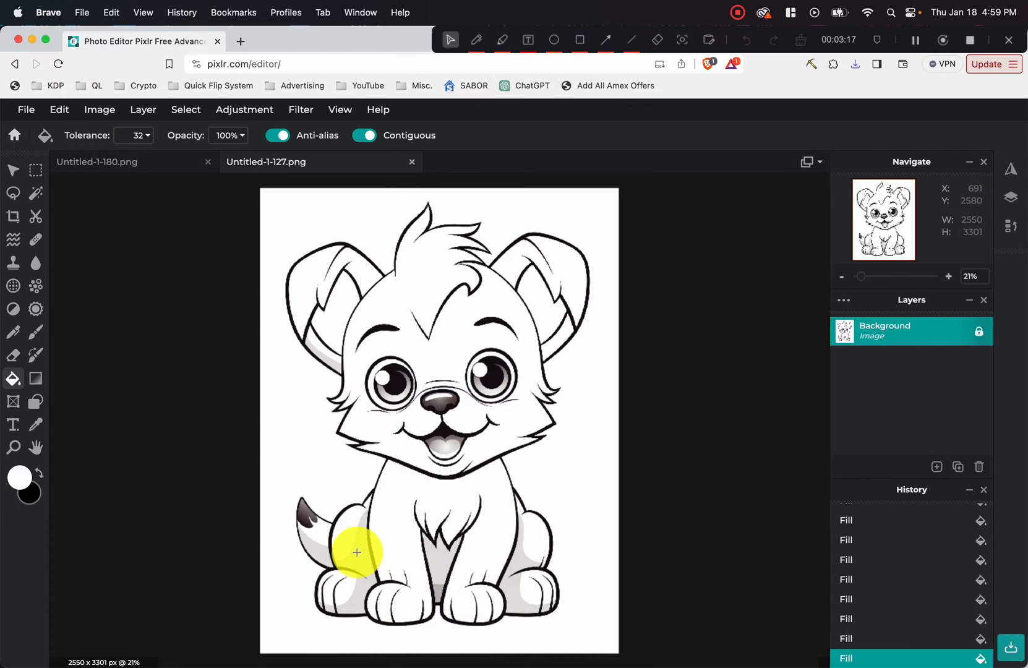
pyautogui.click(439, 586)
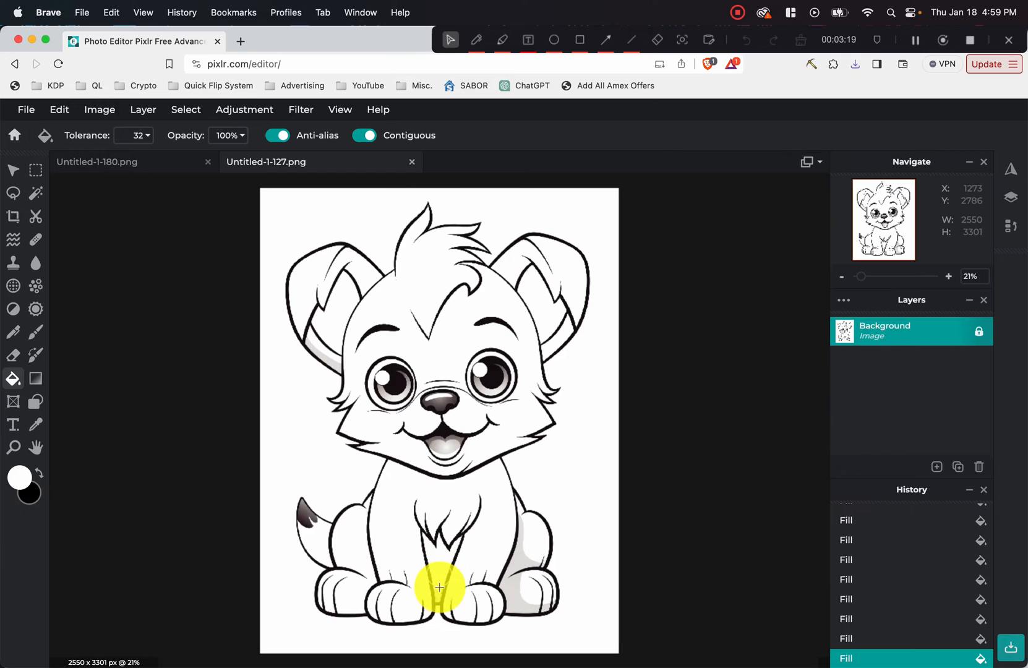
pyautogui.click(505, 522)
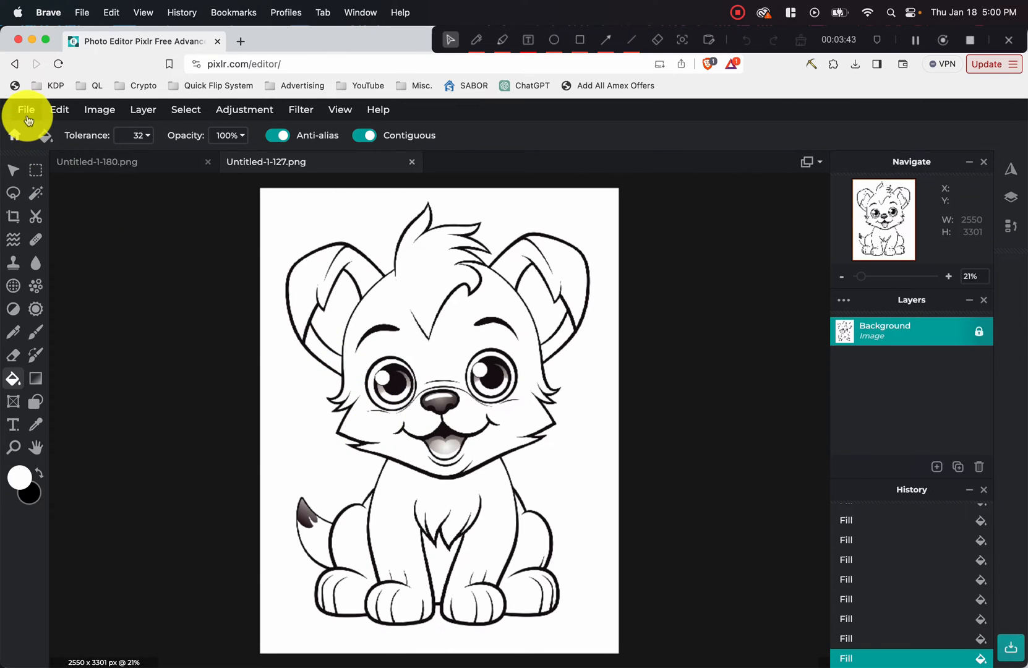
pyautogui.click(26, 109)
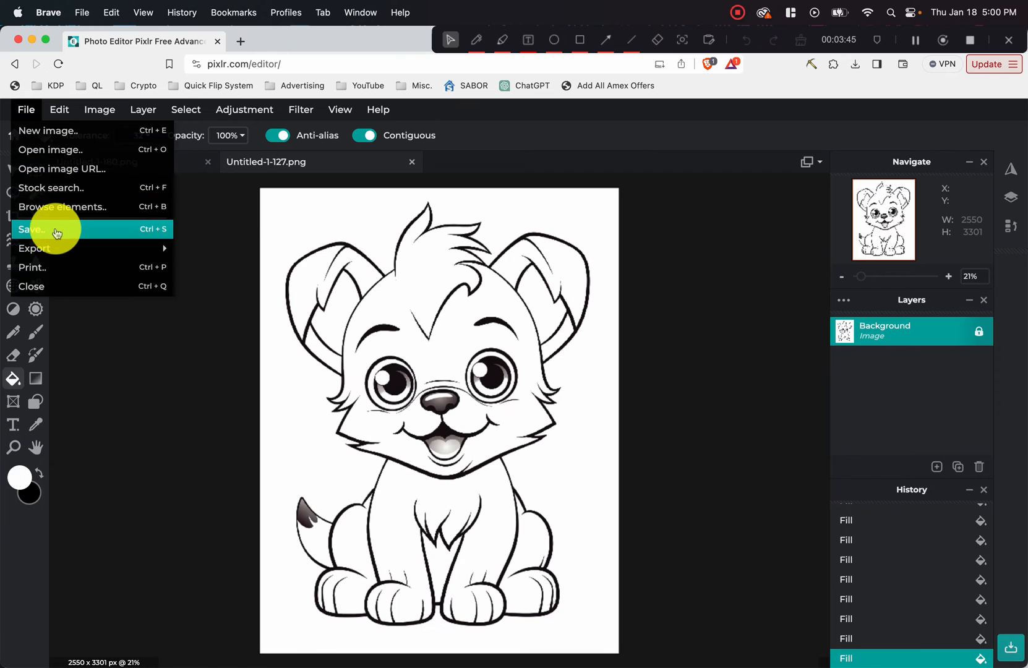
pyautogui.click(31, 229)
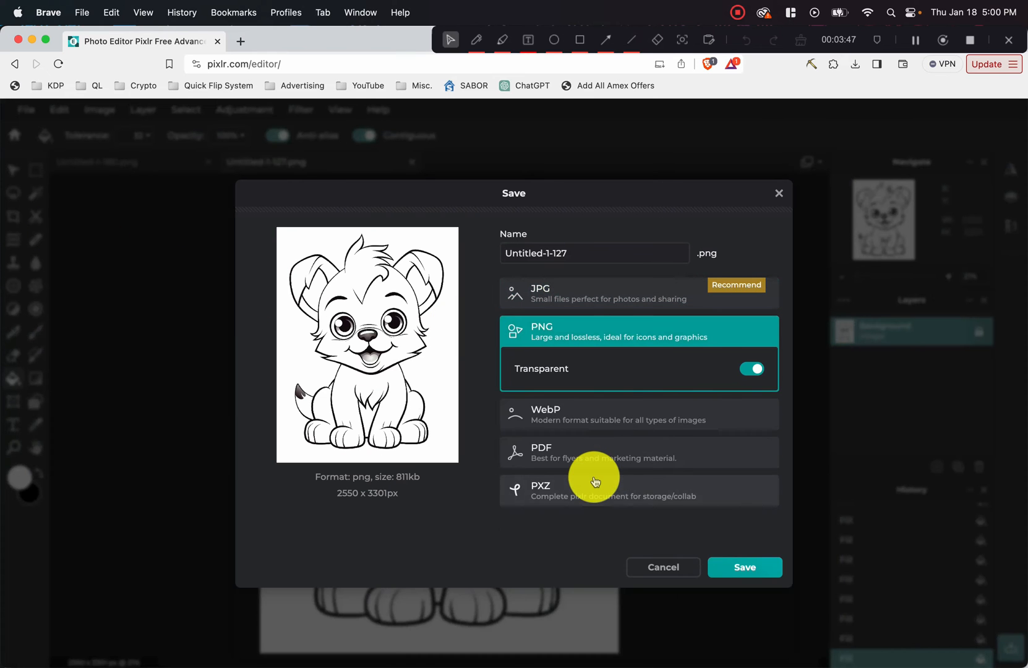
pyautogui.click(744, 567)
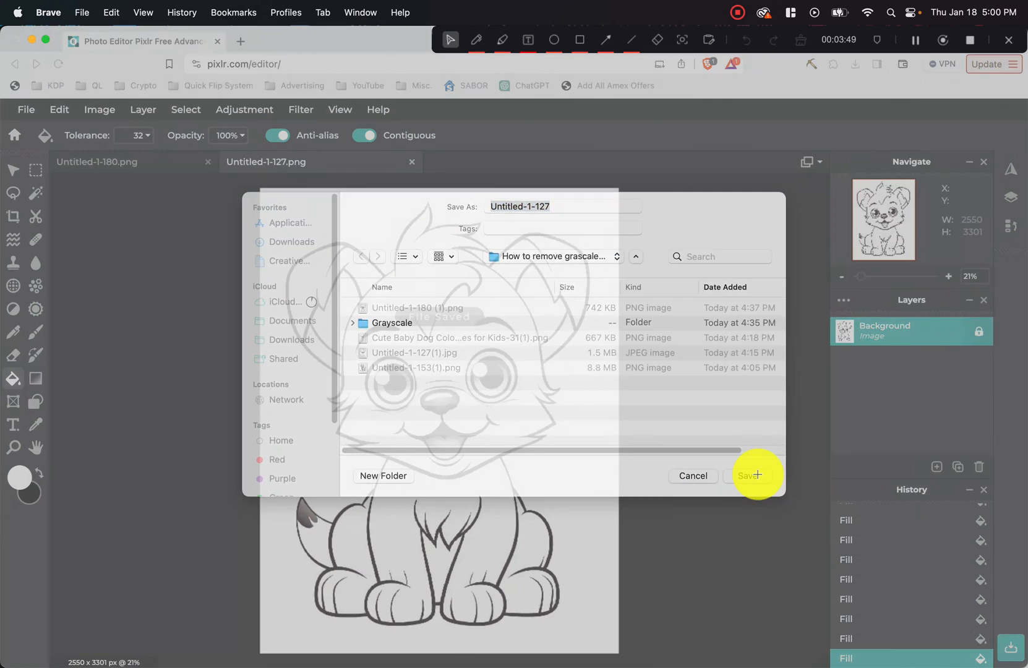
pyautogui.click(752, 475)
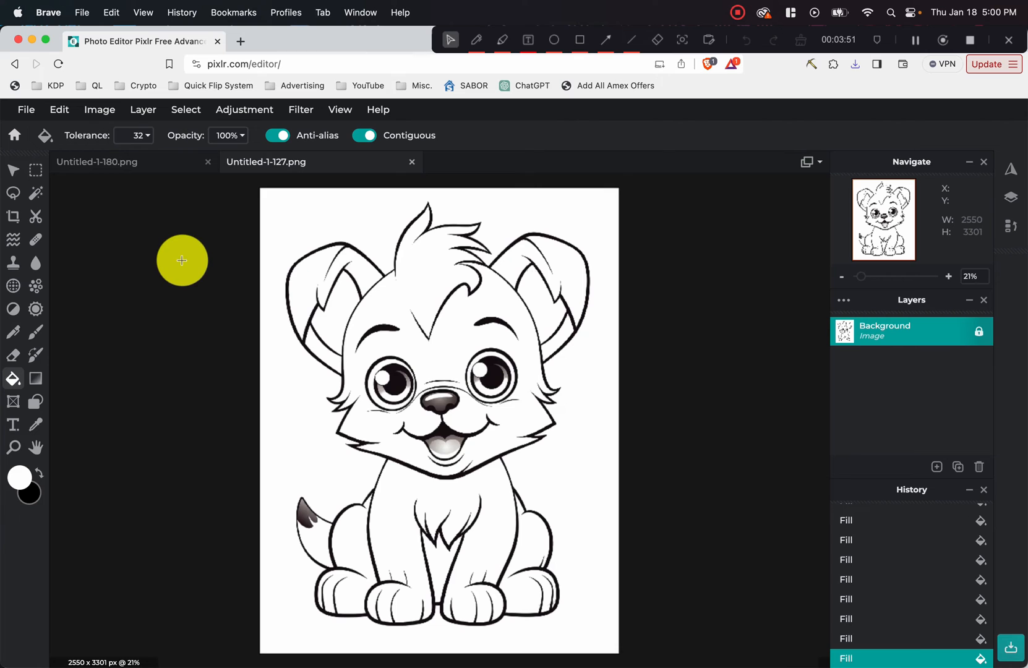
pyautogui.moveTo(200, 281)
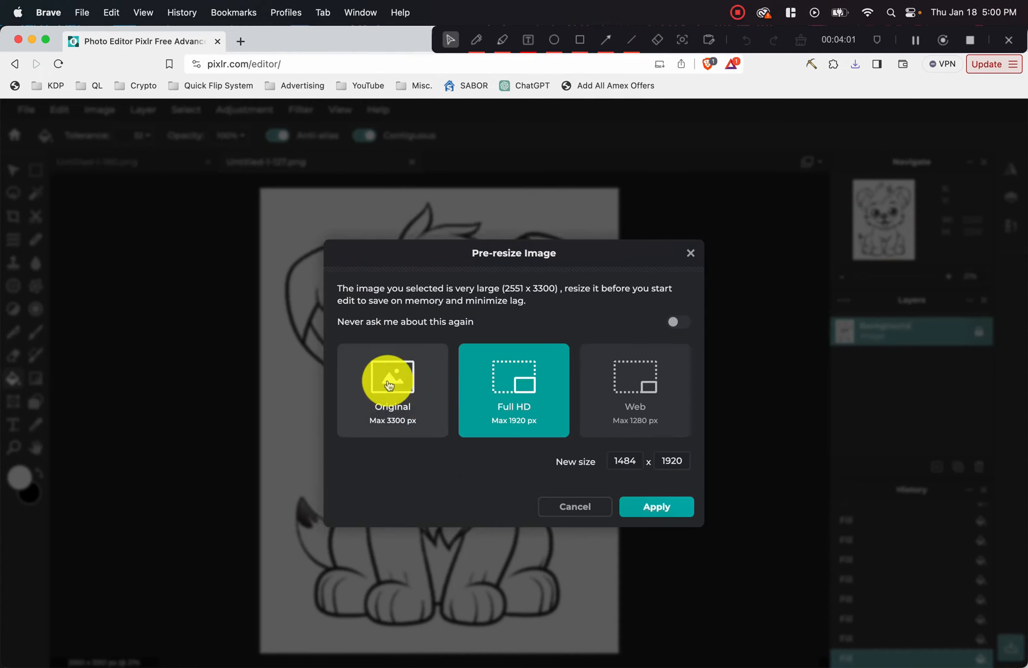
# - Open the Cute Baby Dog coloring page at its original unresized size
pyautogui.click(392, 382)
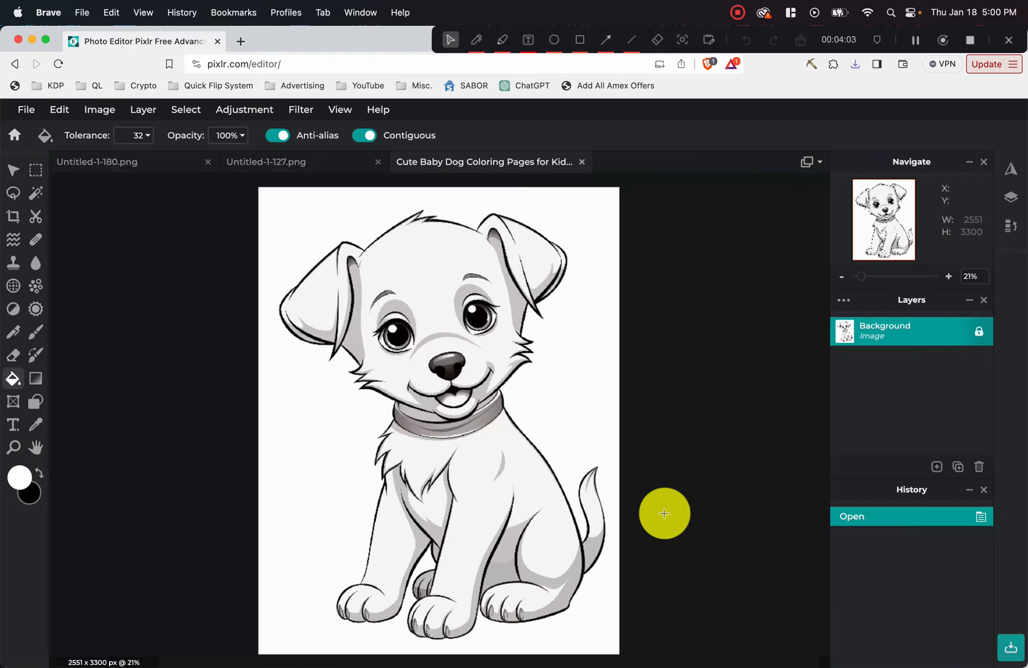
pyautogui.moveTo(106, 376)
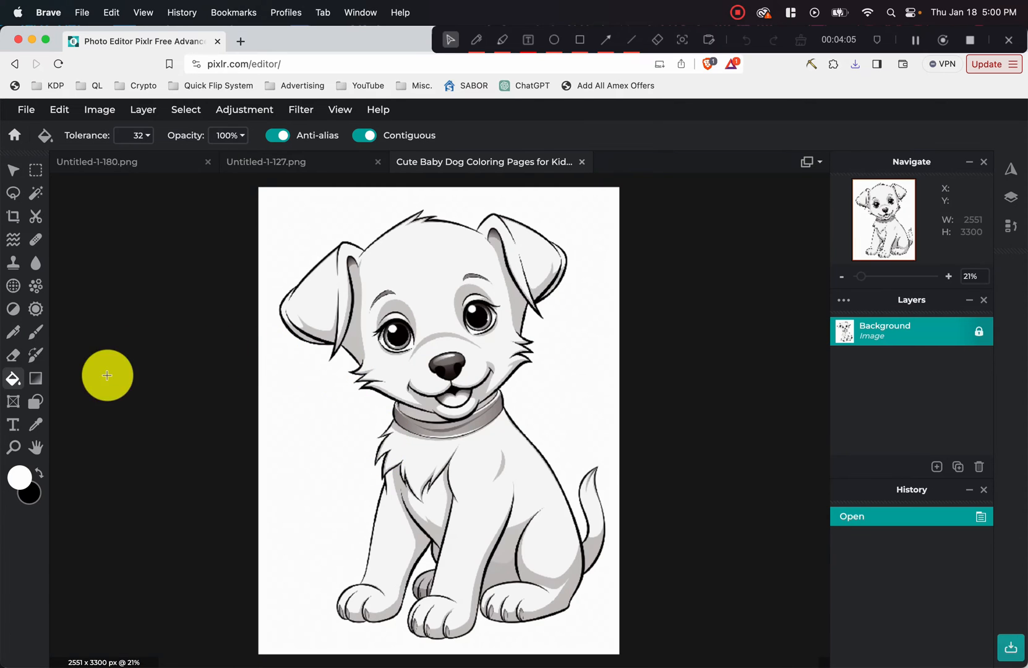
pyautogui.moveTo(14, 378)
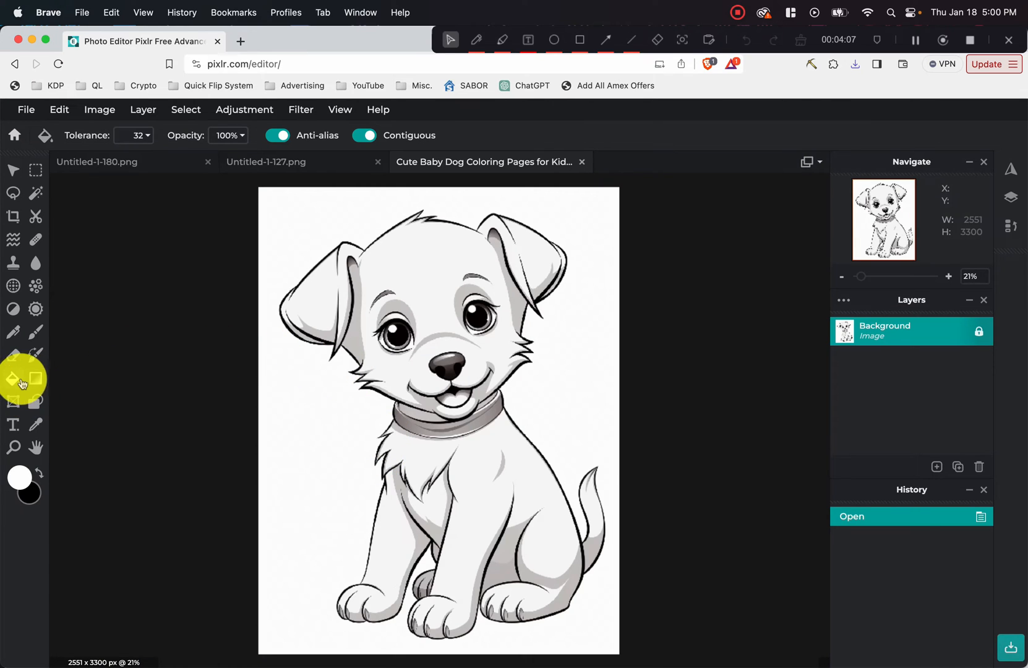
# - Confirm white #FFFFFF as the fill colour and whiten the forehead, eye area and left ear shading
pyautogui.click(19, 478)
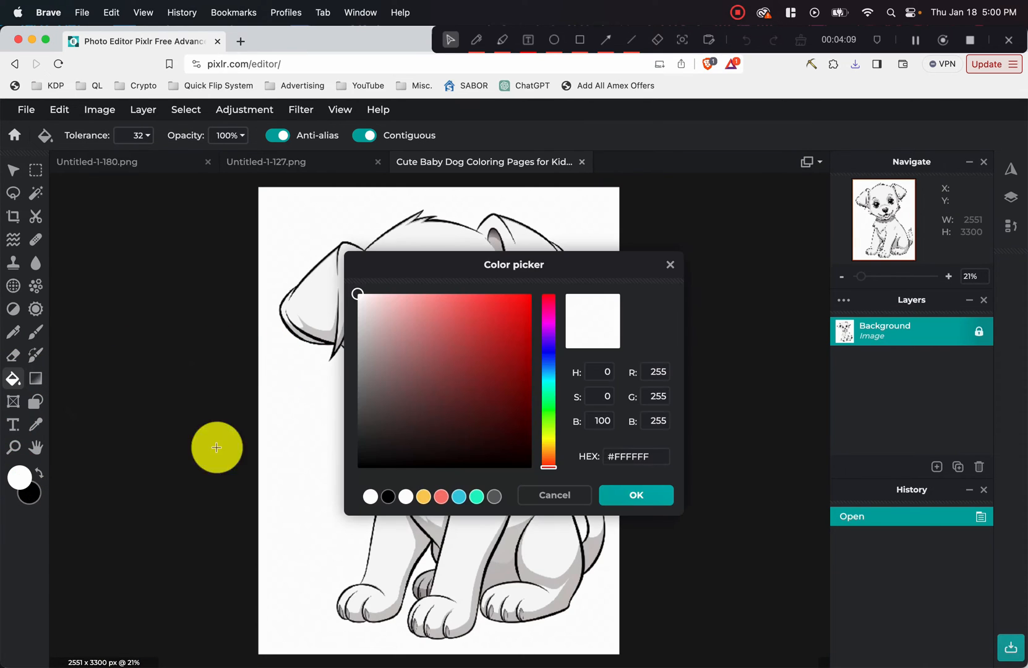
pyautogui.click(633, 495)
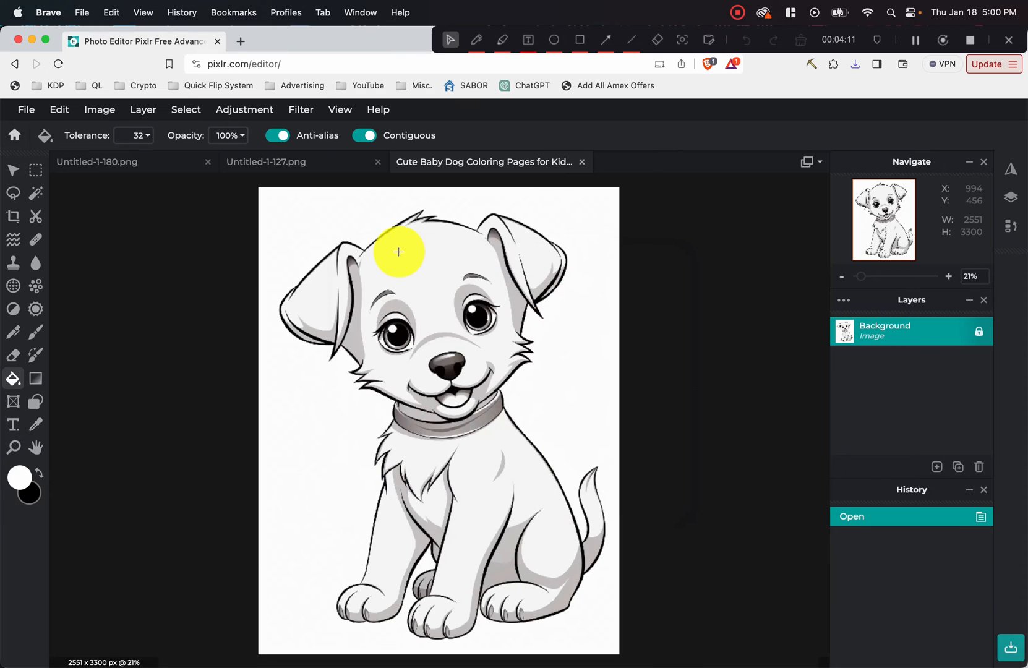
pyautogui.click(408, 306)
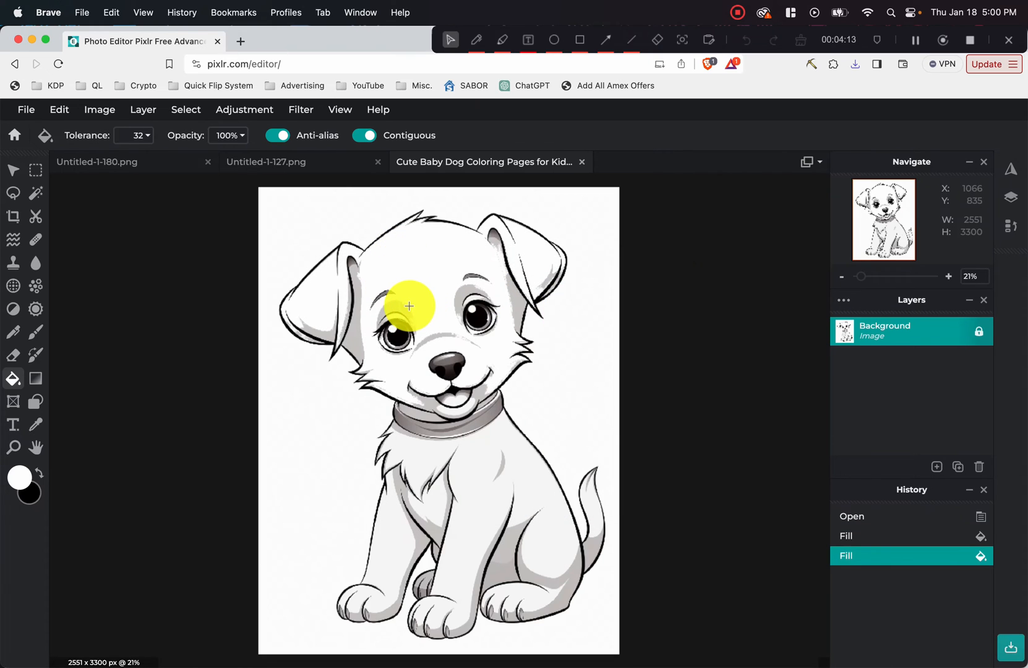
pyautogui.click(443, 296)
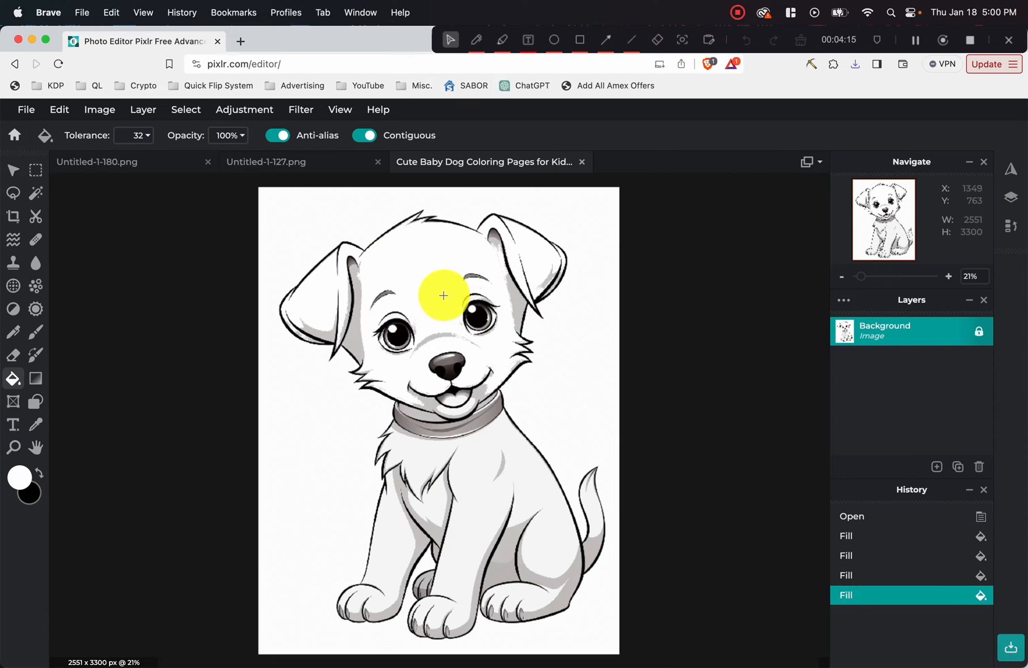
pyautogui.click(359, 293)
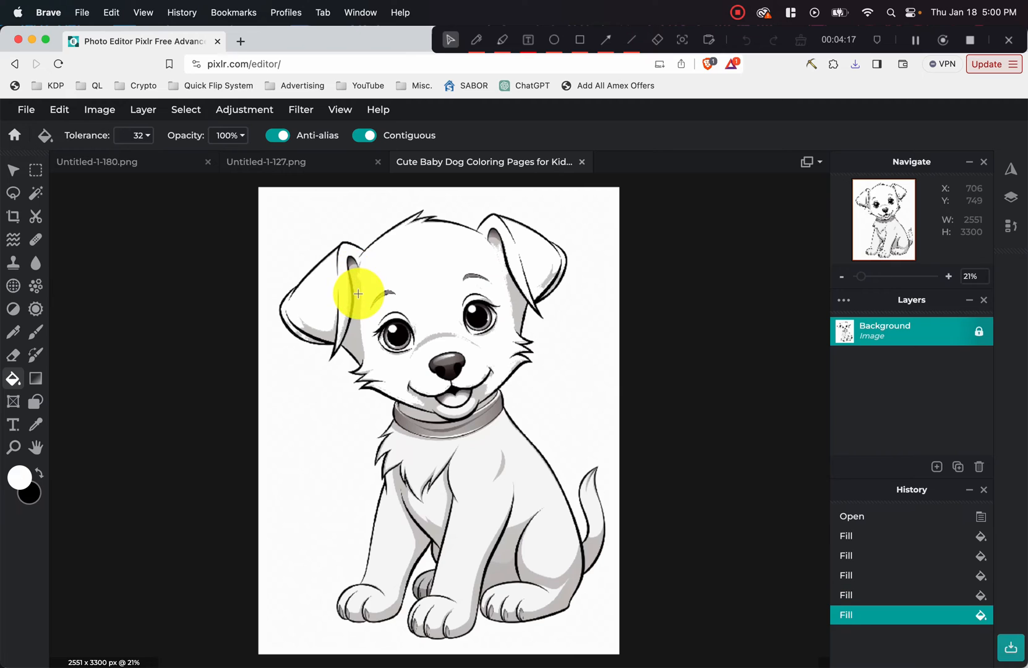
pyautogui.click(358, 275)
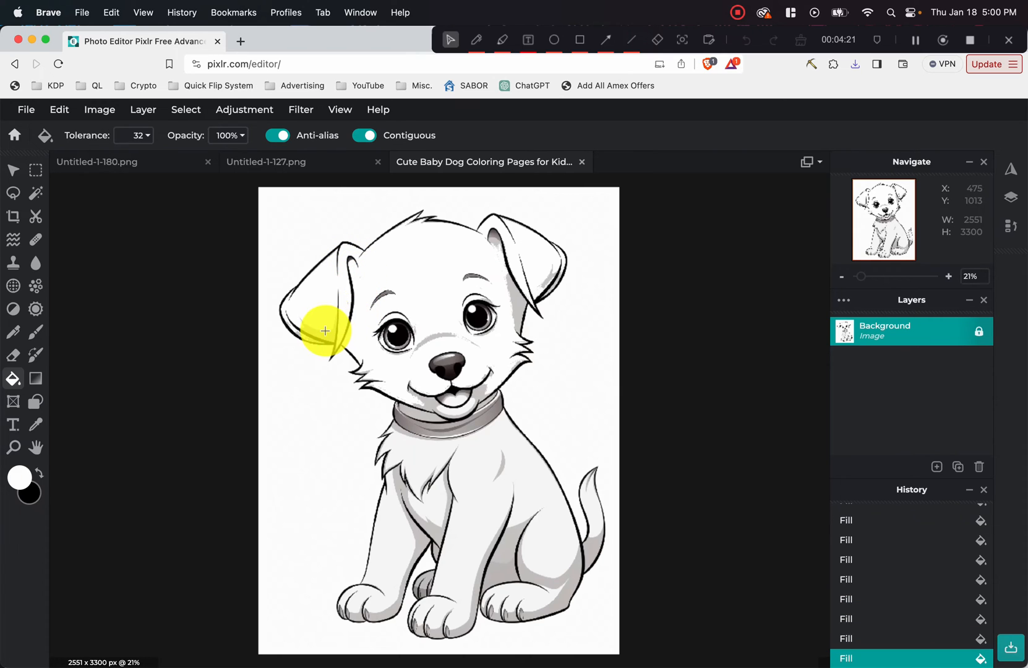
pyautogui.moveTo(324, 333)
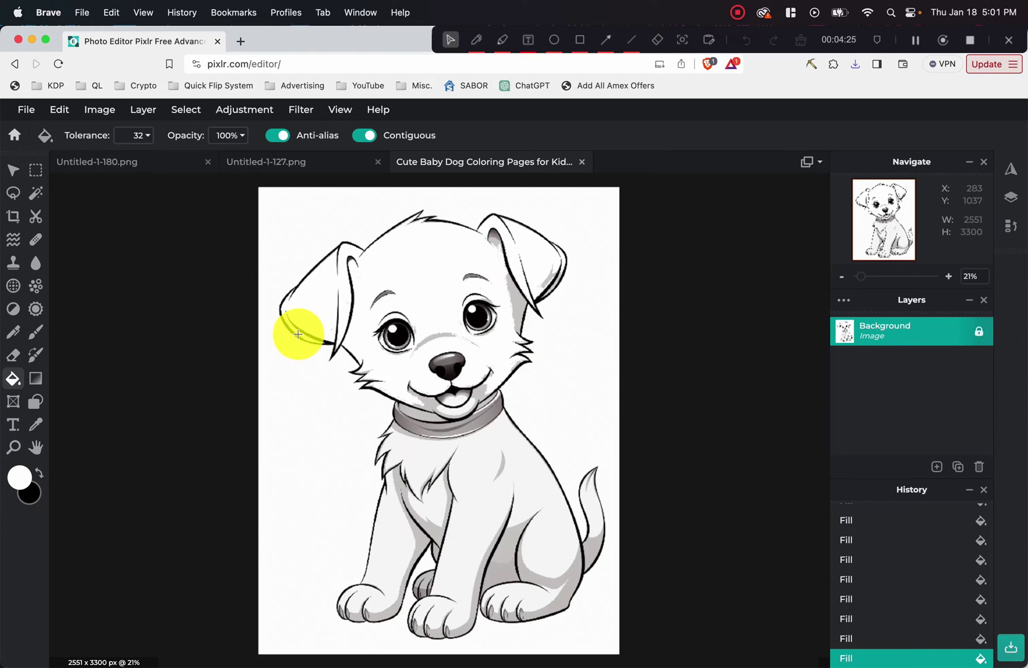
pyautogui.moveTo(466, 256)
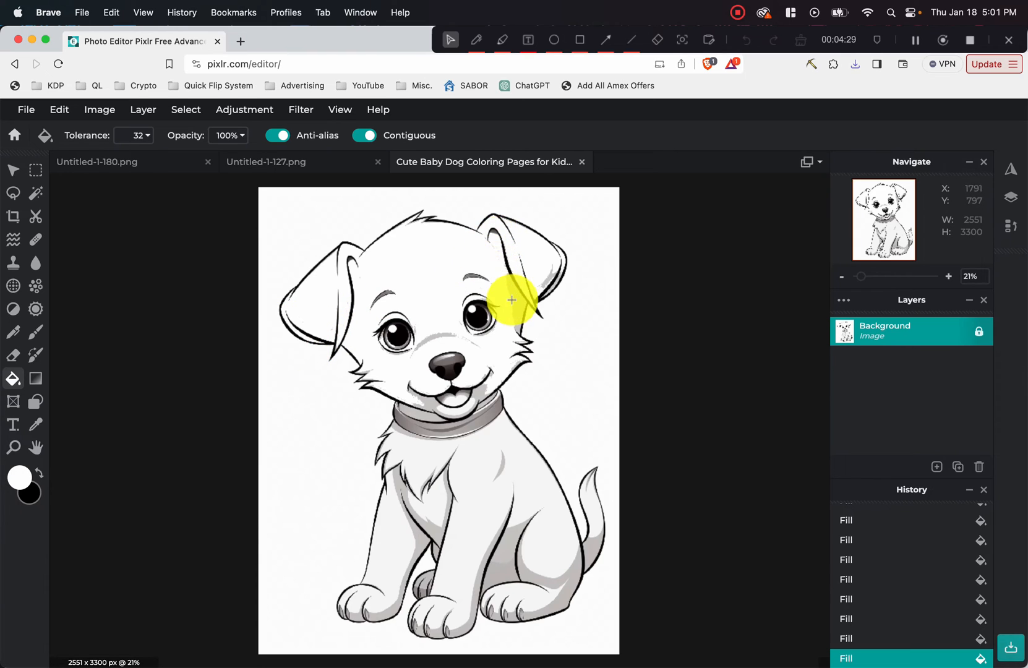
pyautogui.moveTo(551, 287)
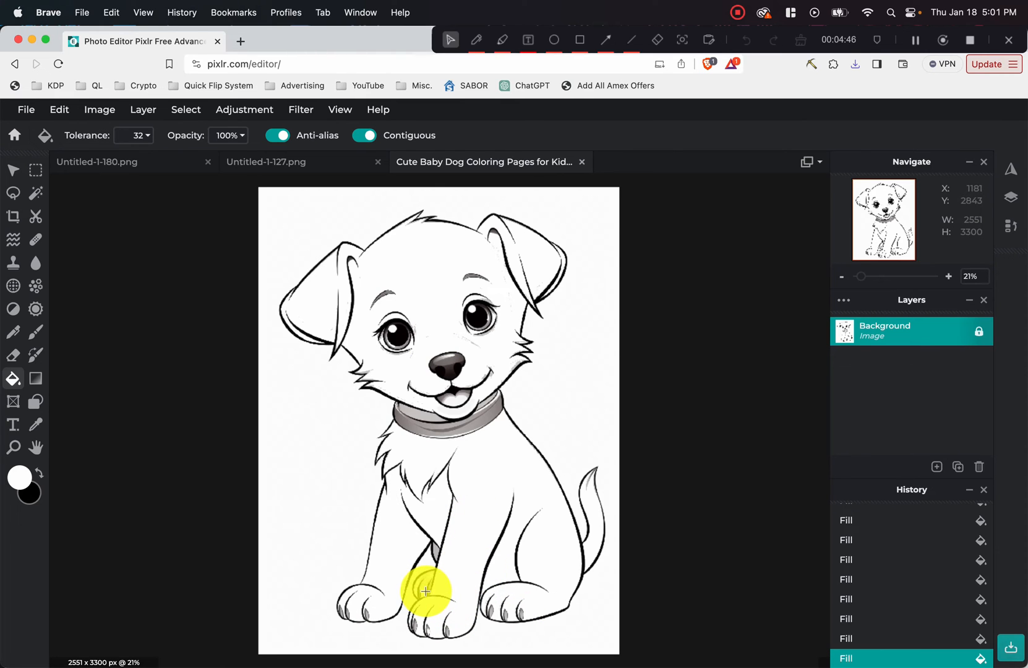
pyautogui.moveTo(423, 585)
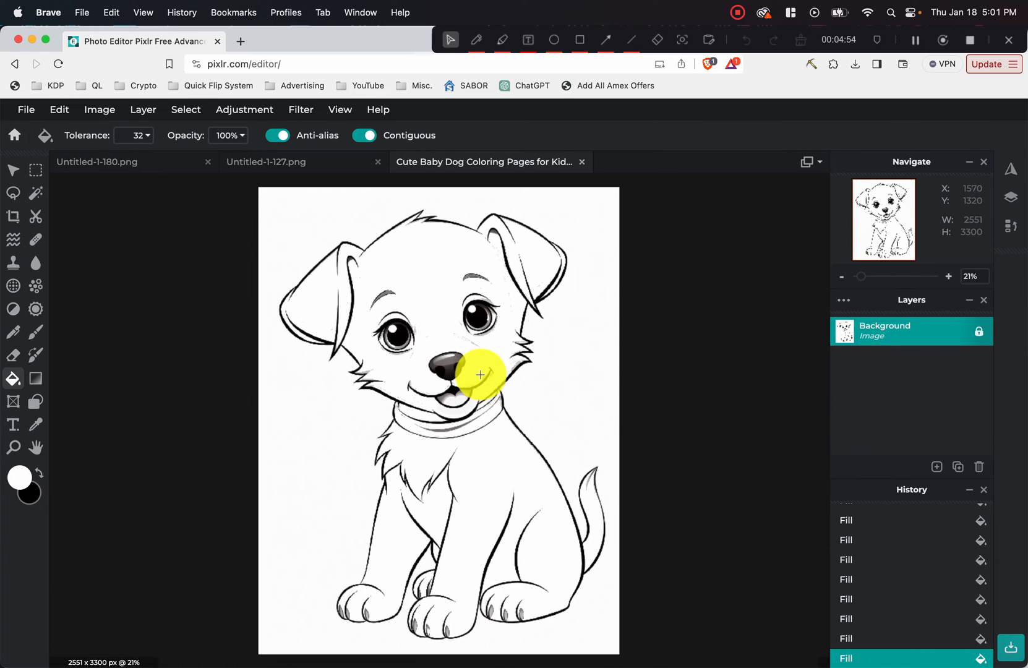
pyautogui.moveTo(490, 388)
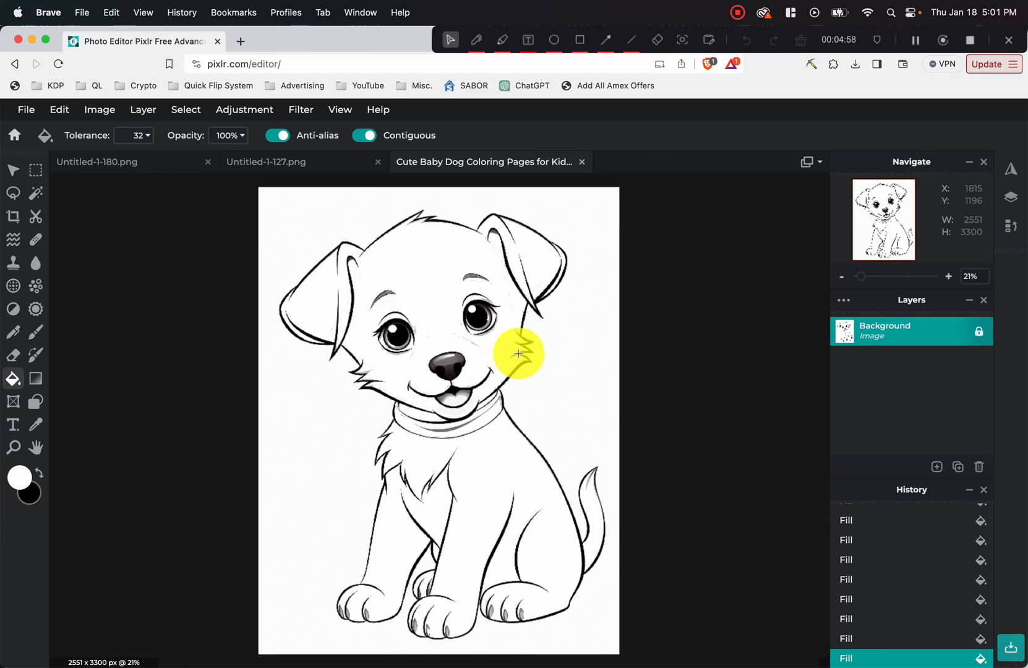
pyautogui.moveTo(489, 229)
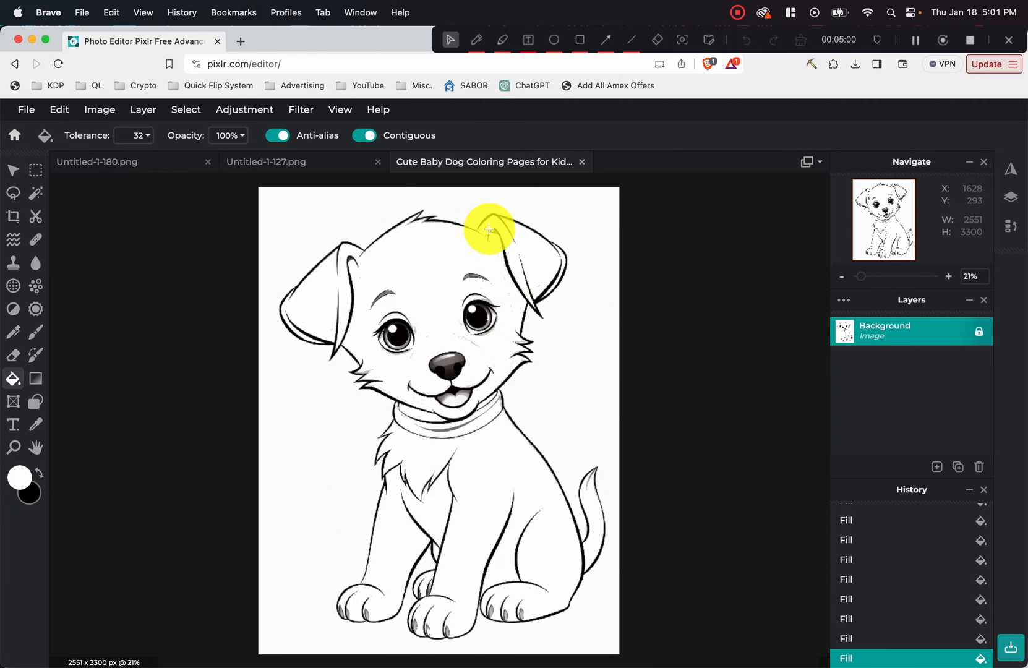
pyautogui.moveTo(60, 385)
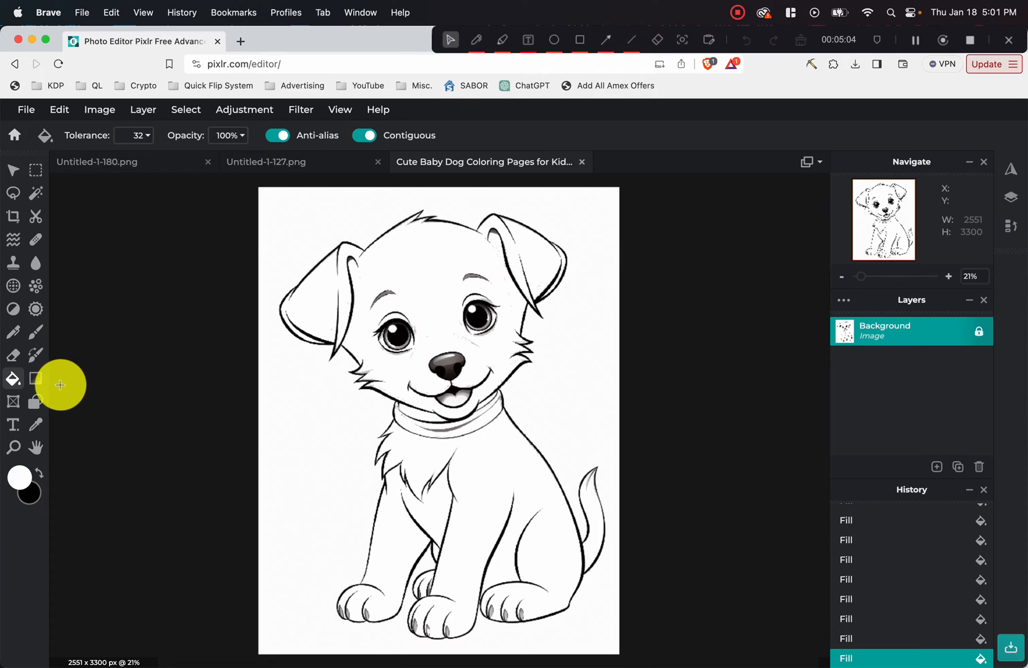
pyautogui.moveTo(36, 334)
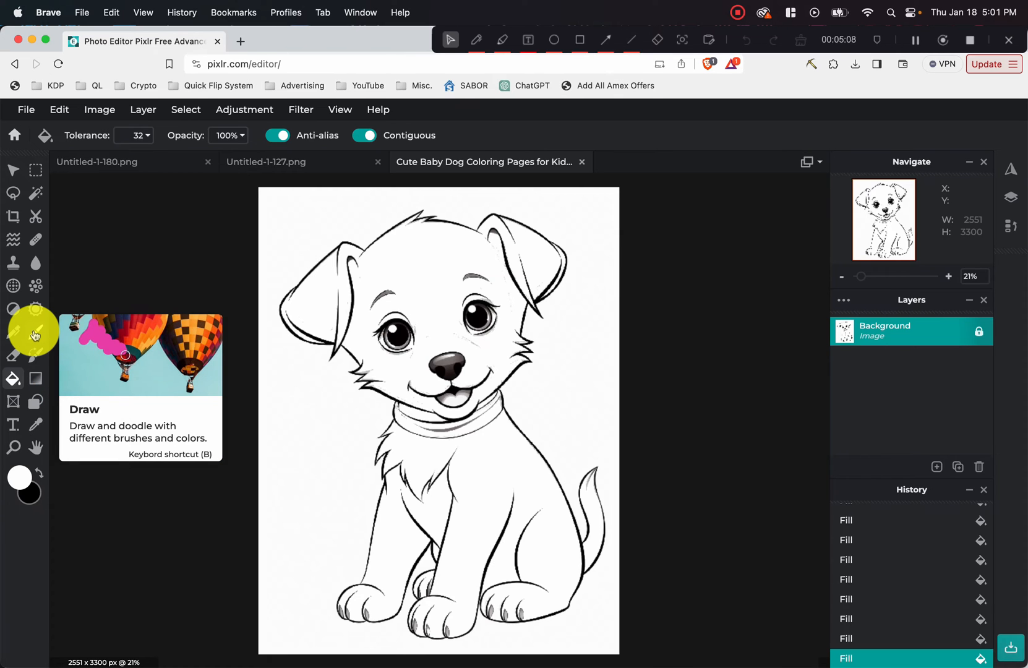
# - Switch to the freehand Draw brush and bring up its size and softness settings
pyautogui.click(36, 333)
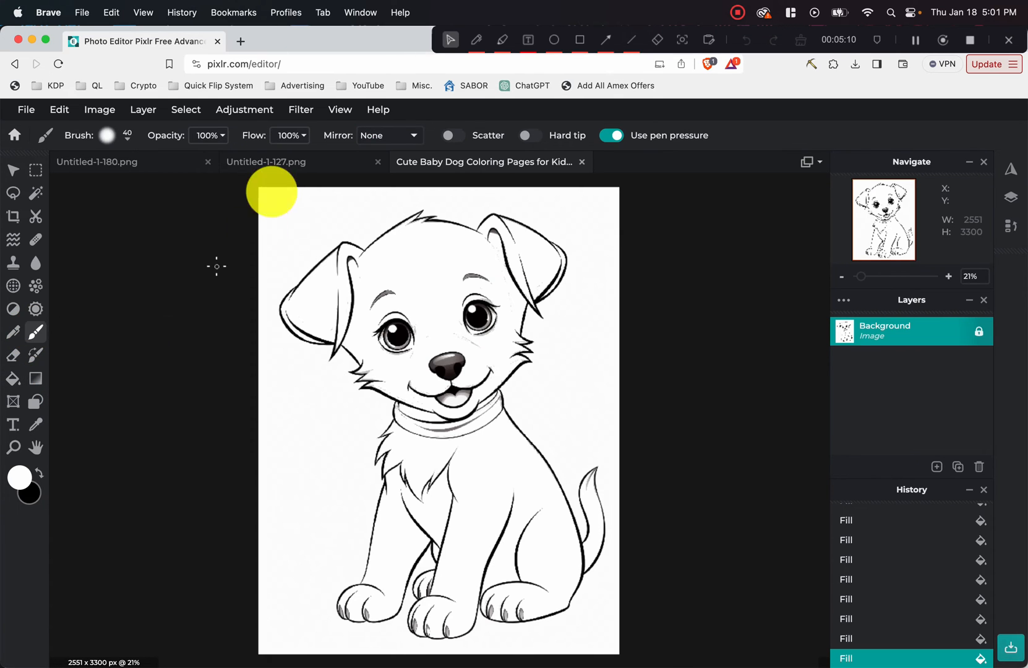
pyautogui.click(106, 135)
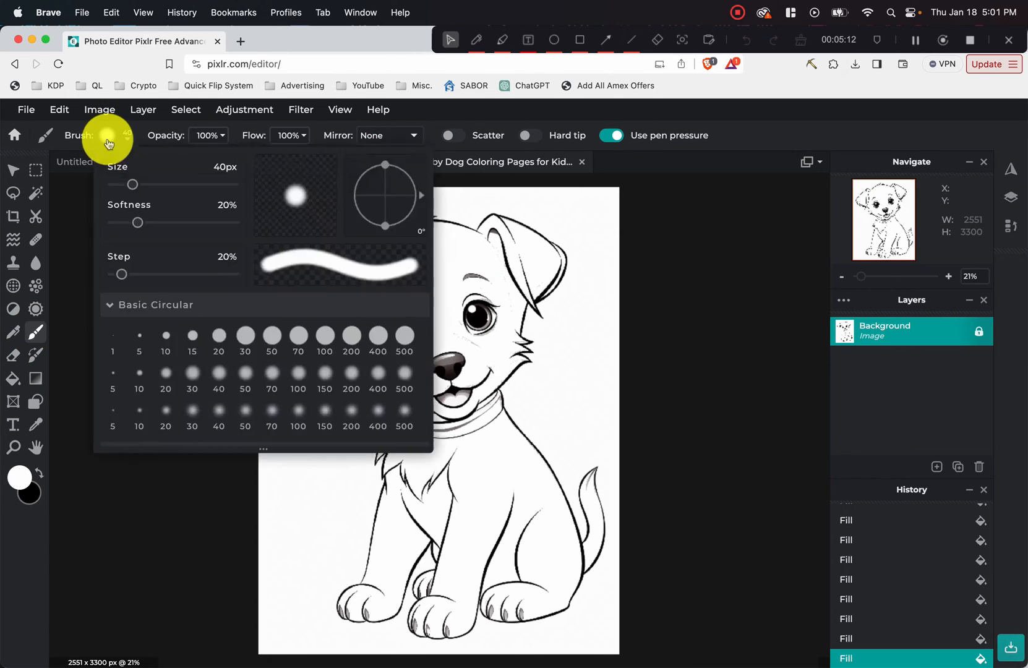
pyautogui.moveTo(195, 209)
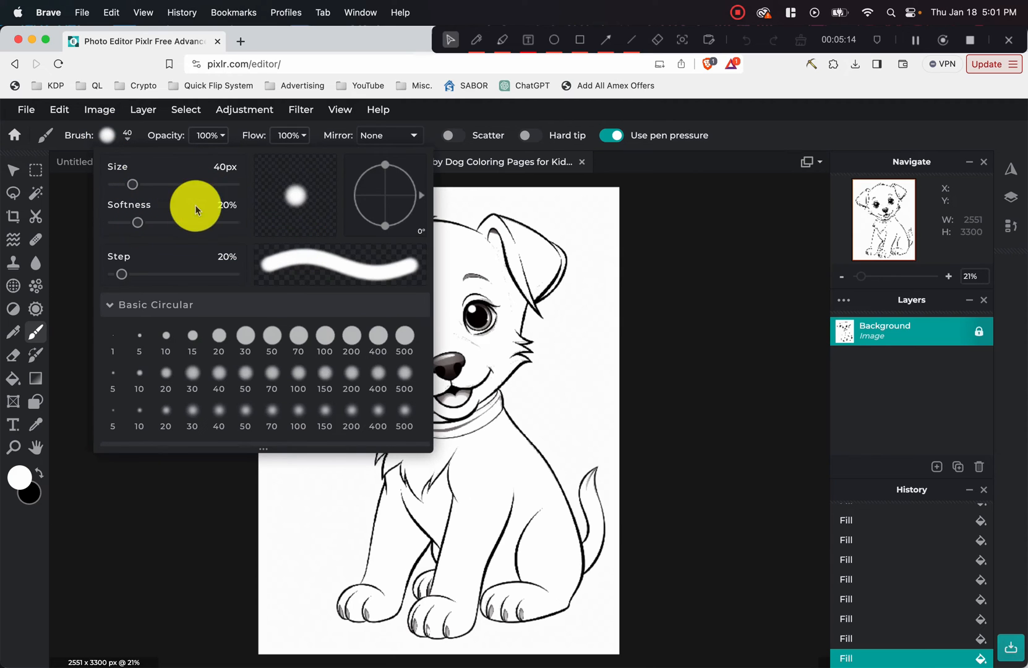
pyautogui.moveTo(137, 260)
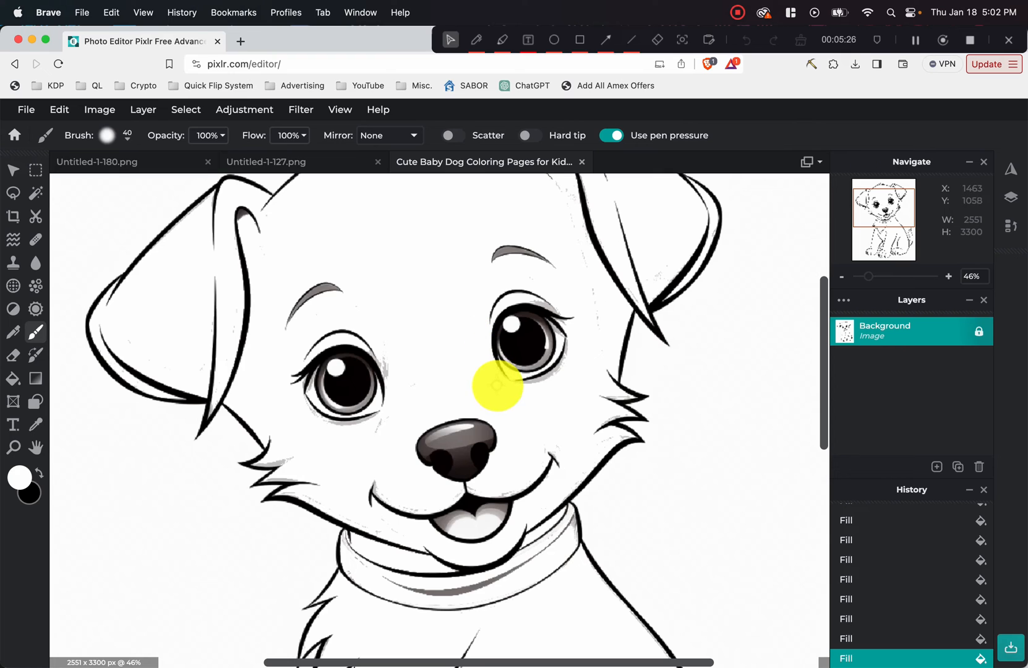
pyautogui.moveTo(381, 354)
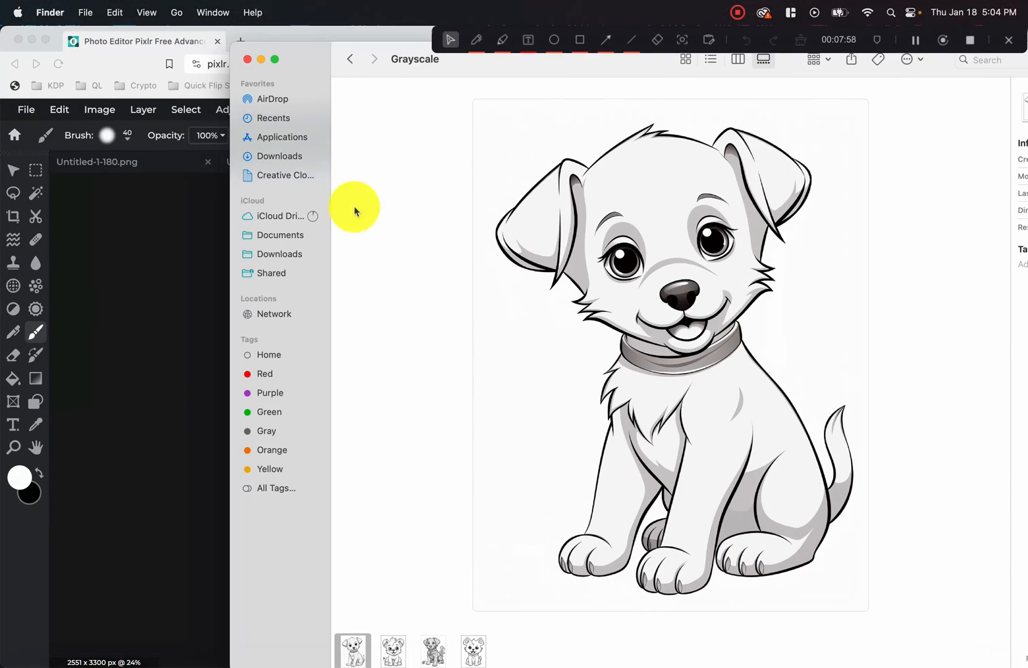
# - Open Untitled-1-153.jpg from the Grayscale folder in Pixlr E at its original size
pyautogui.click(433, 650)
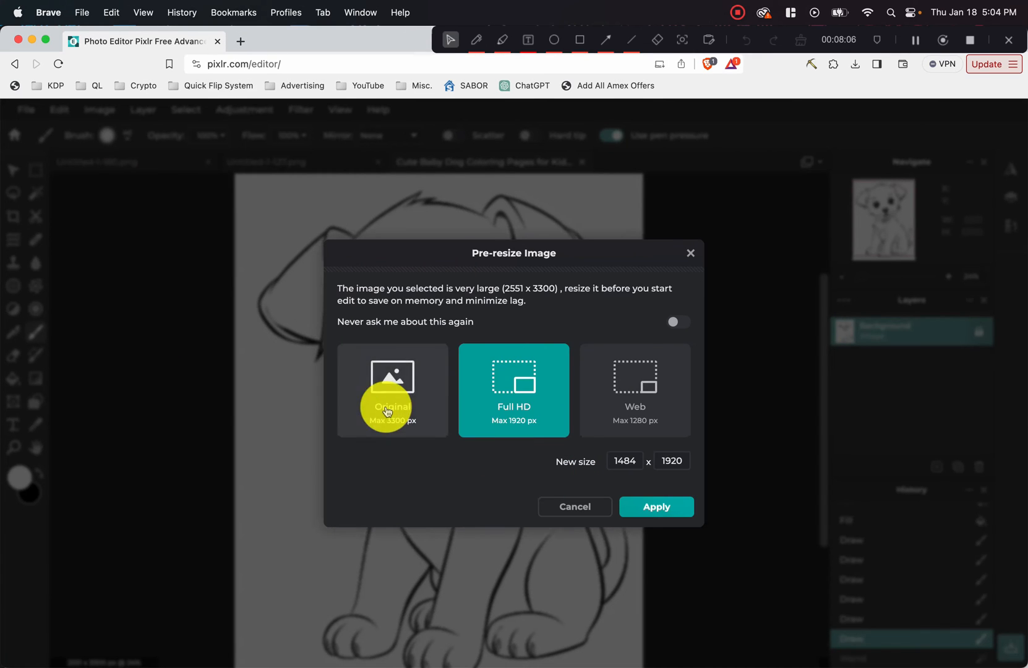
pyautogui.click(391, 389)
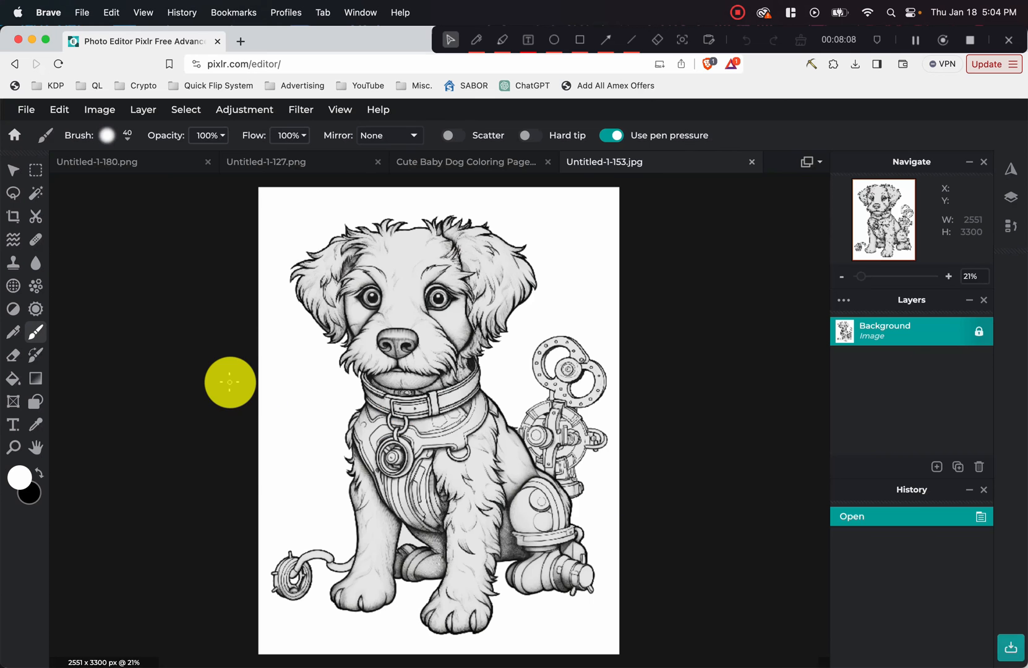
pyautogui.moveTo(16, 368)
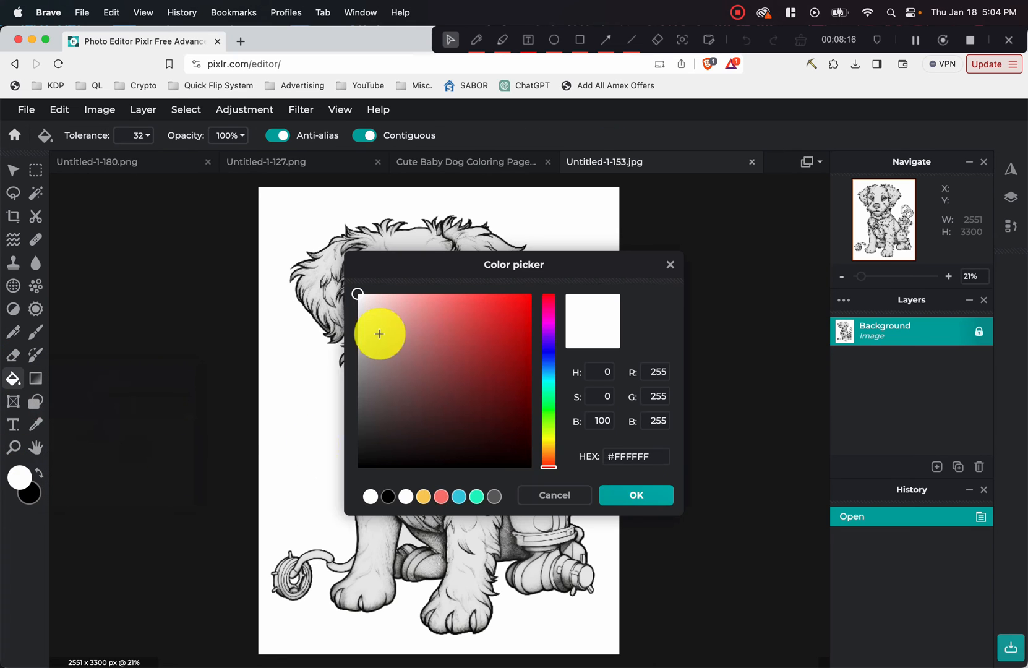
# - Fill the grey fur on the dog's forehead, head sides, left eye, left ear, chin and chest with white
pyautogui.click(634, 495)
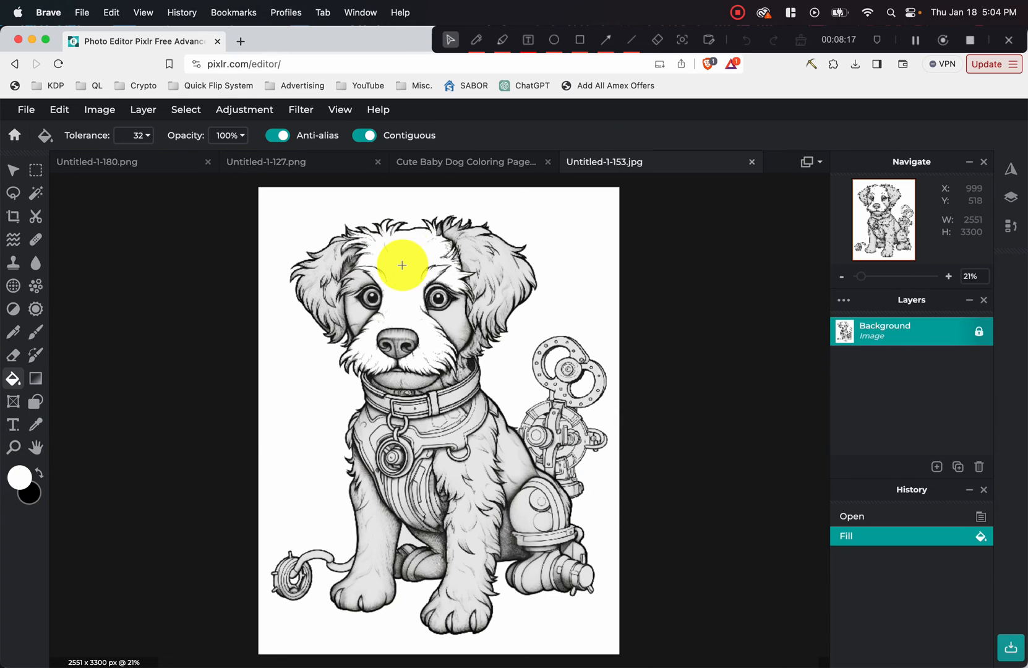
pyautogui.click(487, 256)
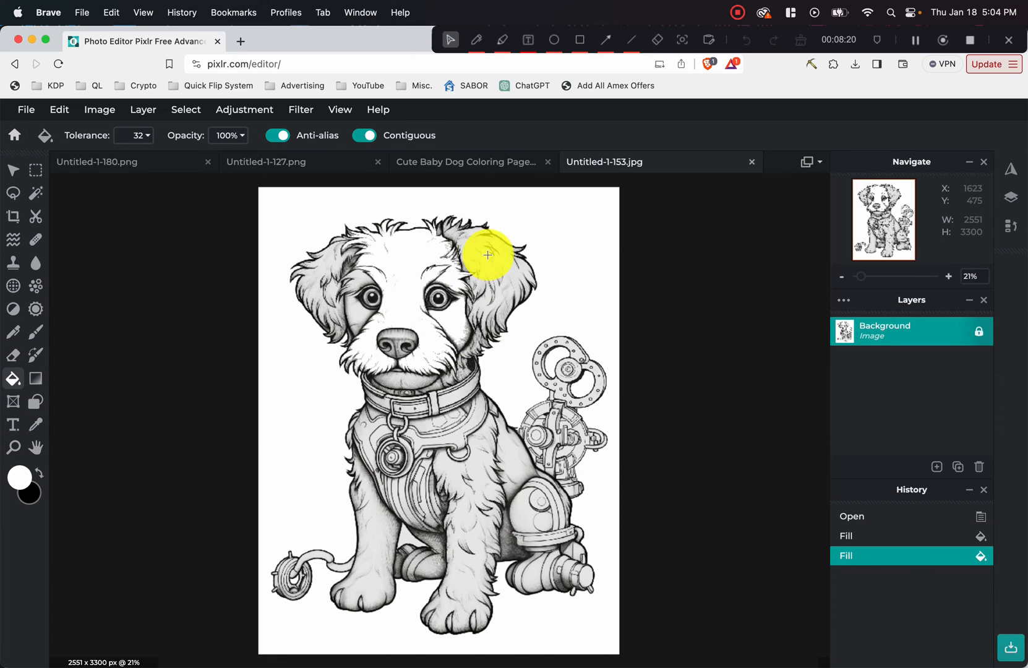
pyautogui.click(361, 313)
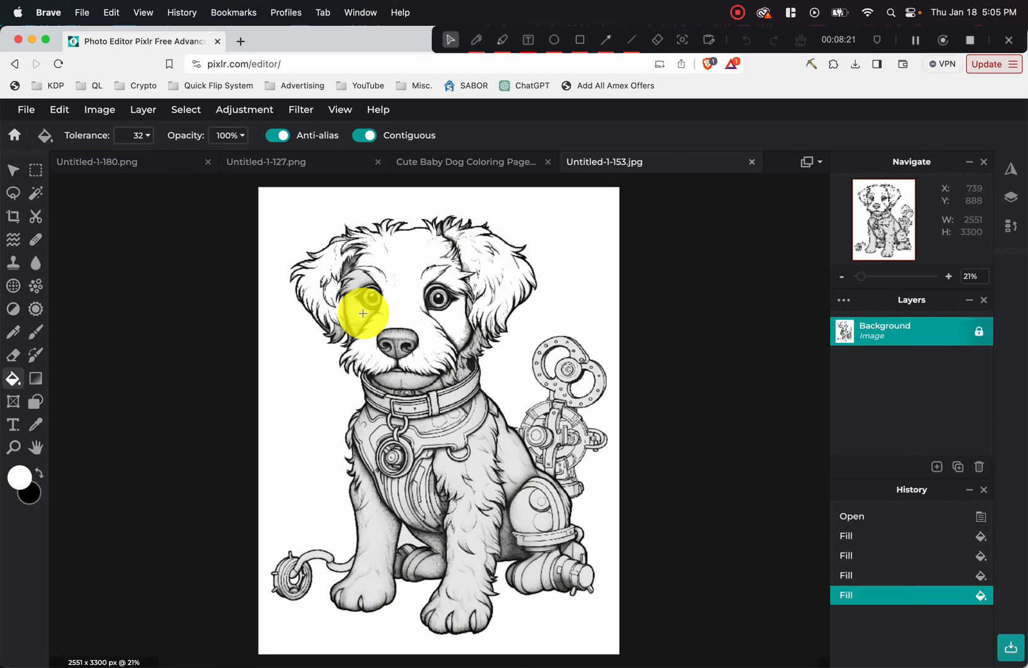
pyautogui.click(344, 270)
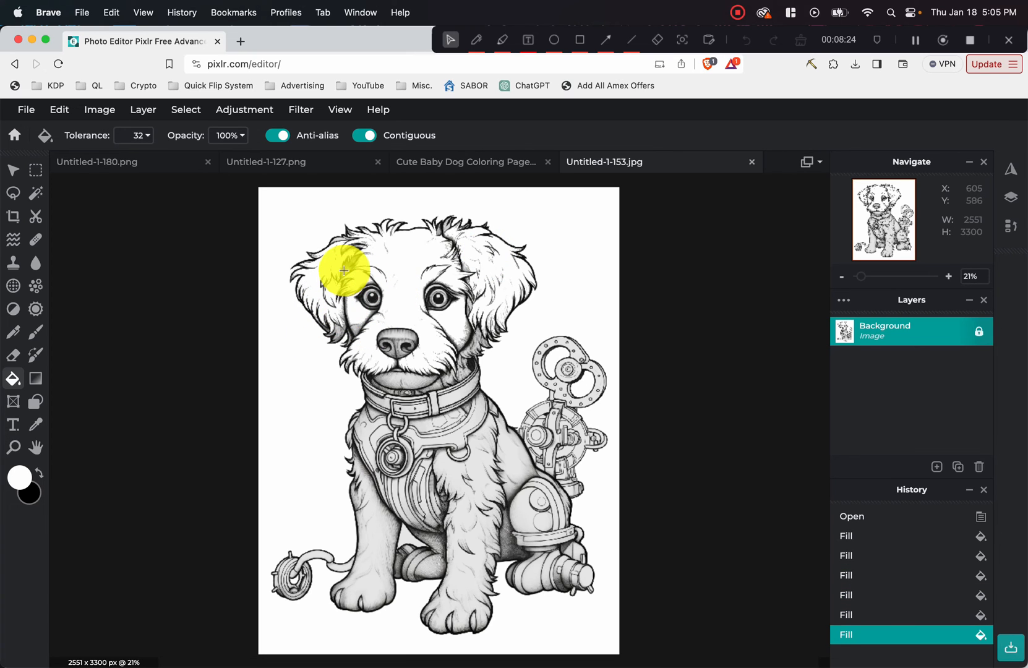
pyautogui.click(425, 381)
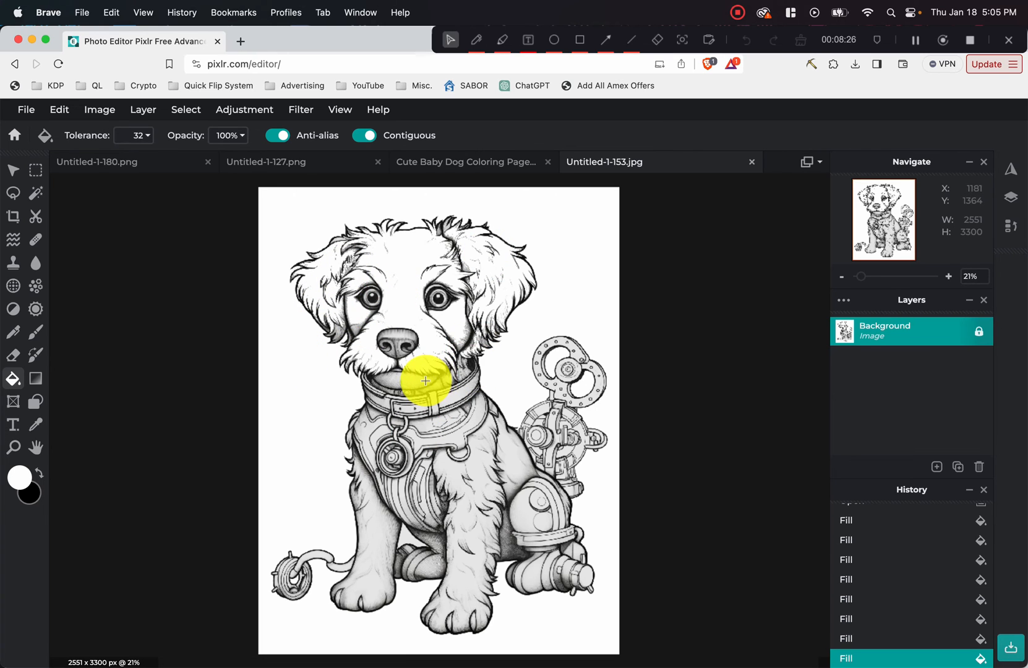
pyautogui.click(476, 483)
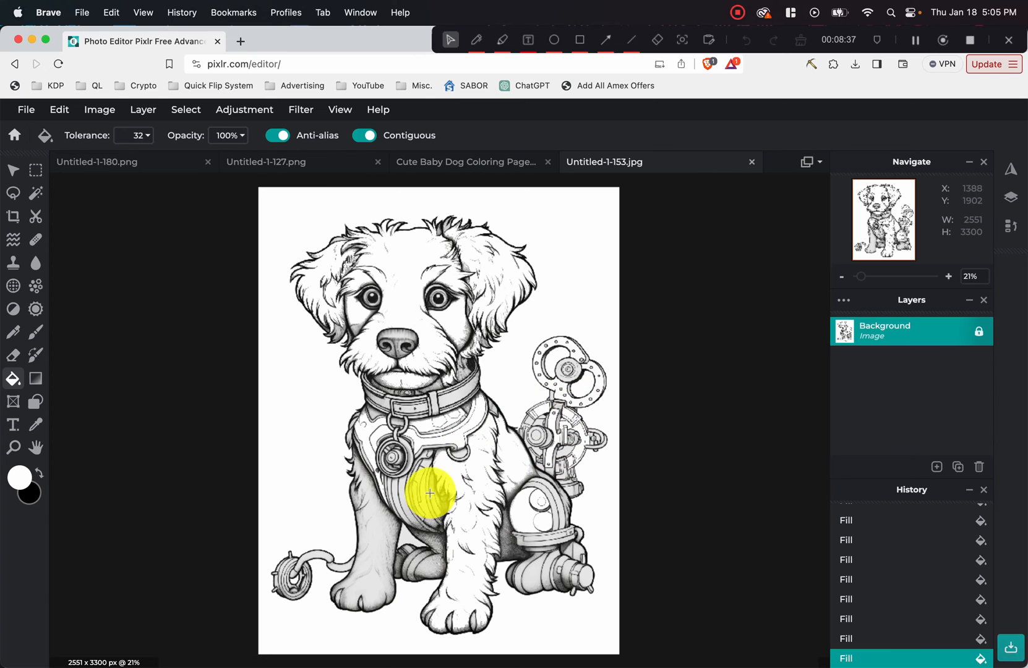
pyautogui.scroll(3)
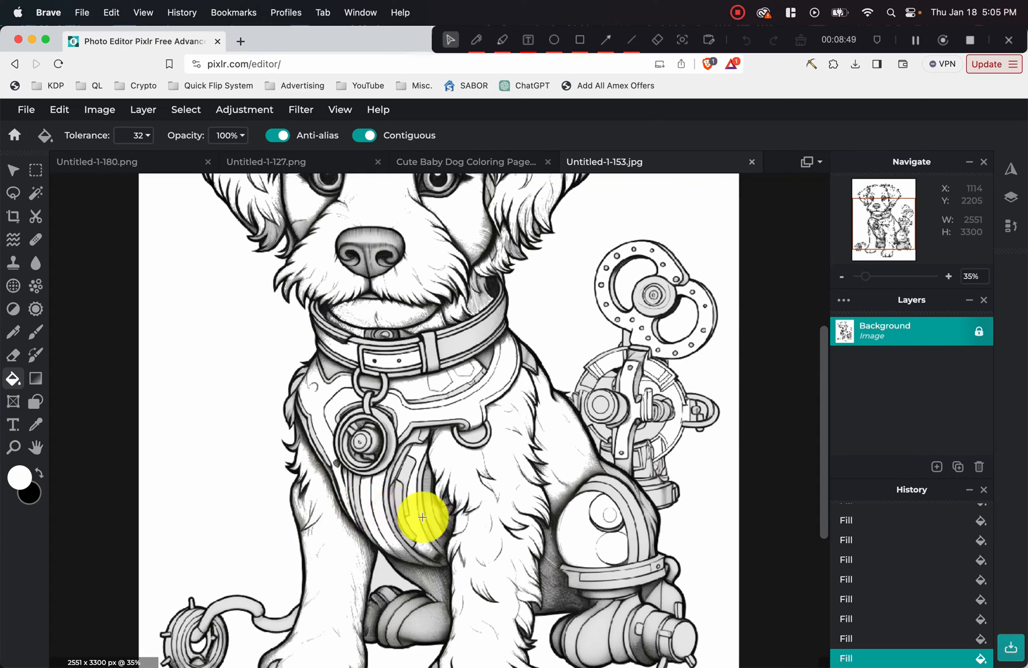
pyautogui.moveTo(528, 519)
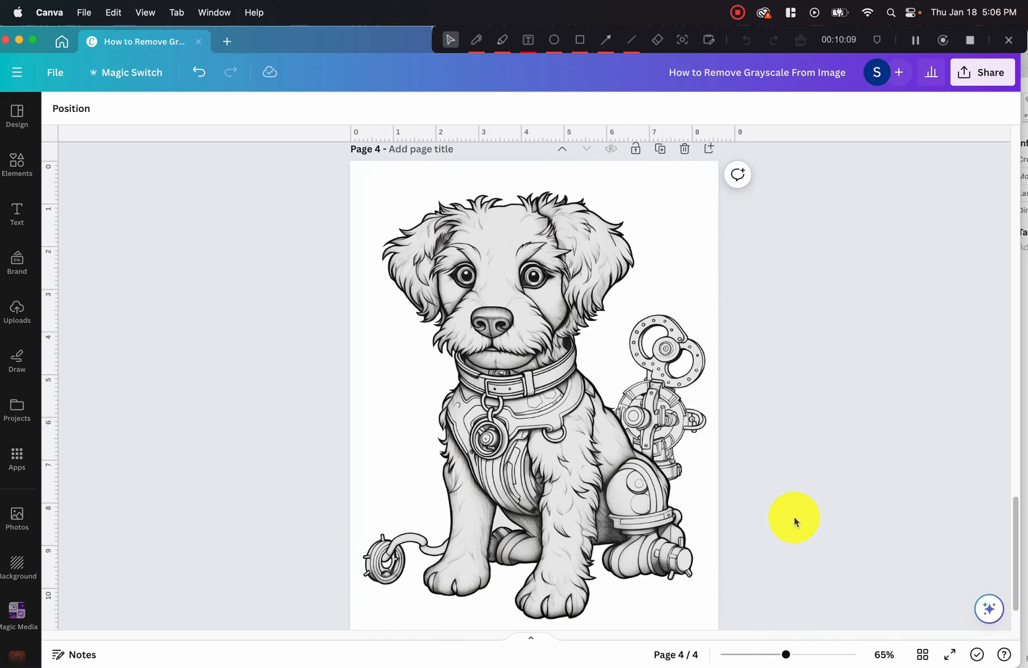
# - Select the steampunk dog in Canva and show its Edit photo Adjust settings, all at zero
pyautogui.scroll(3)
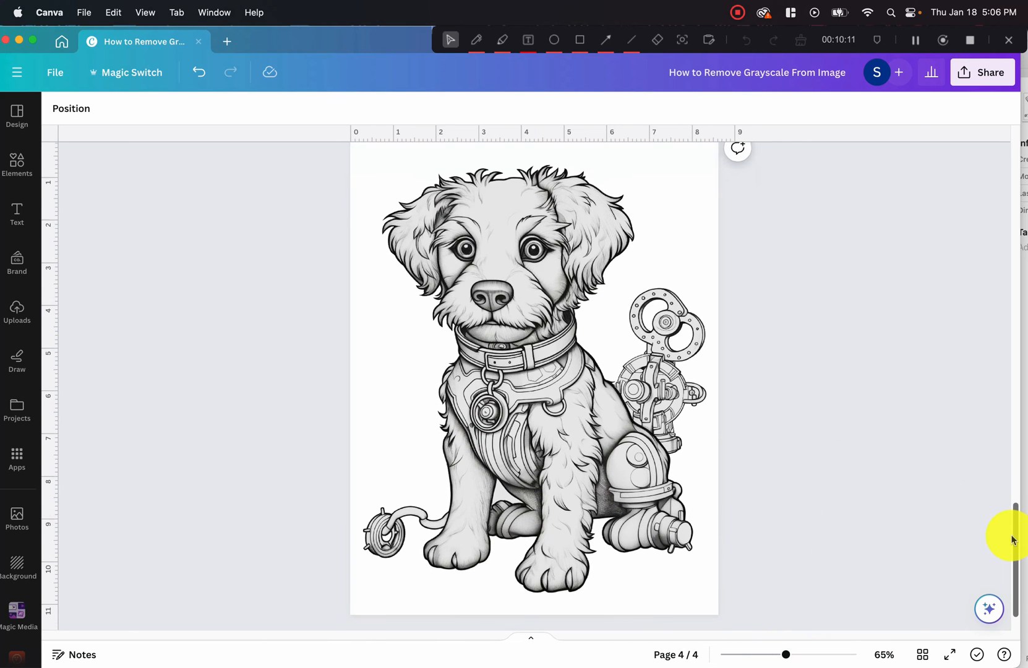
pyautogui.click(603, 423)
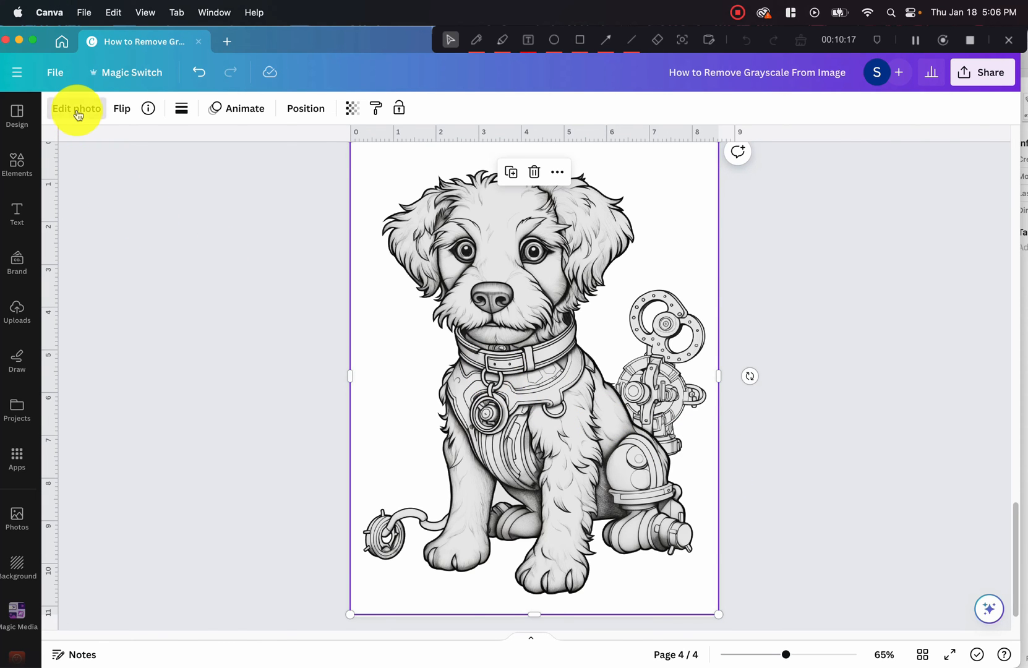
pyautogui.click(76, 107)
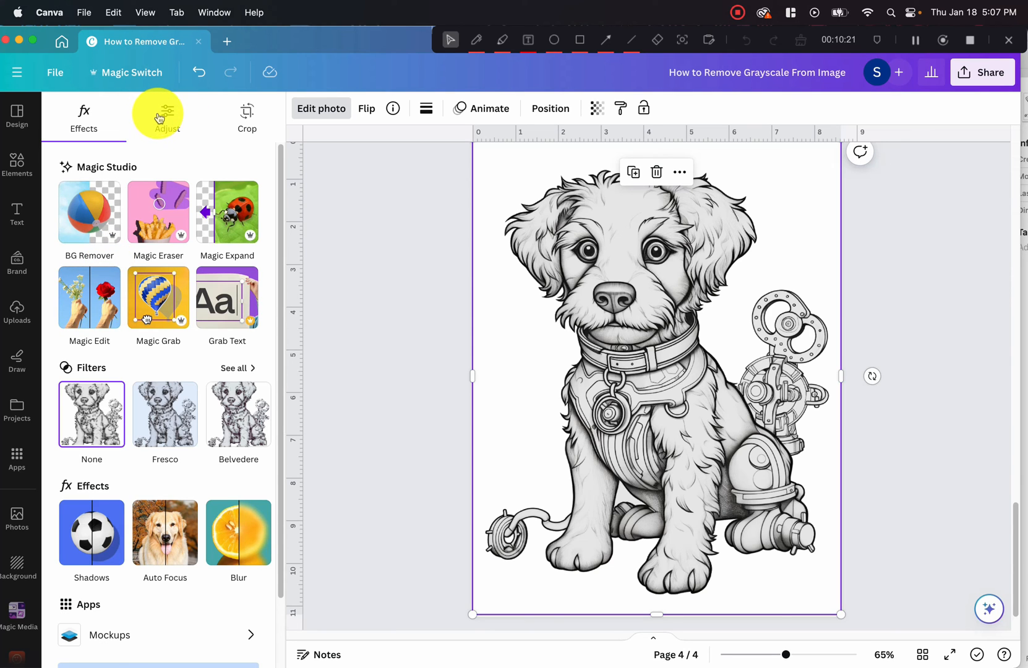
pyautogui.click(167, 115)
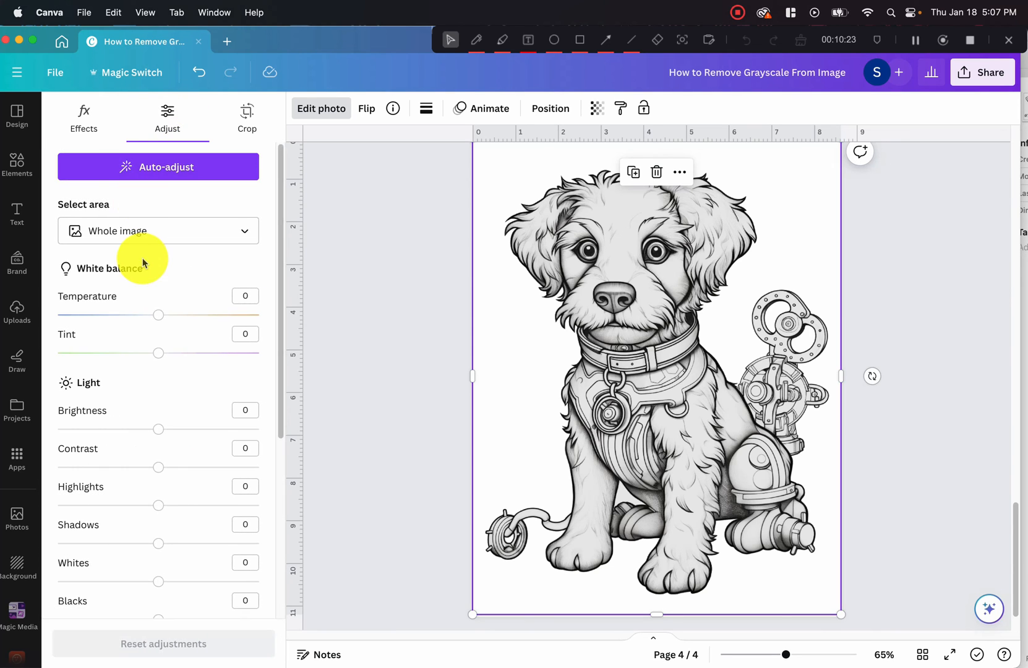
pyautogui.scroll(-3)
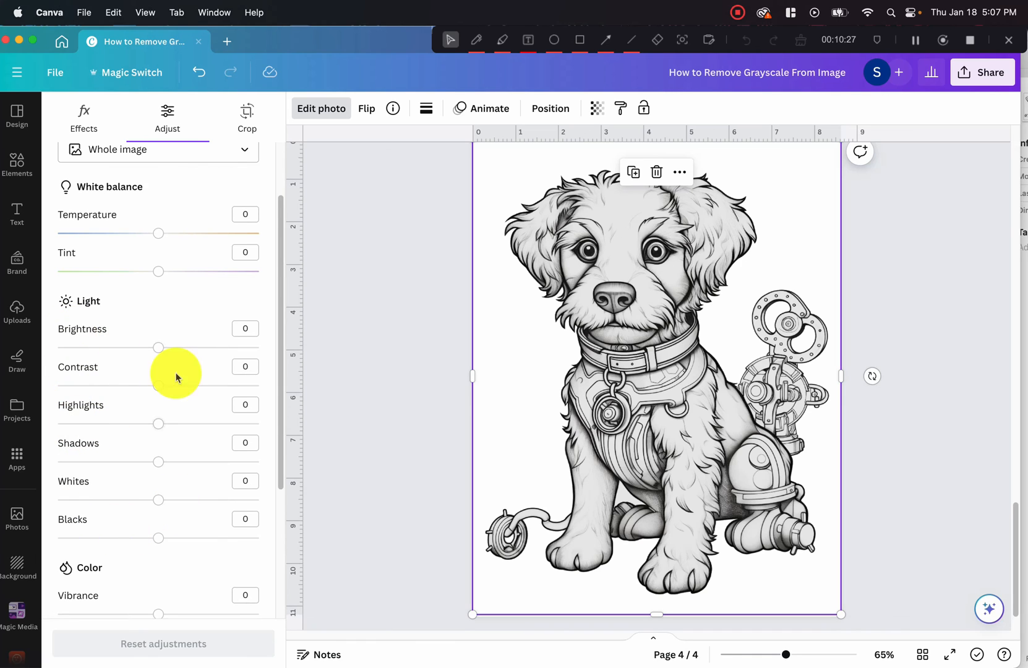
pyautogui.moveTo(75, 315)
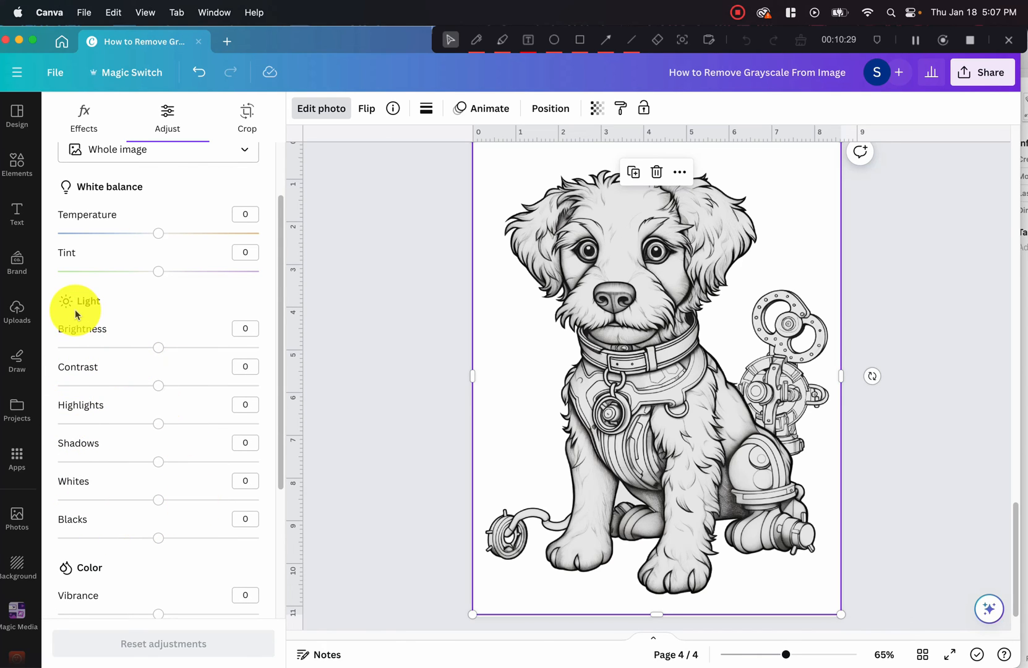
pyautogui.moveTo(86, 449)
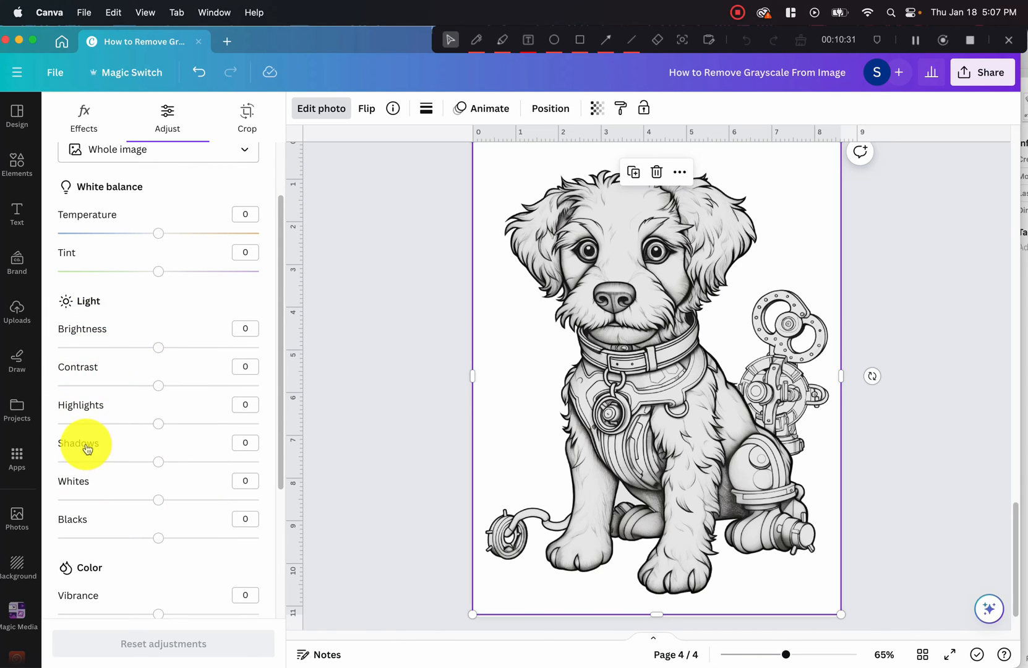
pyautogui.moveTo(338, 386)
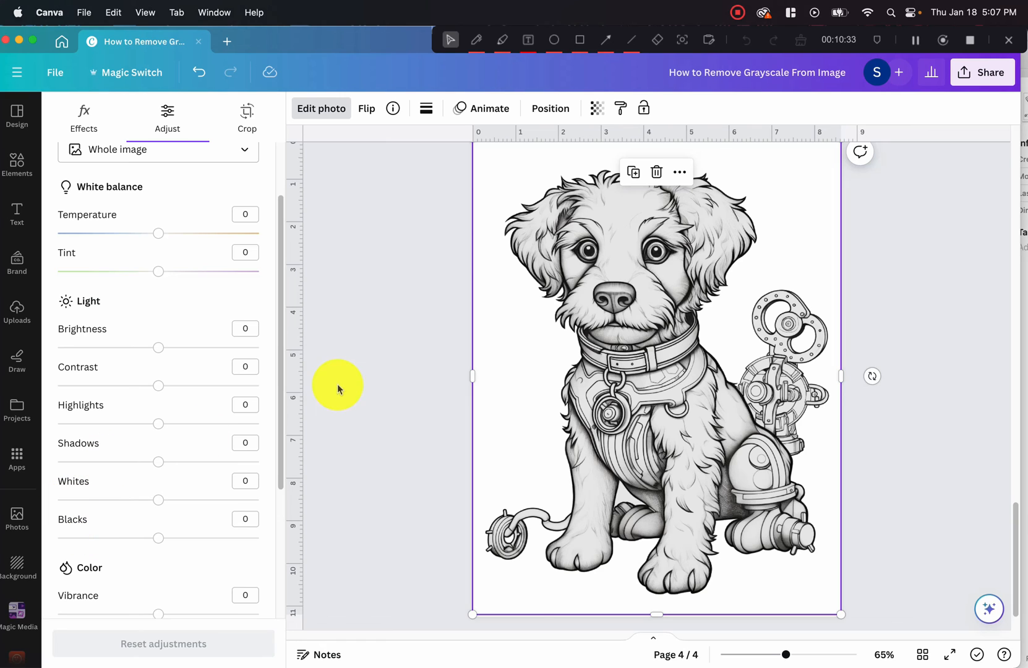
pyautogui.moveTo(688, 443)
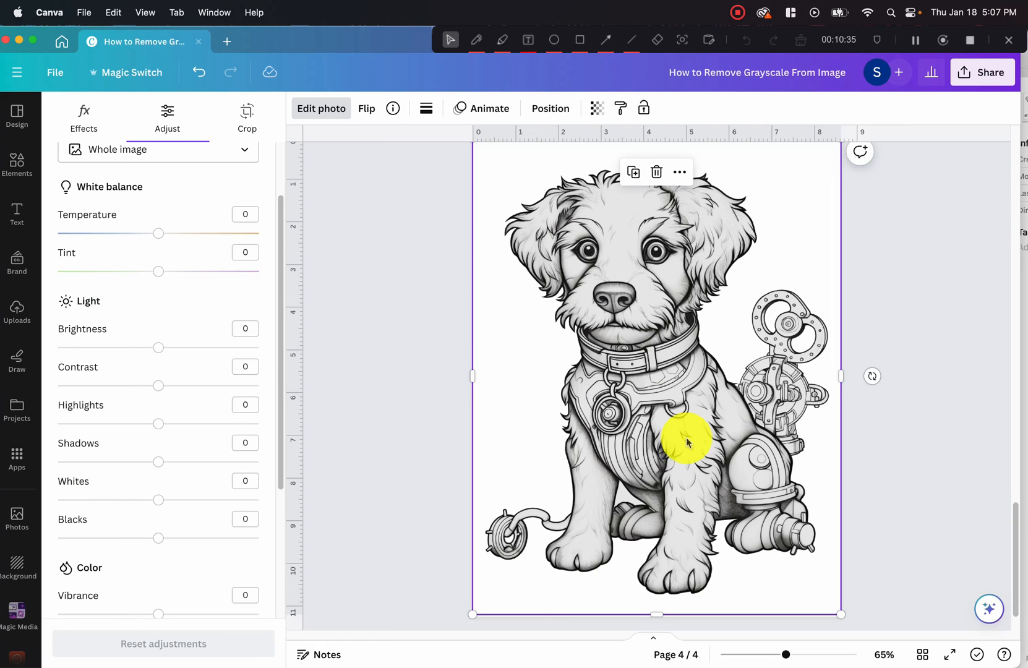
pyautogui.moveTo(669, 459)
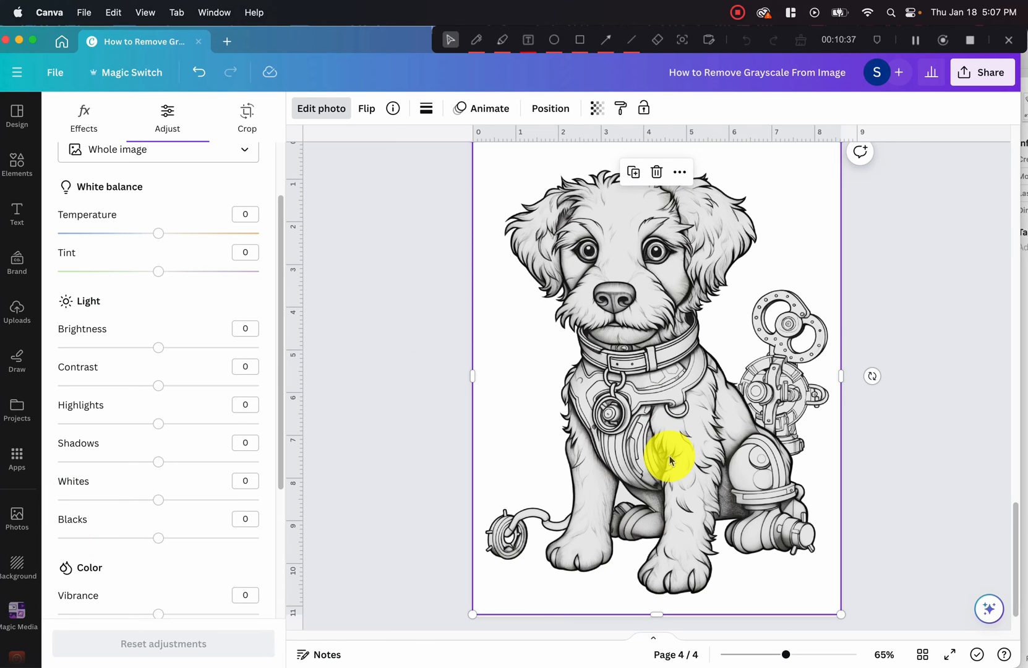
pyautogui.moveTo(670, 465)
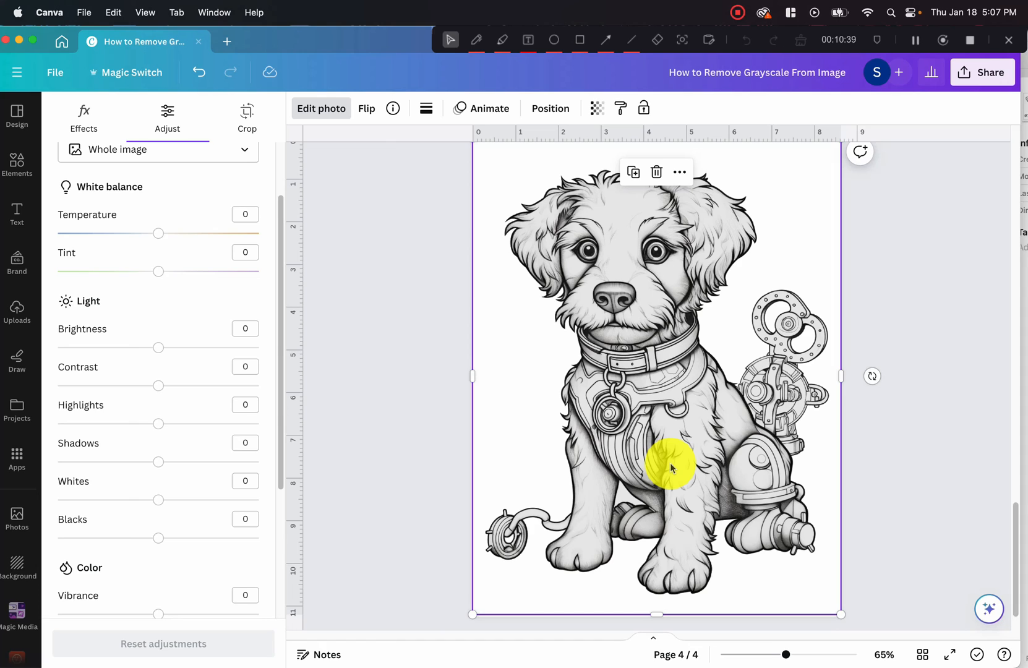
pyautogui.moveTo(659, 483)
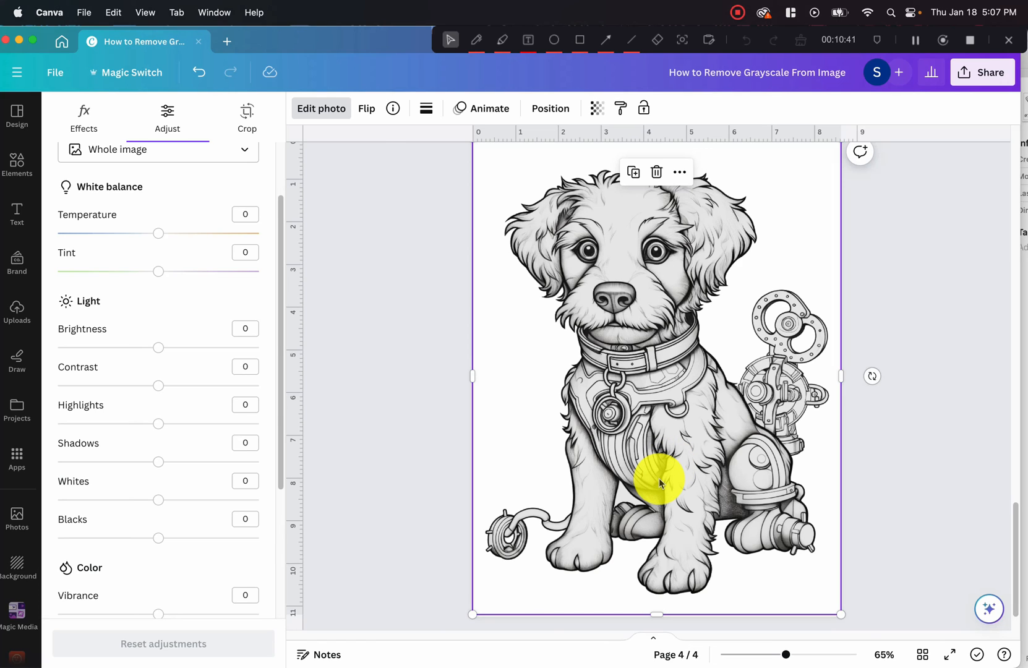
pyautogui.moveTo(157, 354)
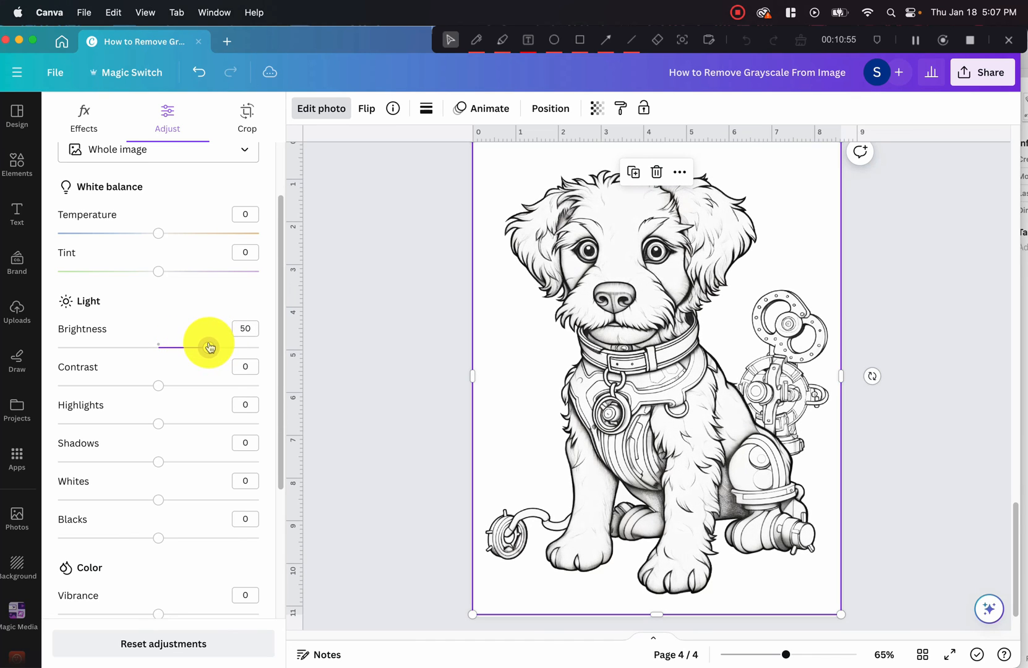
pyautogui.moveTo(219, 412)
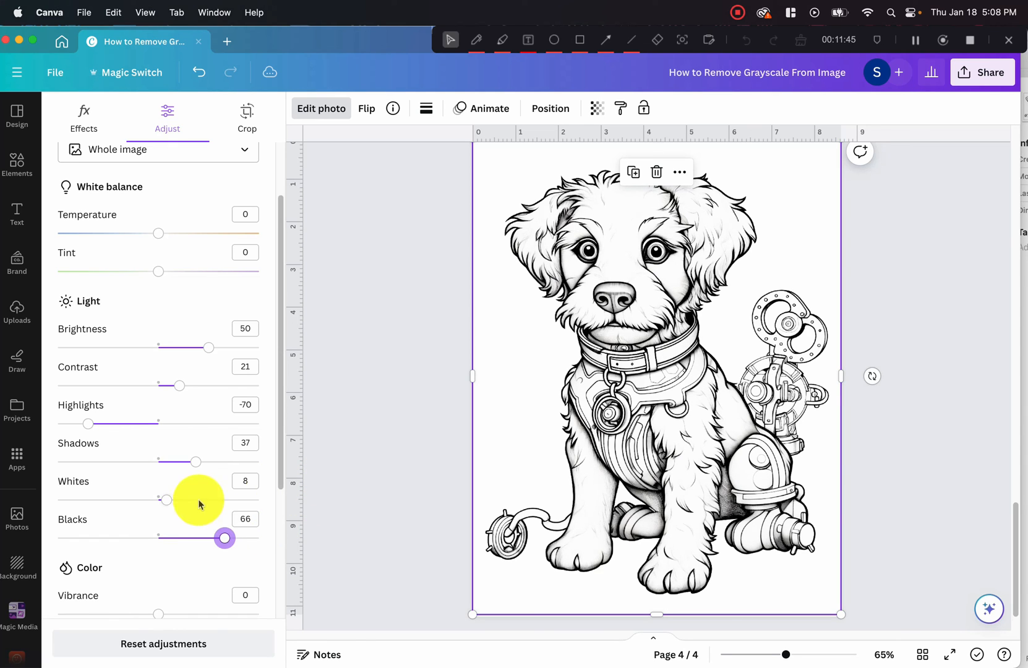
# - Apply Brightness 50, Contrast 21, Highlights -70, Shadows 37, Whites 8, Blacks 66, Sharpness 54, Clarity 3
pyautogui.scroll(-3)
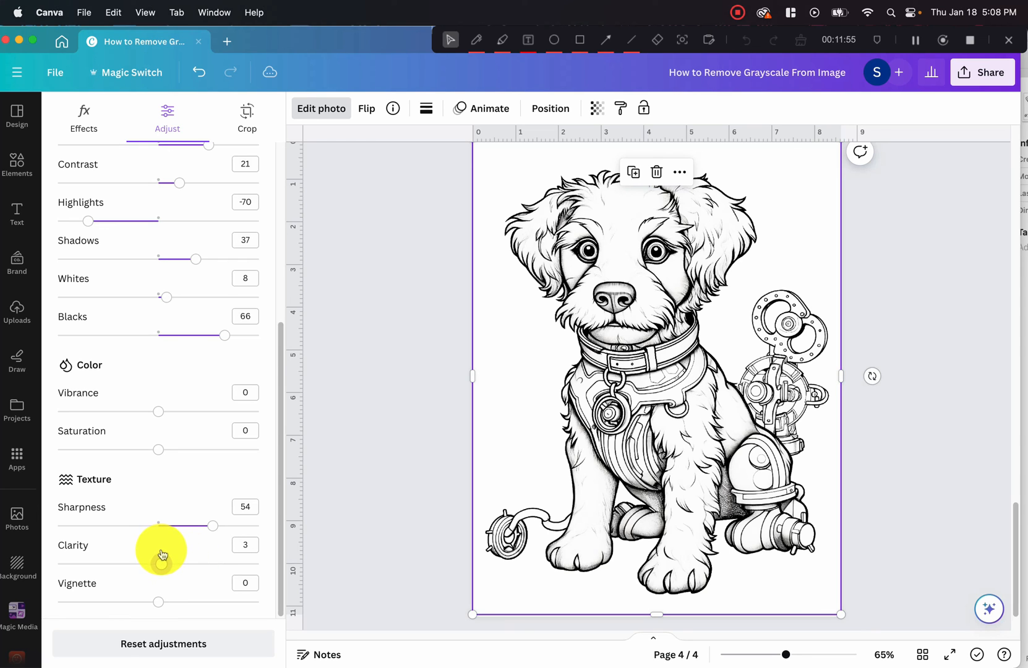
pyautogui.moveTo(358, 428)
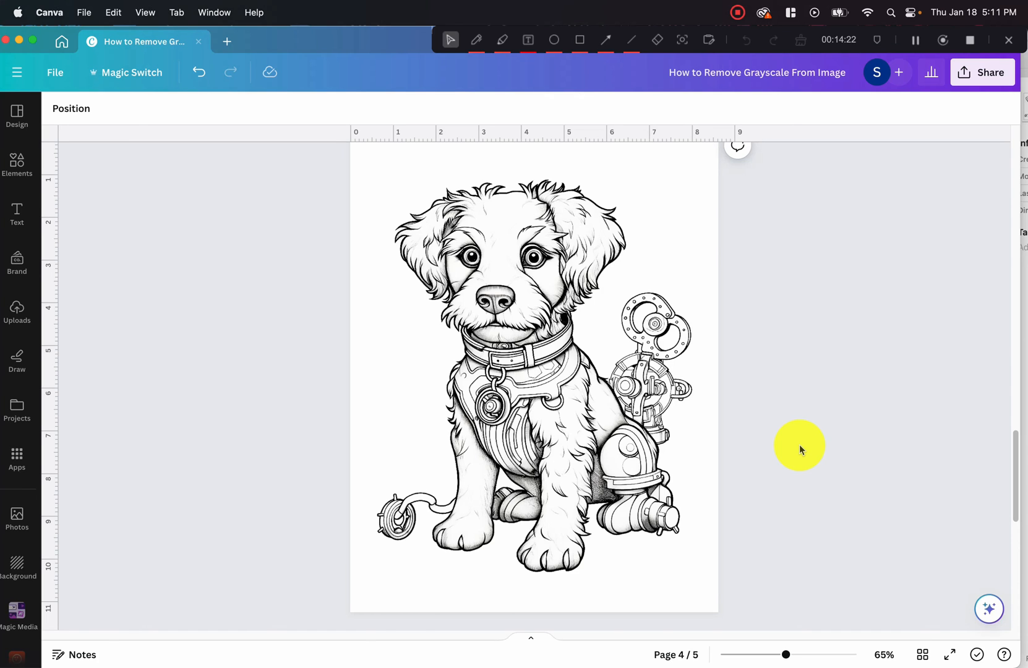
# - Review the pages and select both the cleaned and original grey dog images on page 4
pyautogui.scroll(-3)
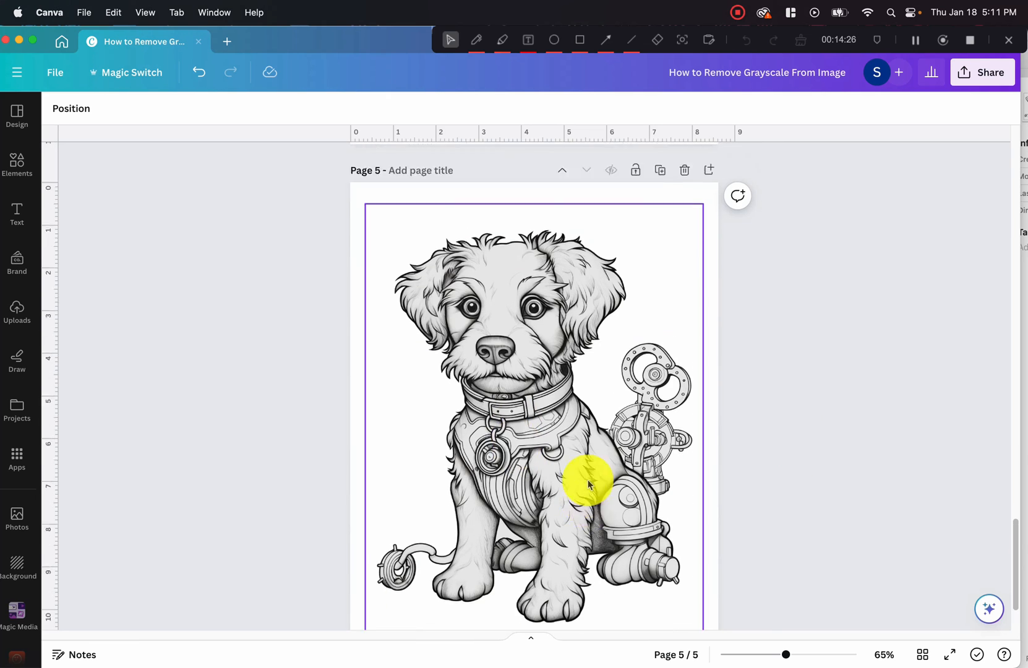
pyautogui.scroll(-3)
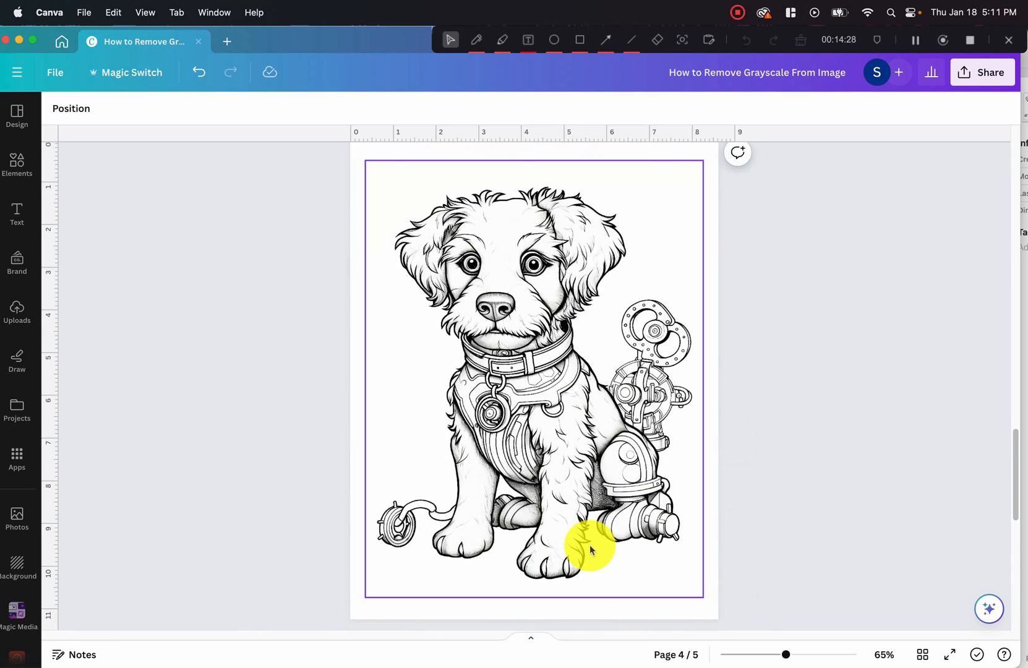
pyautogui.moveTo(682, 183)
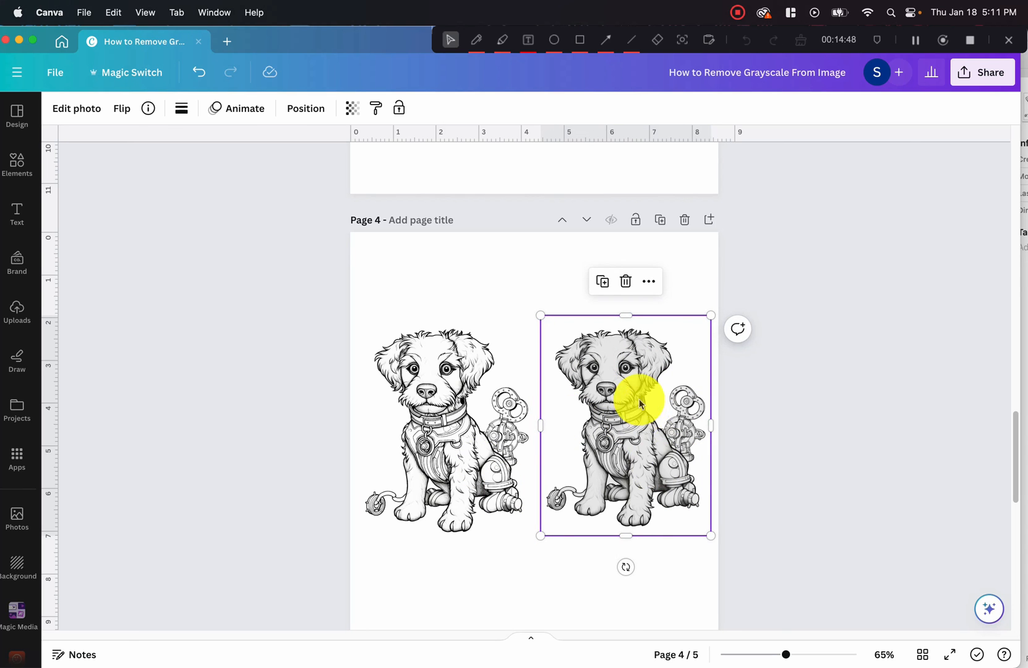
pyautogui.click(417, 432)
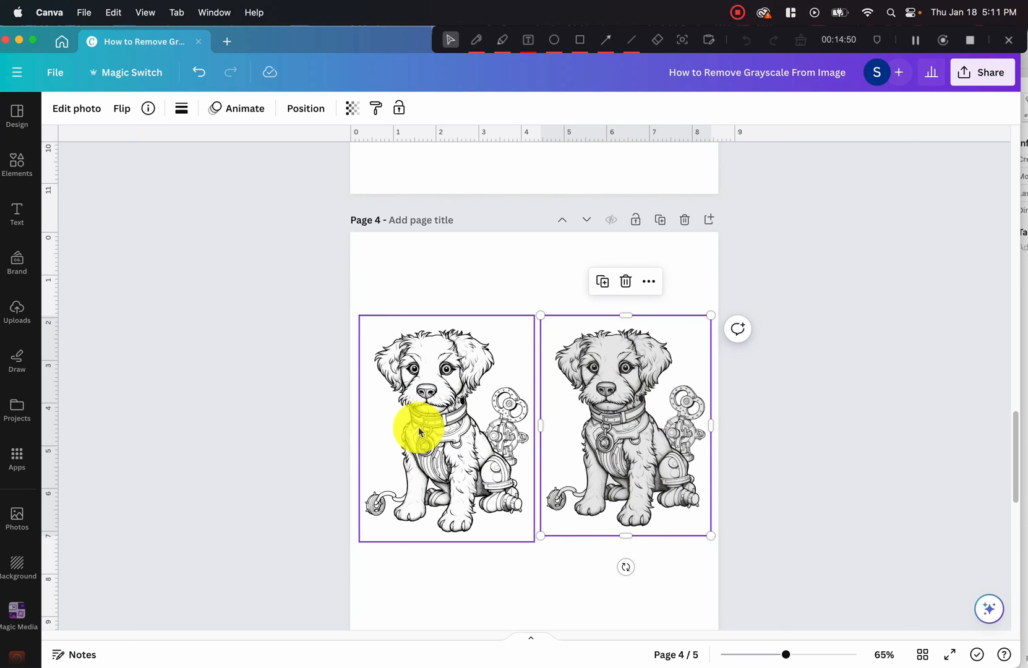